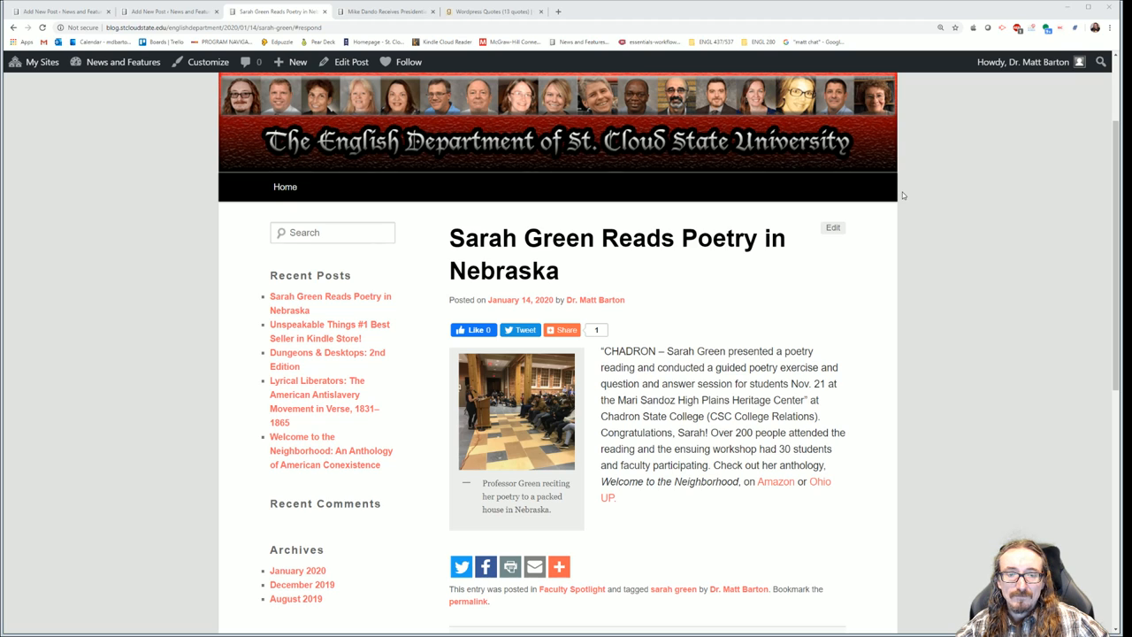
mouse_move(832, 202)
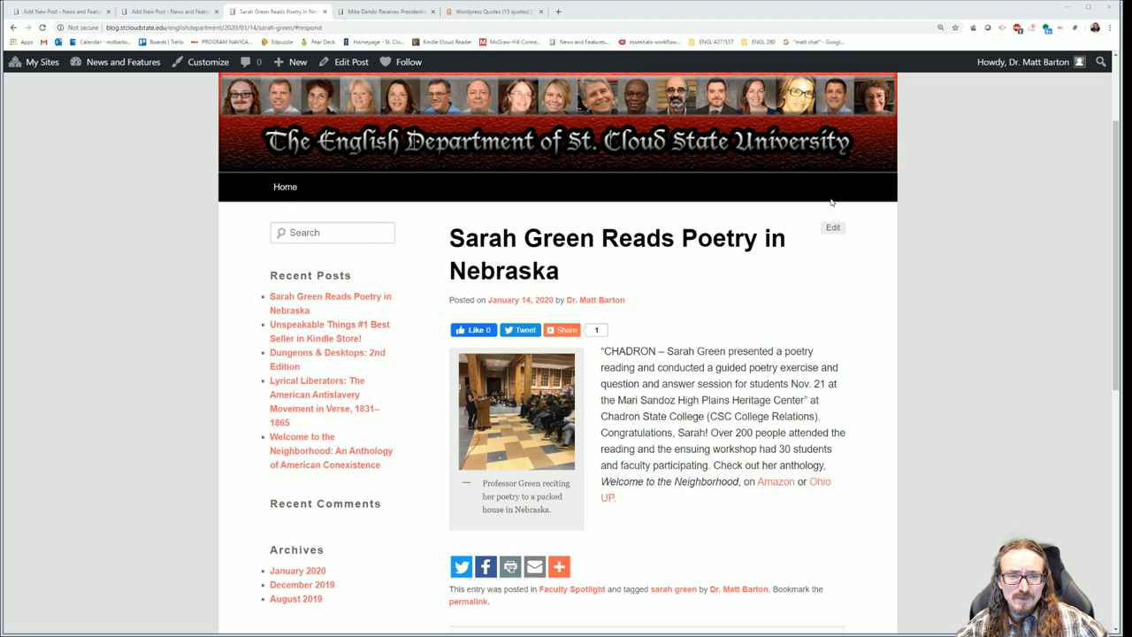
mouse_move(831, 204)
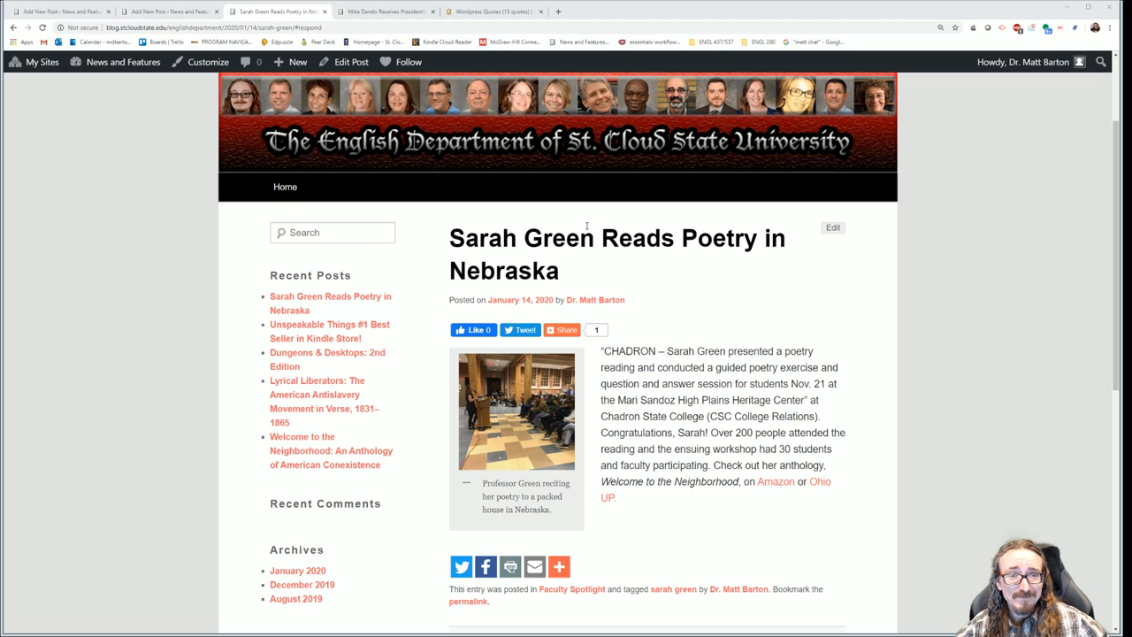
mouse_move(623, 260)
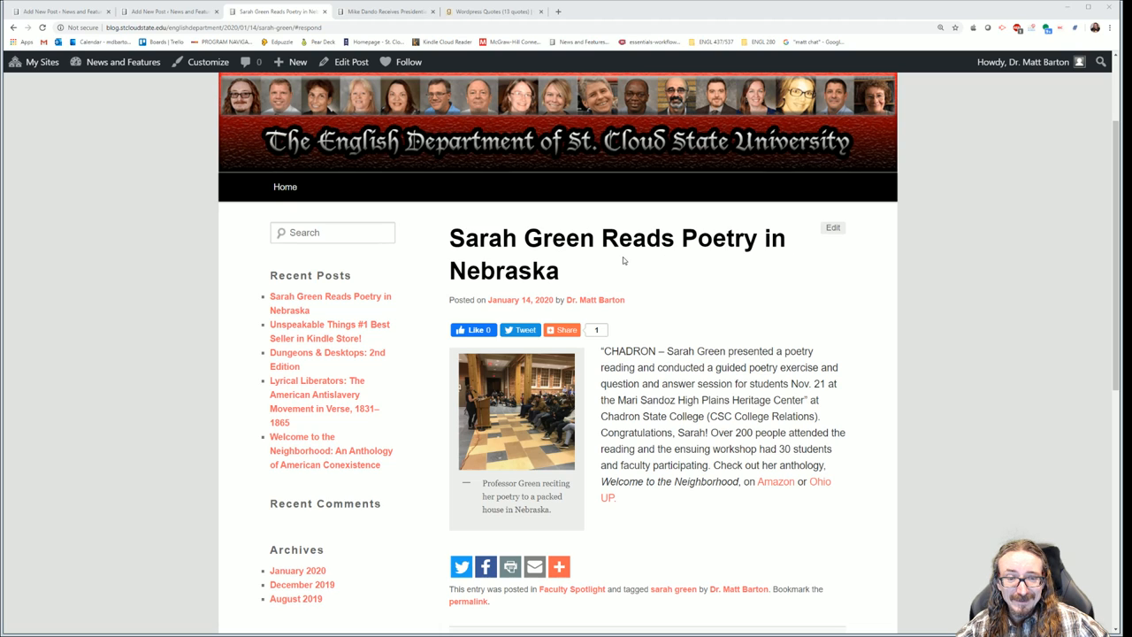
mouse_move(616, 275)
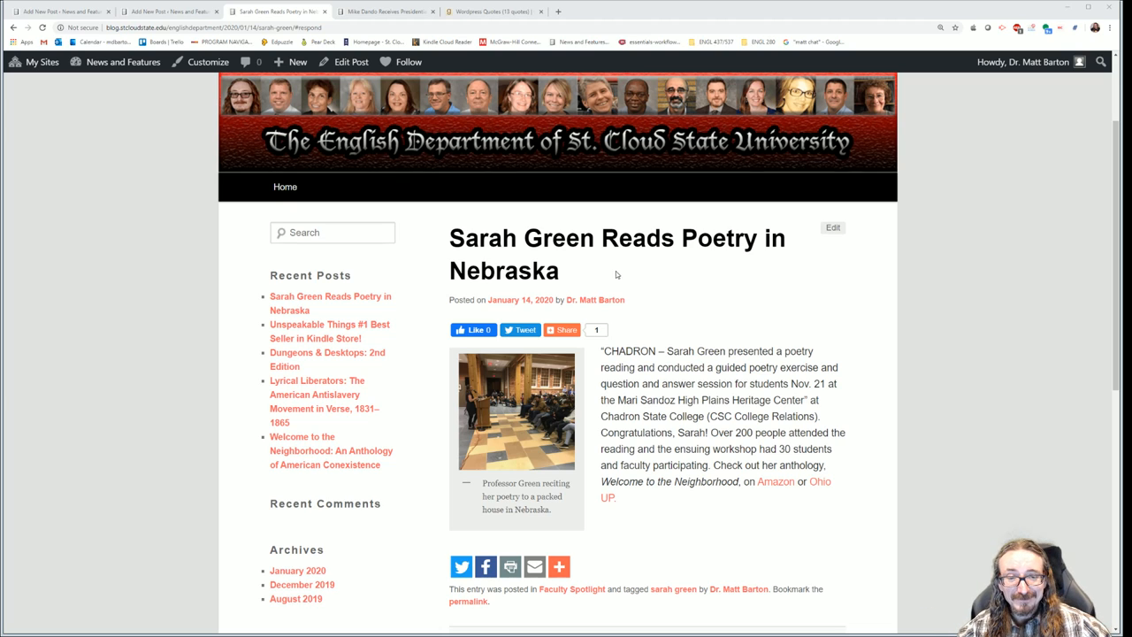
mouse_move(722, 293)
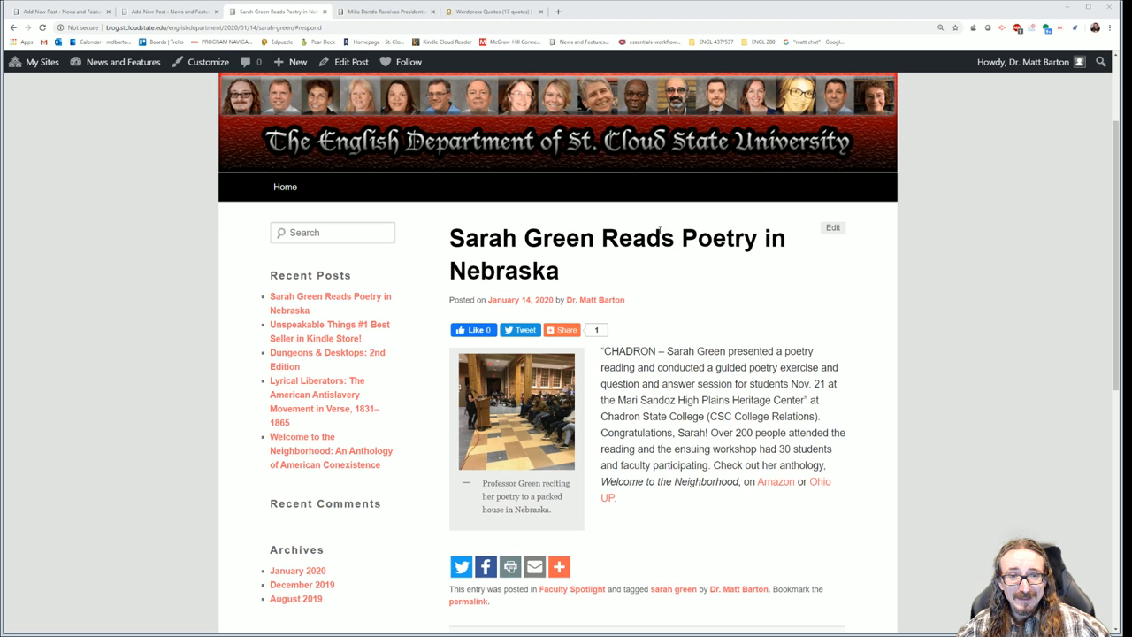
Browse the blog's posts and bring up the Faculty Spotlight category listing
scroll("down", 3)
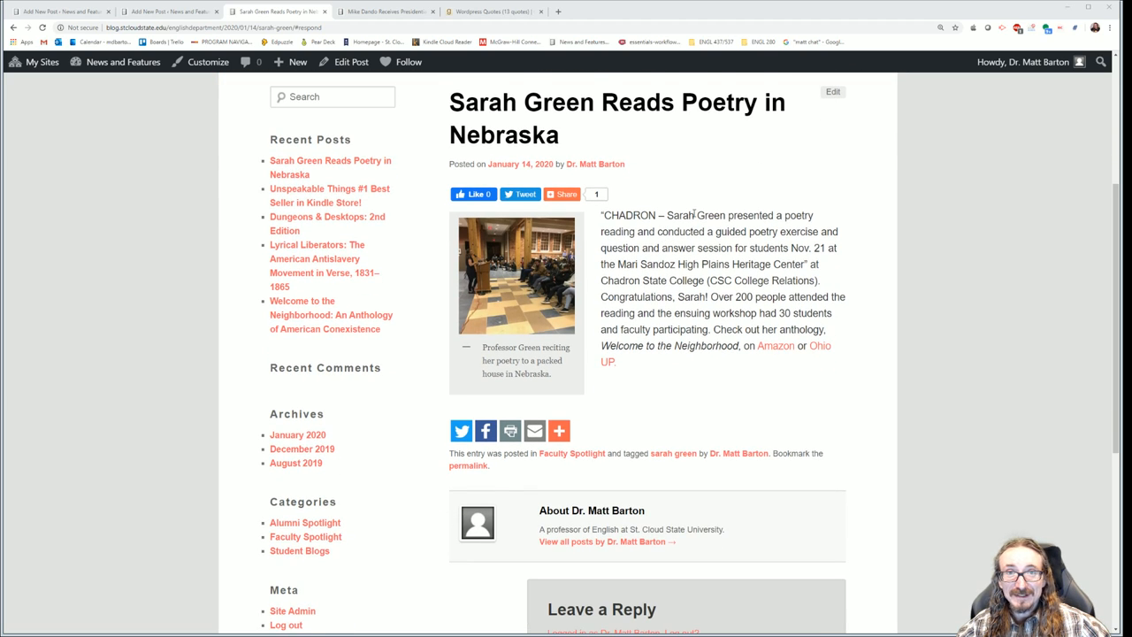
scroll("up", 3)
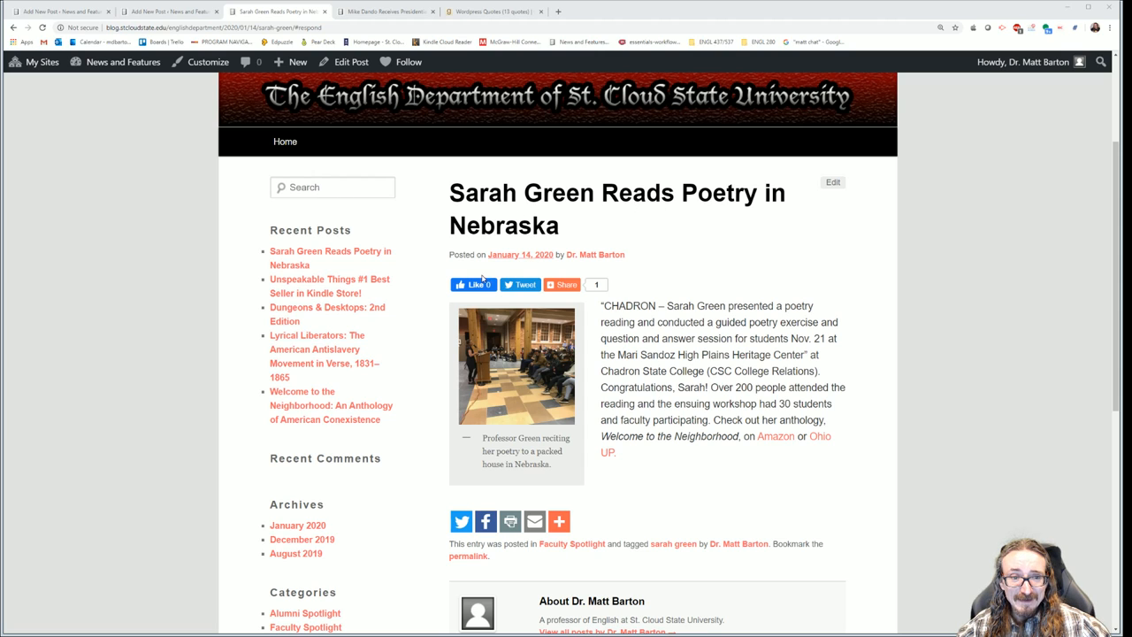
left_click(565, 283)
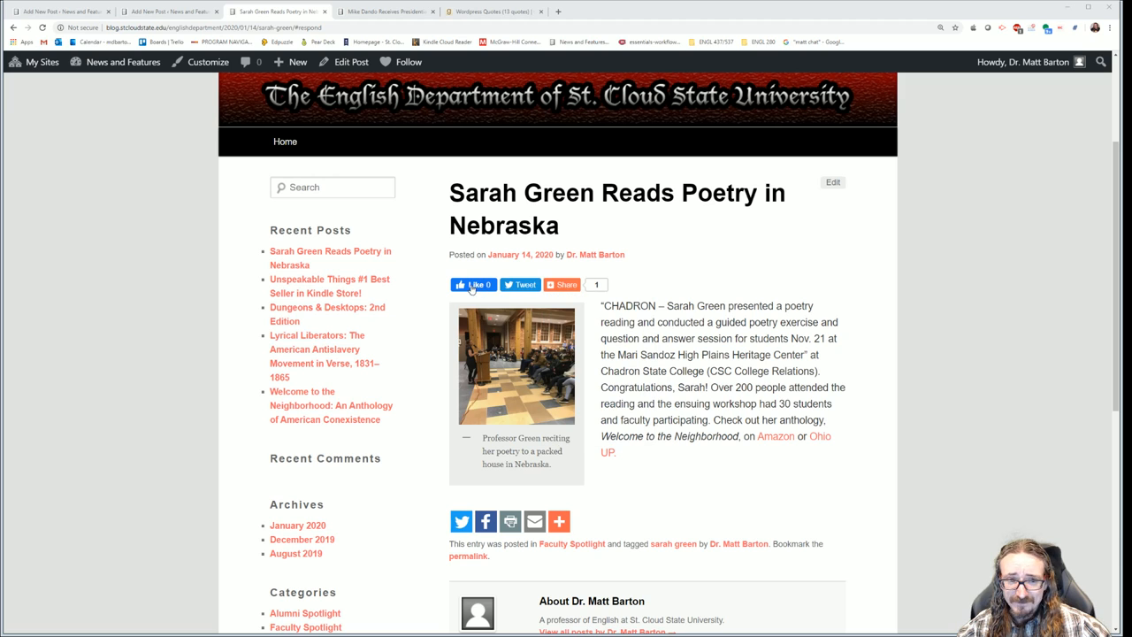
left_click(564, 283)
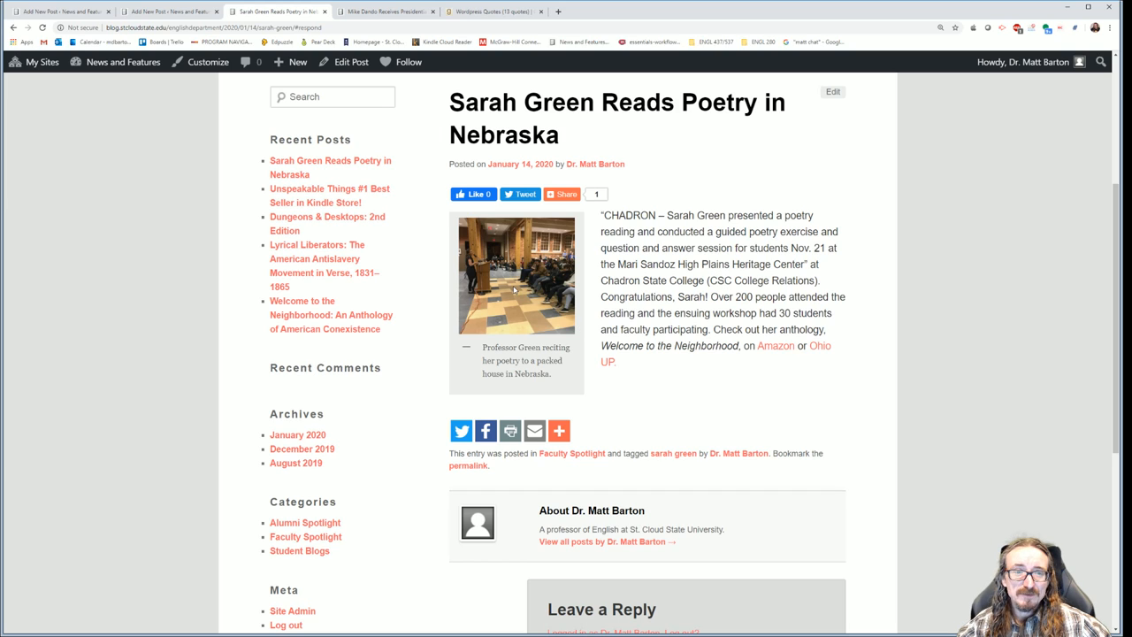
mouse_move(478, 347)
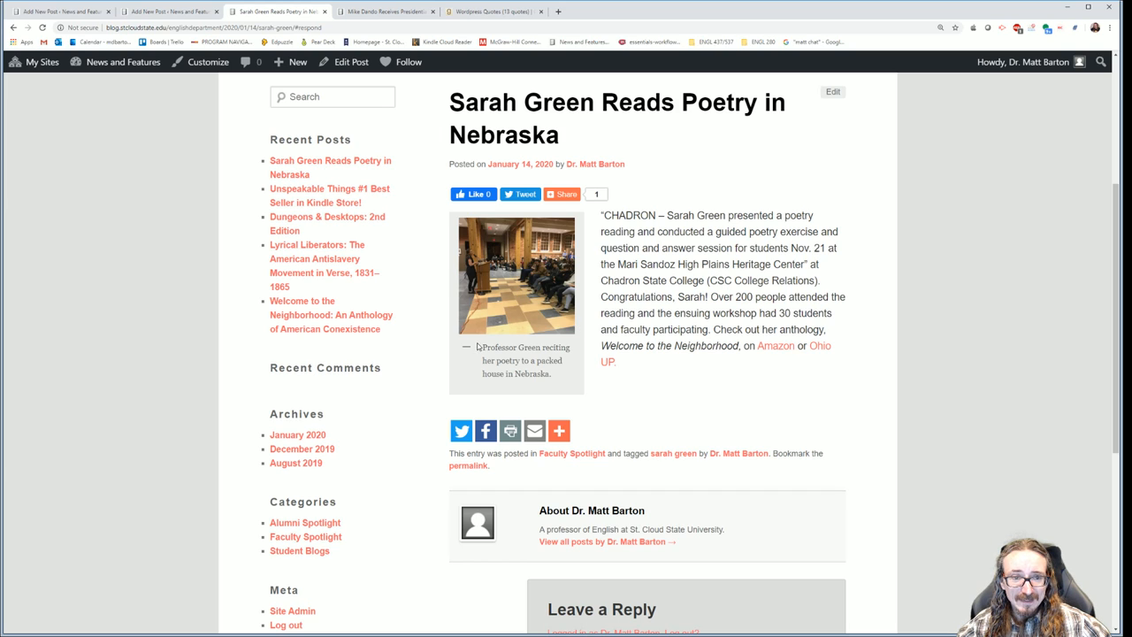
mouse_move(570, 386)
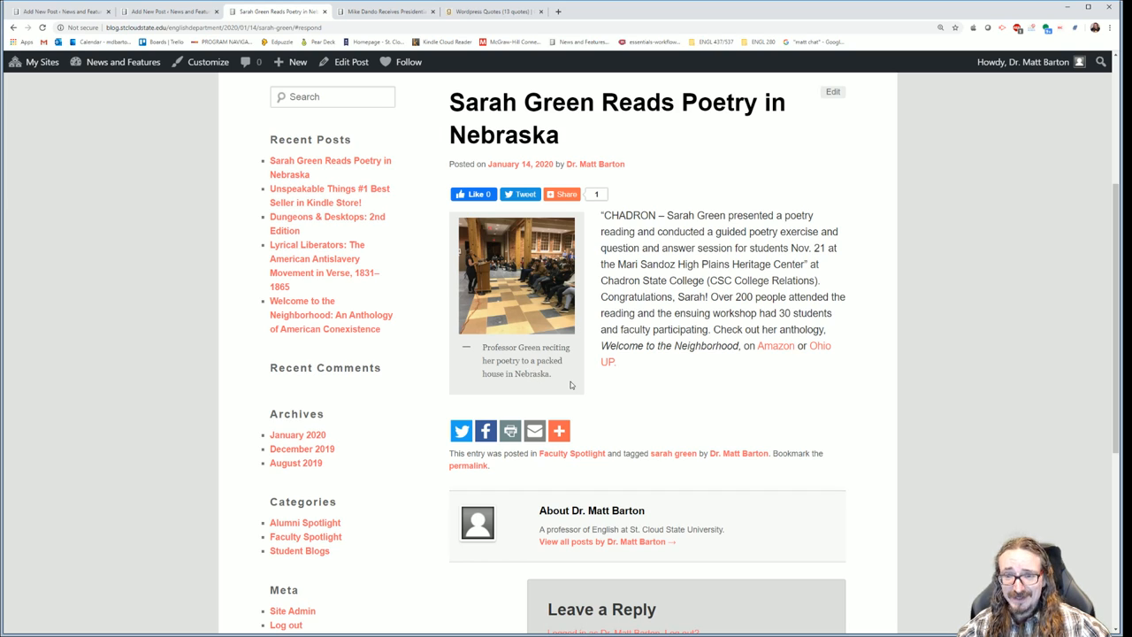
mouse_move(775, 345)
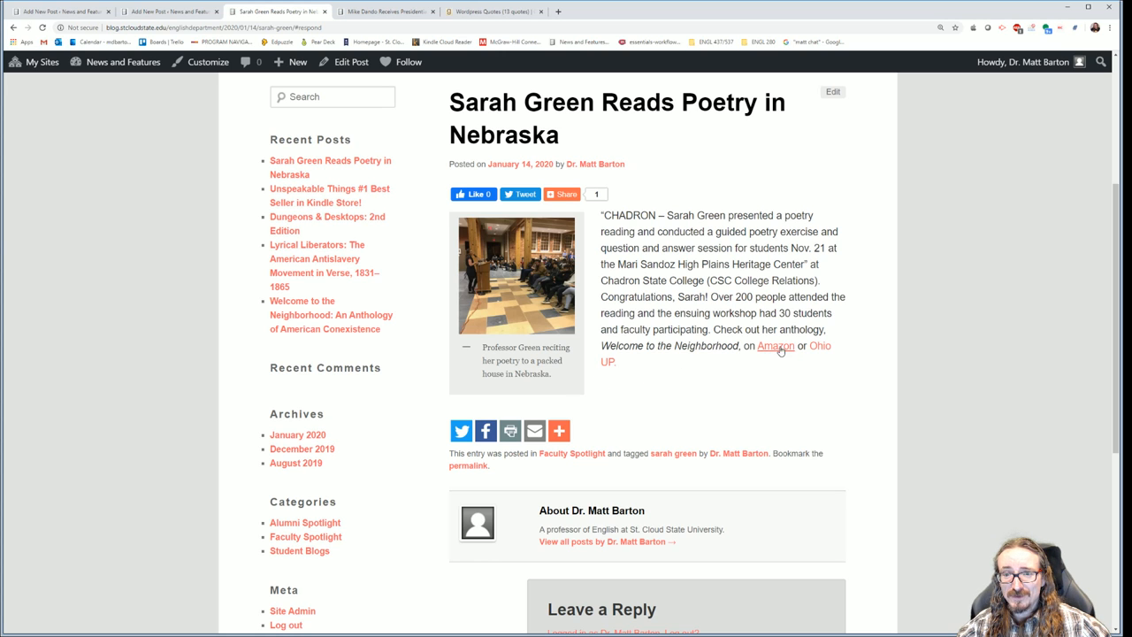
scroll("down", 3)
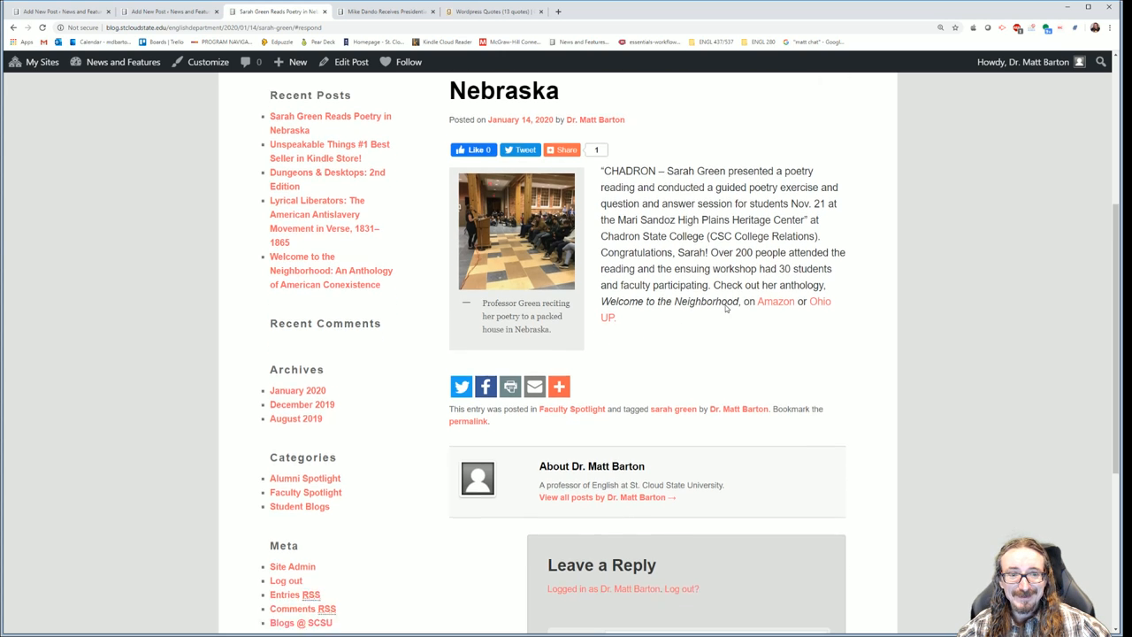
scroll("down", 3)
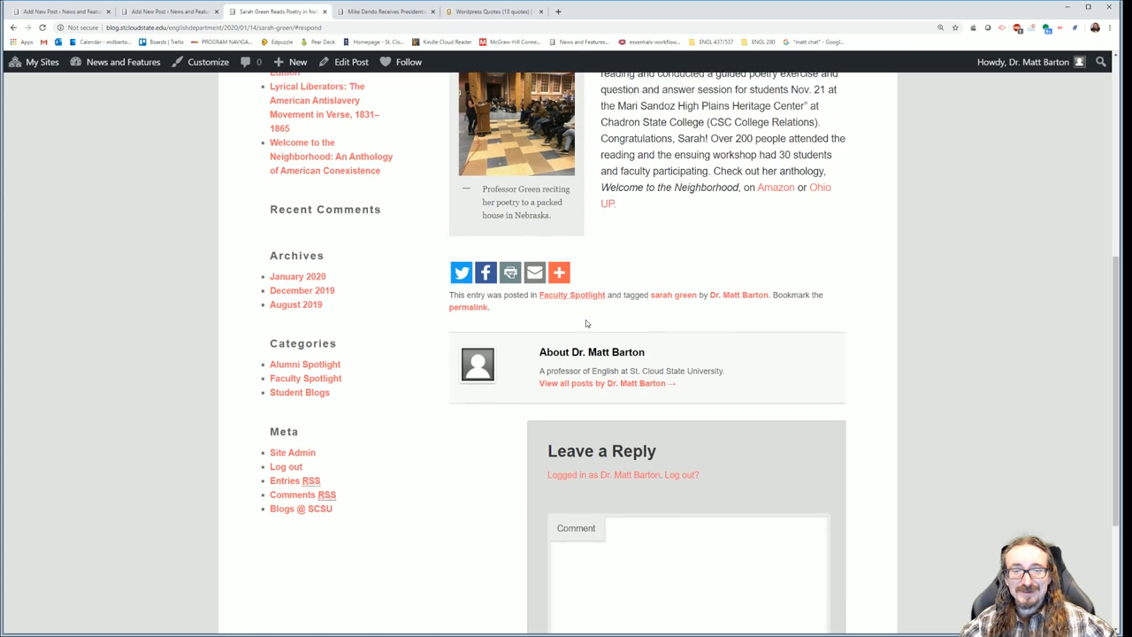
scroll("down", 3)
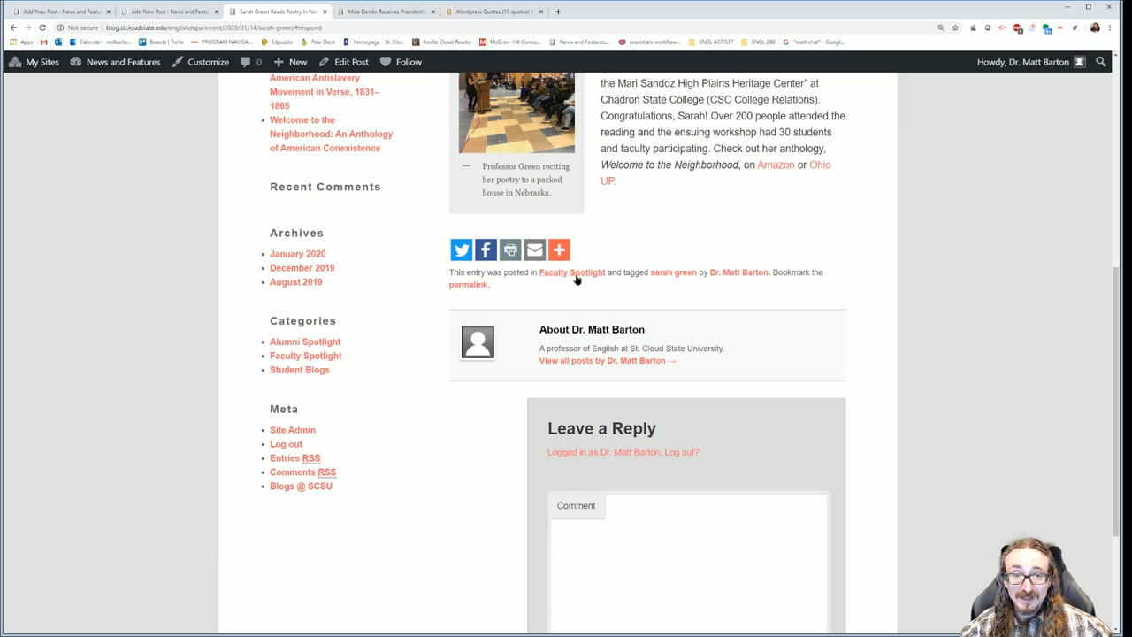
left_click(572, 273)
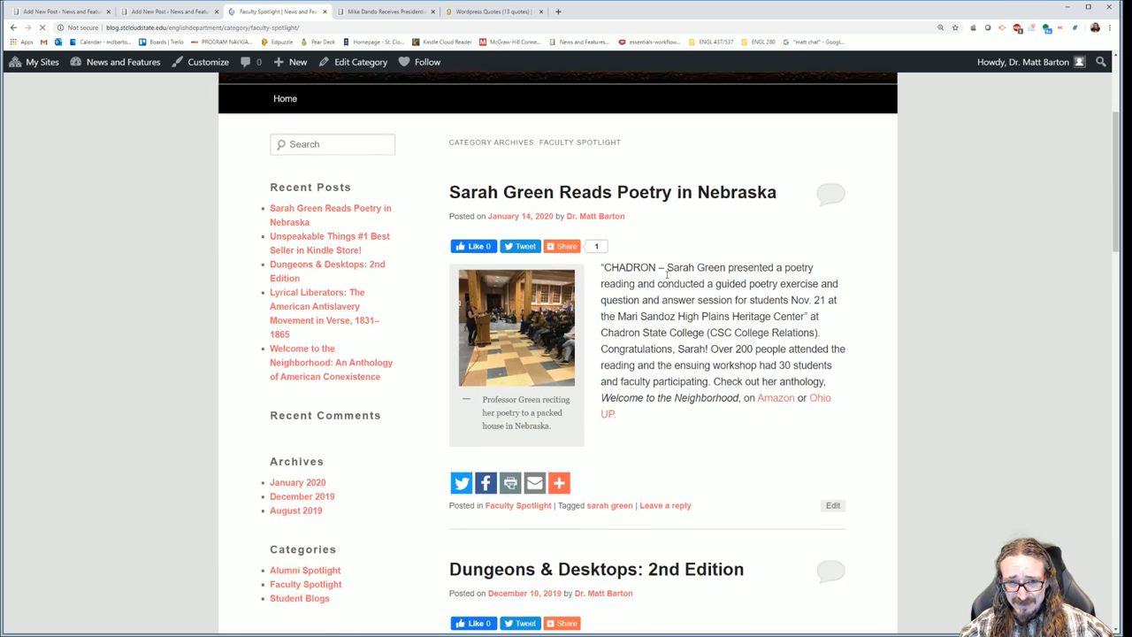
From the Lyrical Liberators post, bring up the Monica Pelaez tag archive and look through it
scroll("down", 3)
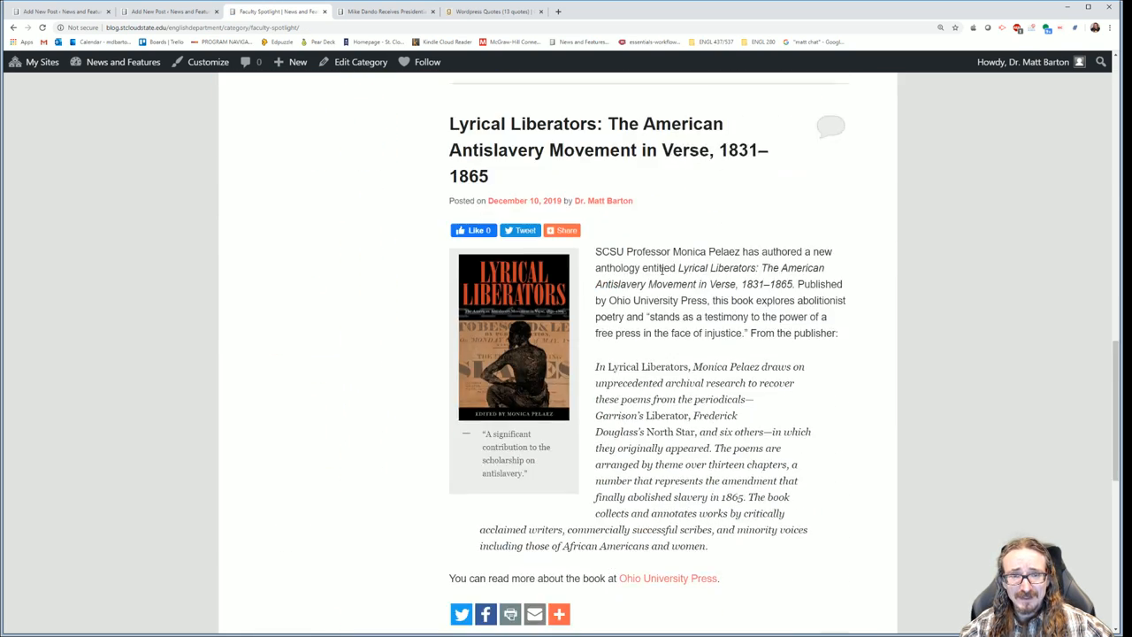
scroll("down", 3)
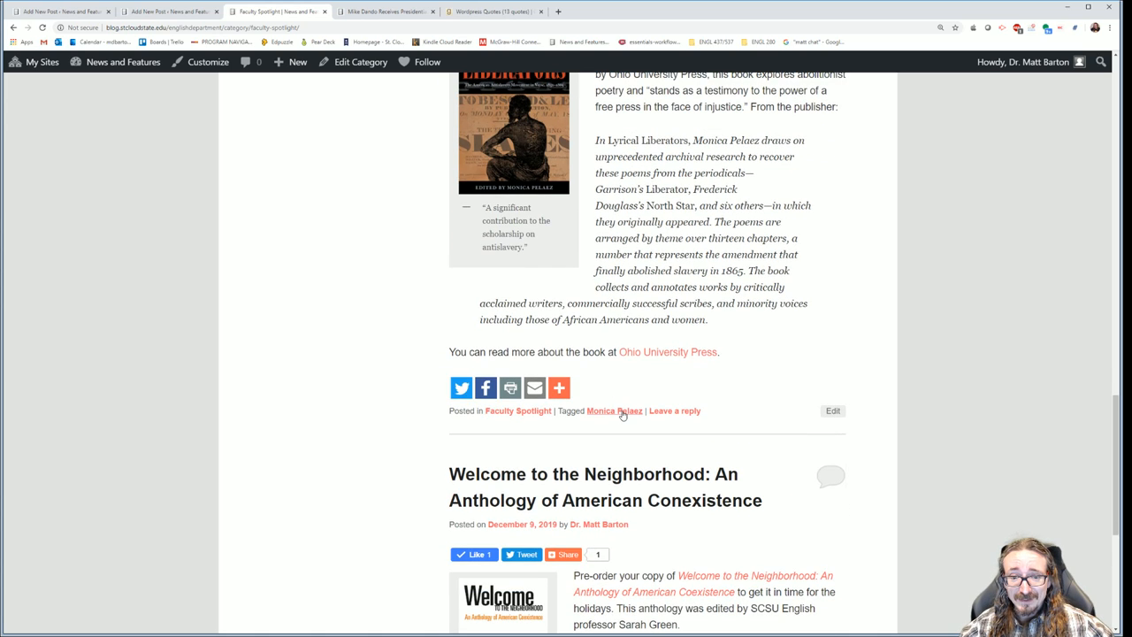
left_click(614, 411)
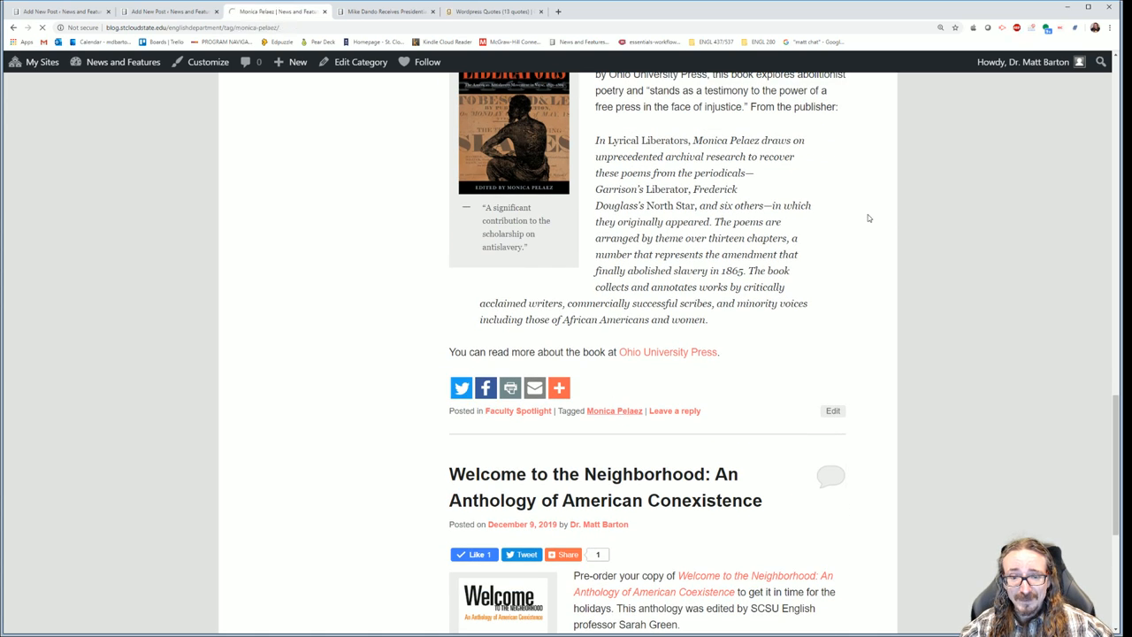
scroll("up", 3)
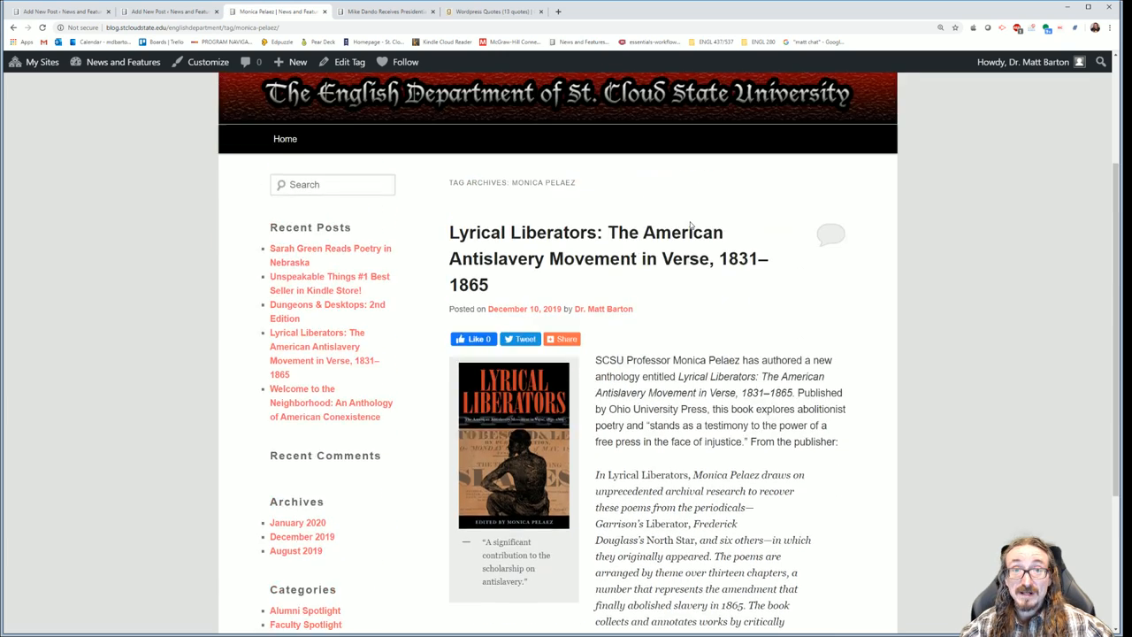
scroll("down", 3)
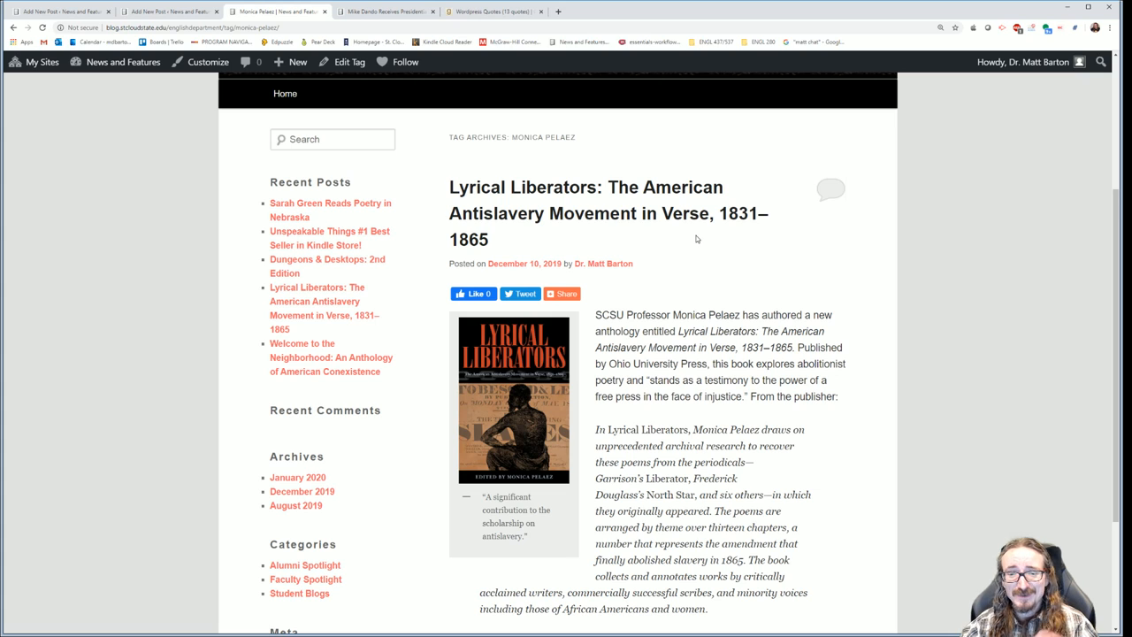
mouse_move(699, 216)
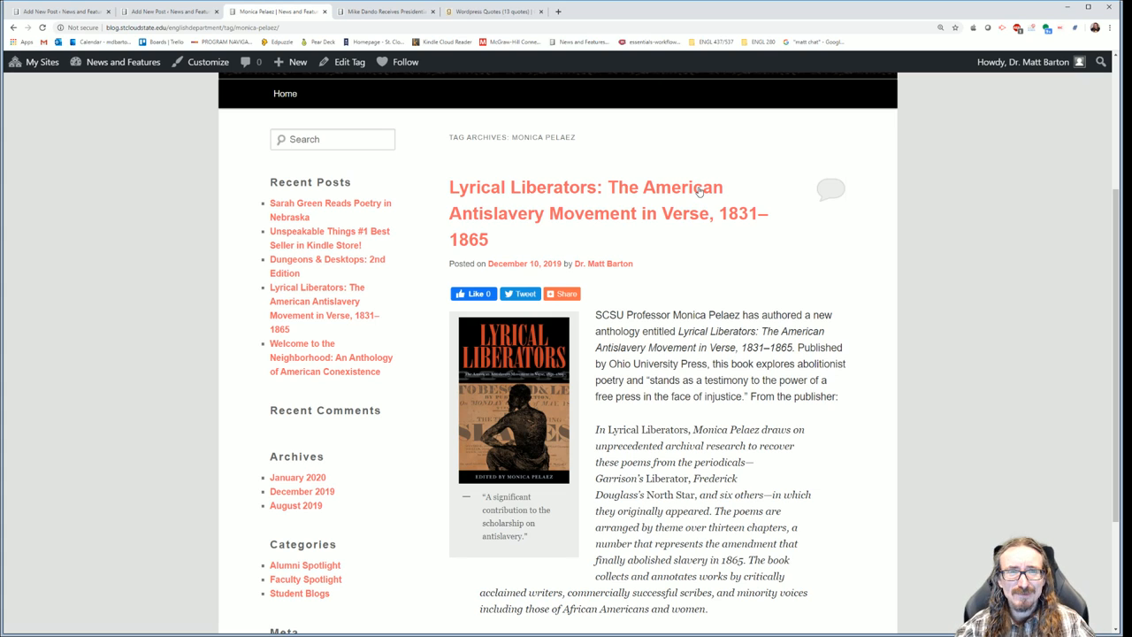
mouse_move(641, 134)
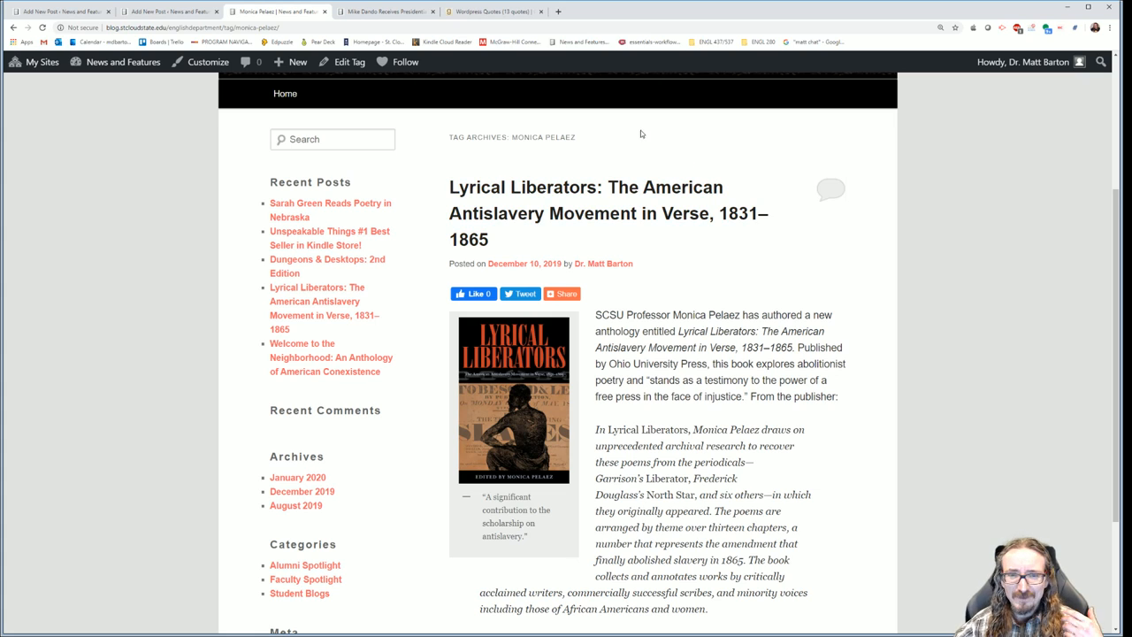
mouse_move(662, 177)
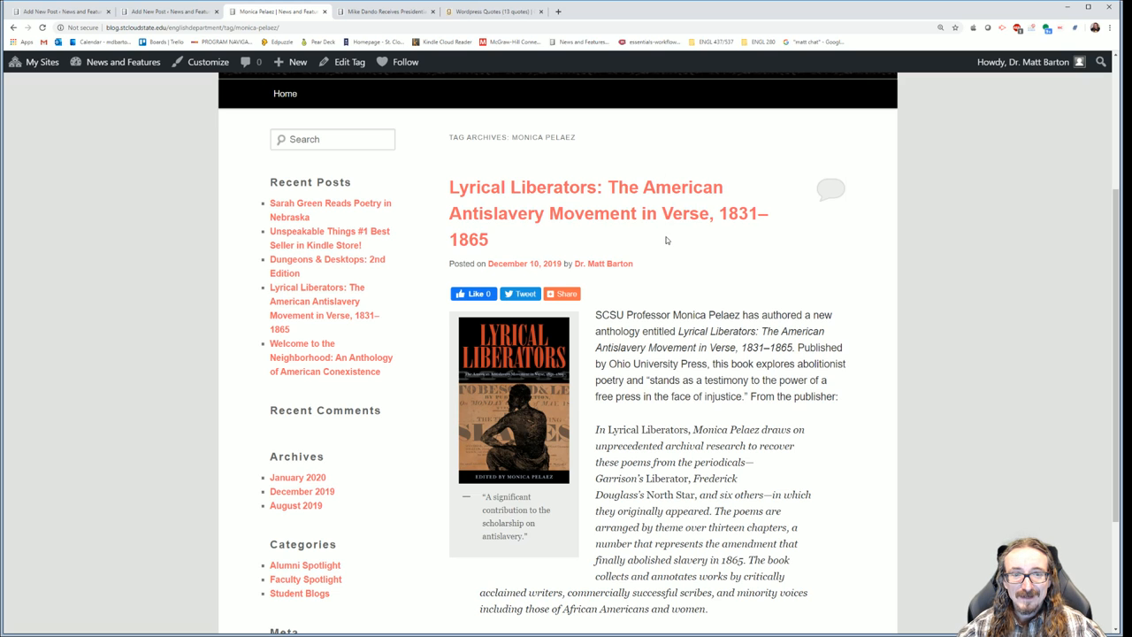
scroll("down", 3)
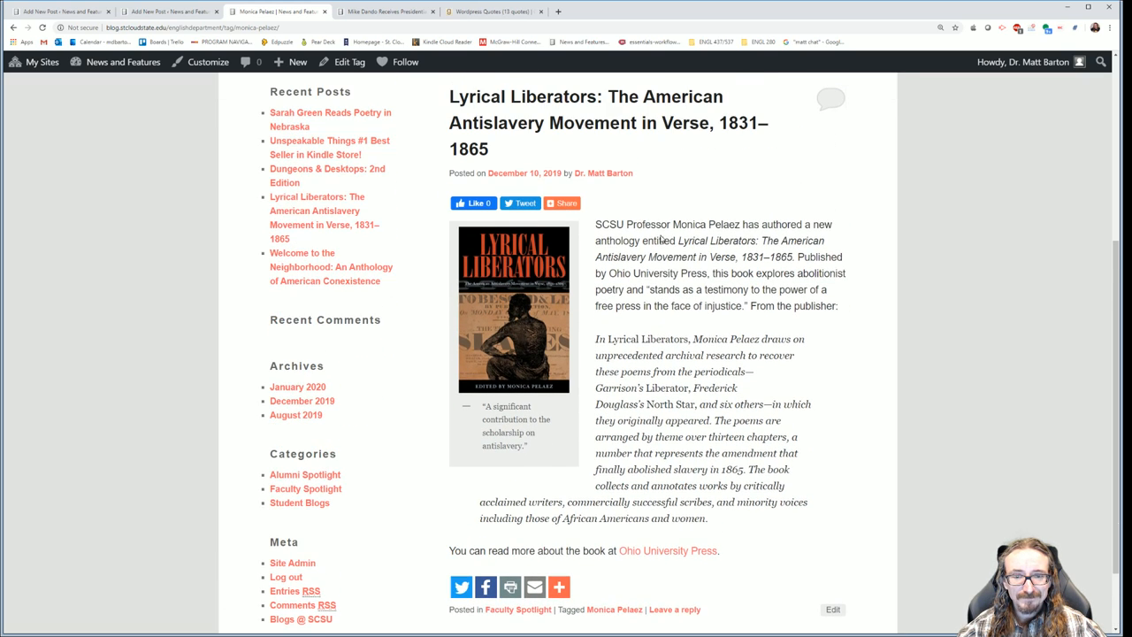
scroll("up", 3)
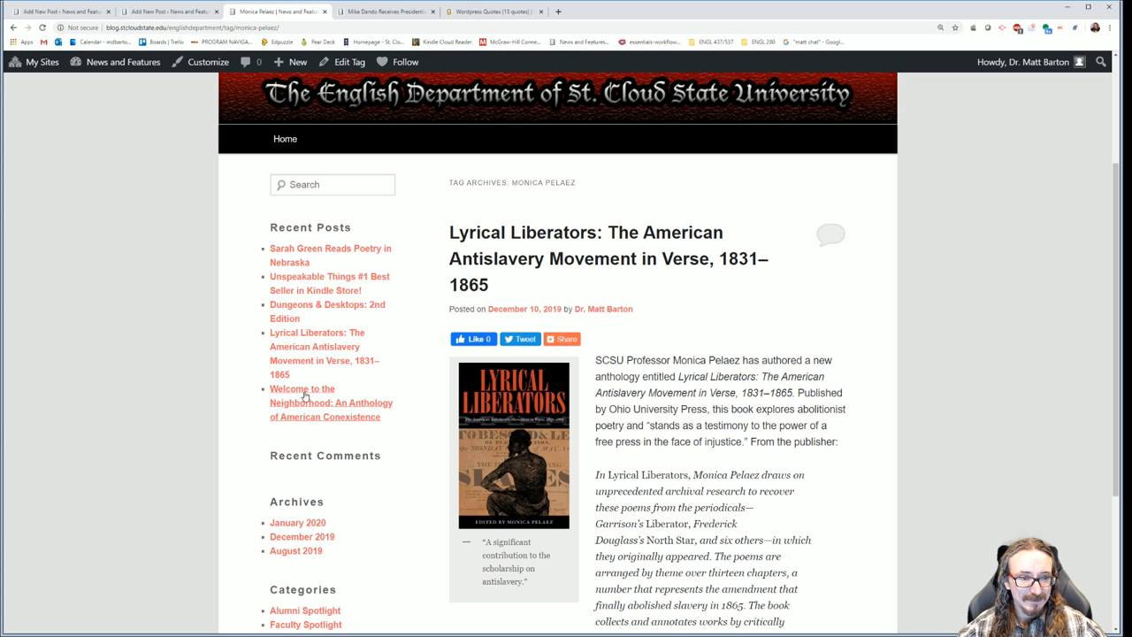
scroll("down", 3)
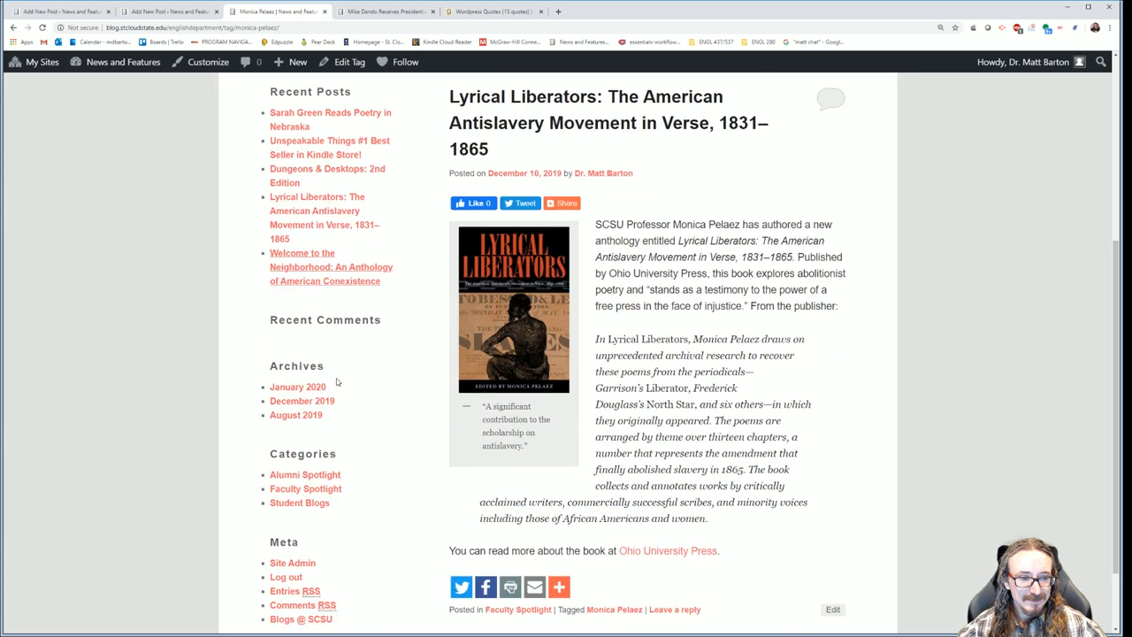
left_click(124, 62)
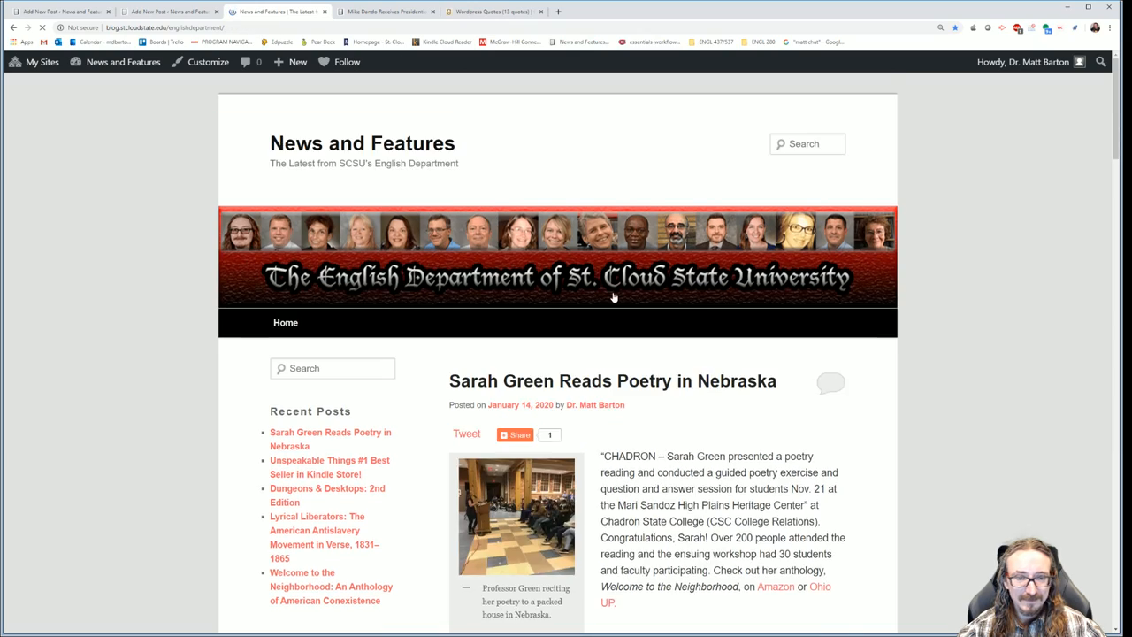
scroll("down", 3)
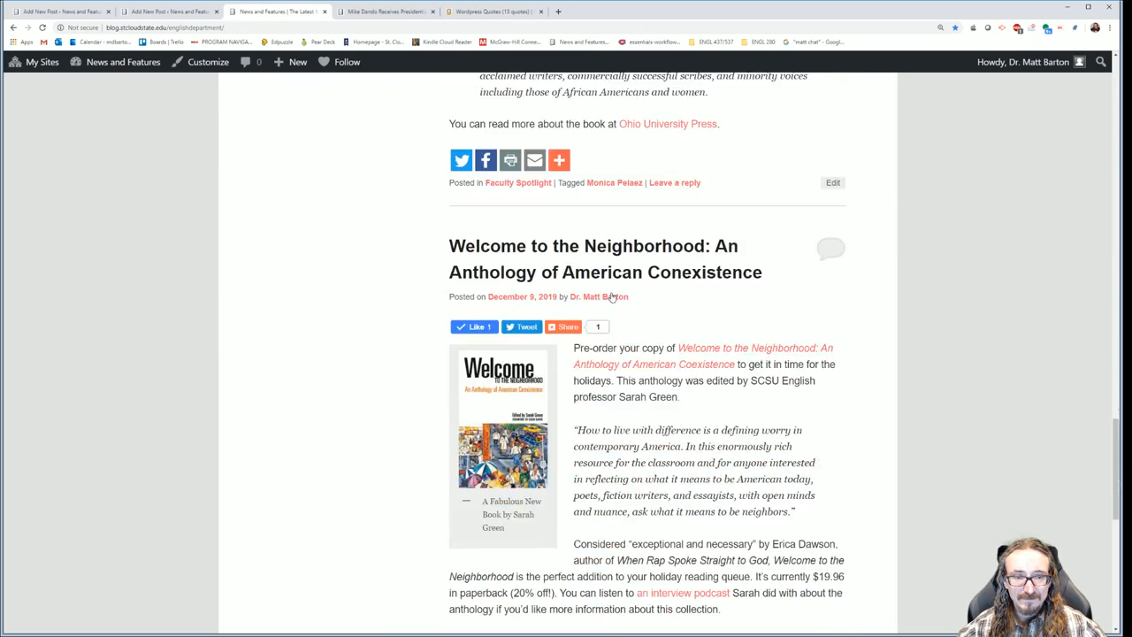
scroll("down", 3)
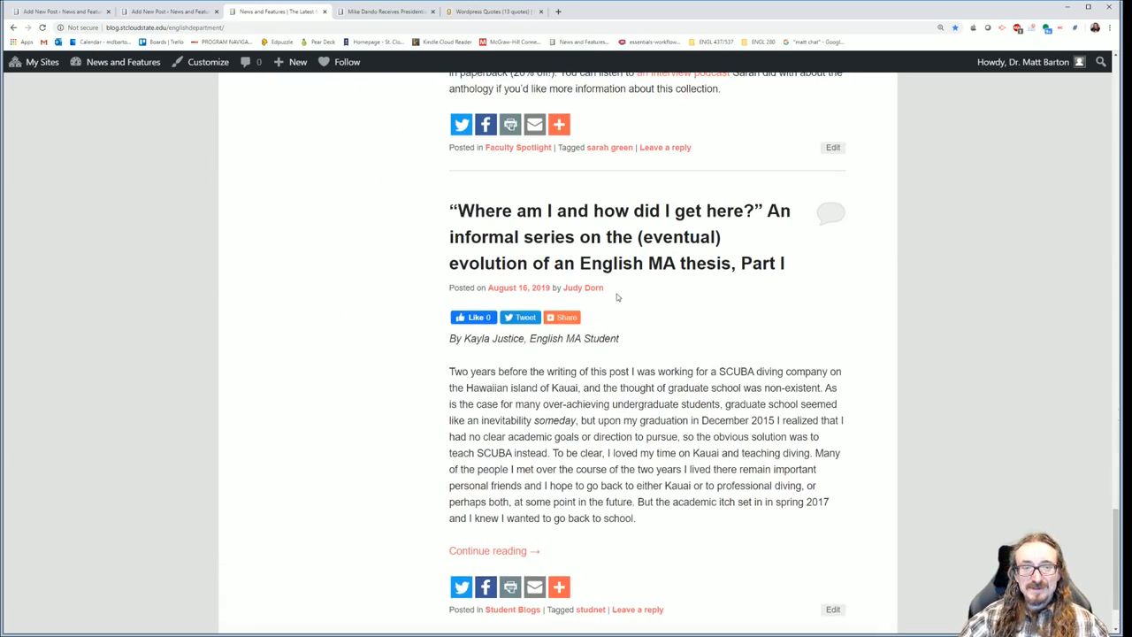
mouse_move(669, 301)
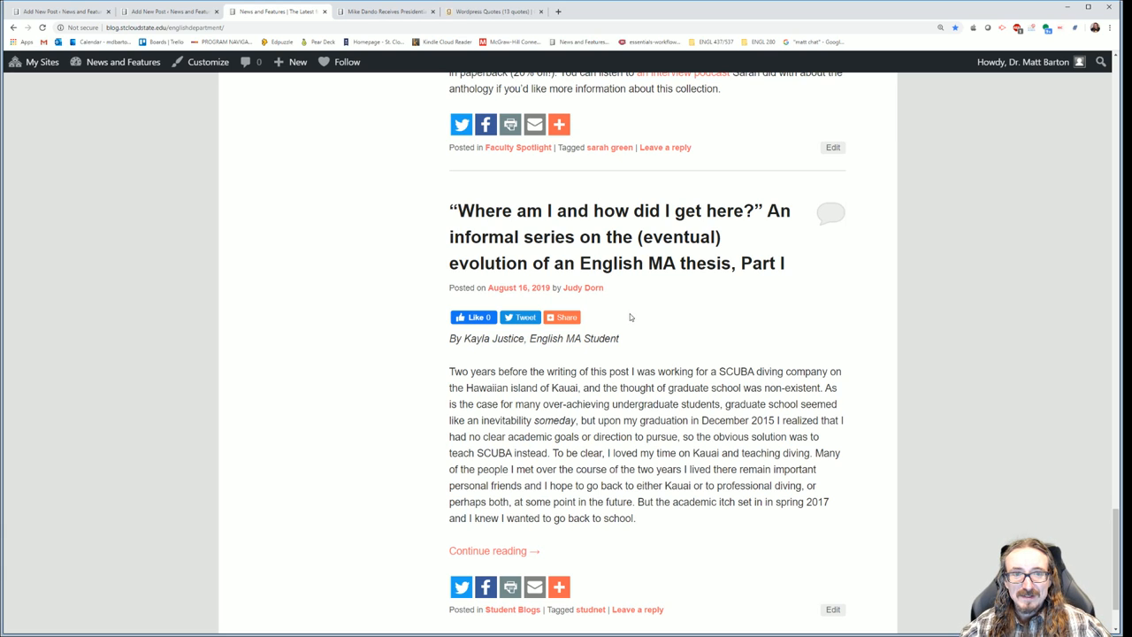
scroll("down", 3)
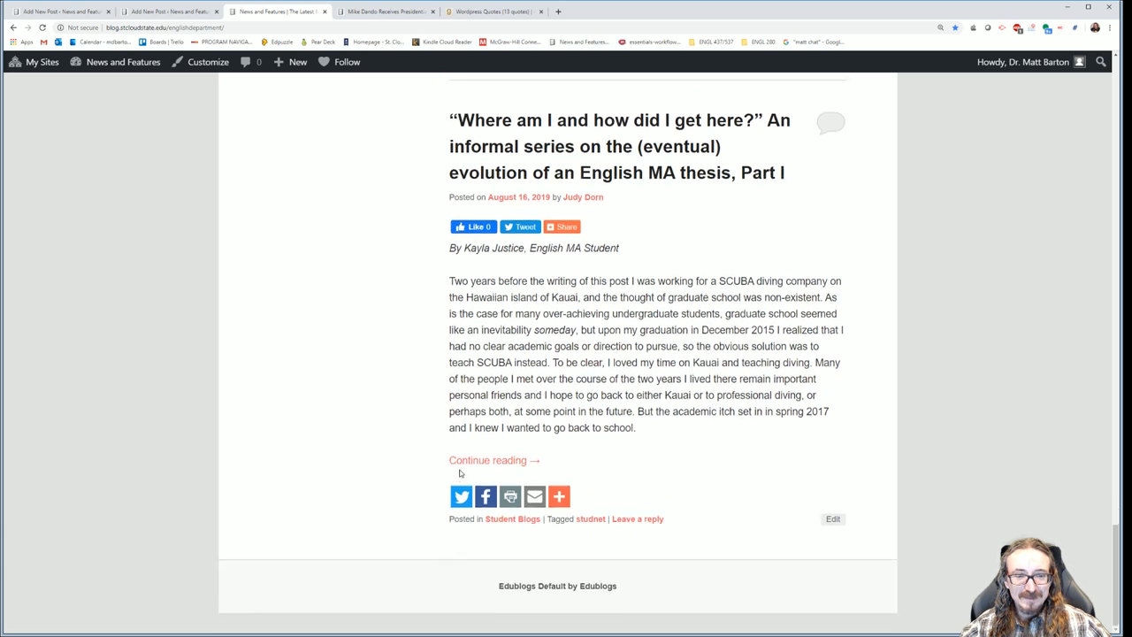
mouse_move(487, 460)
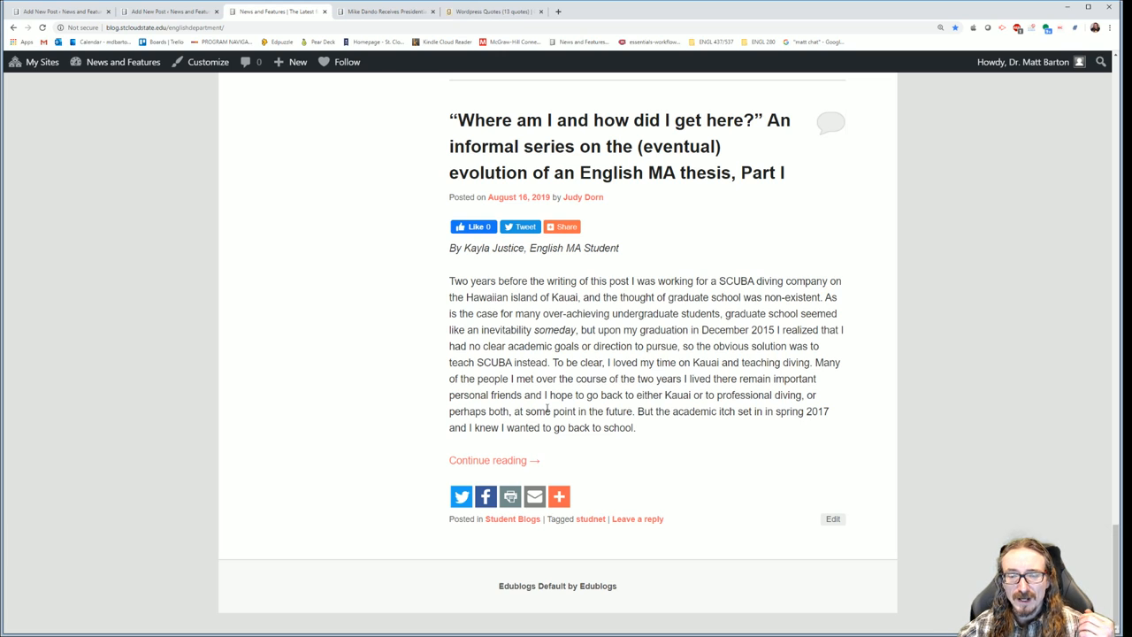
mouse_move(531, 440)
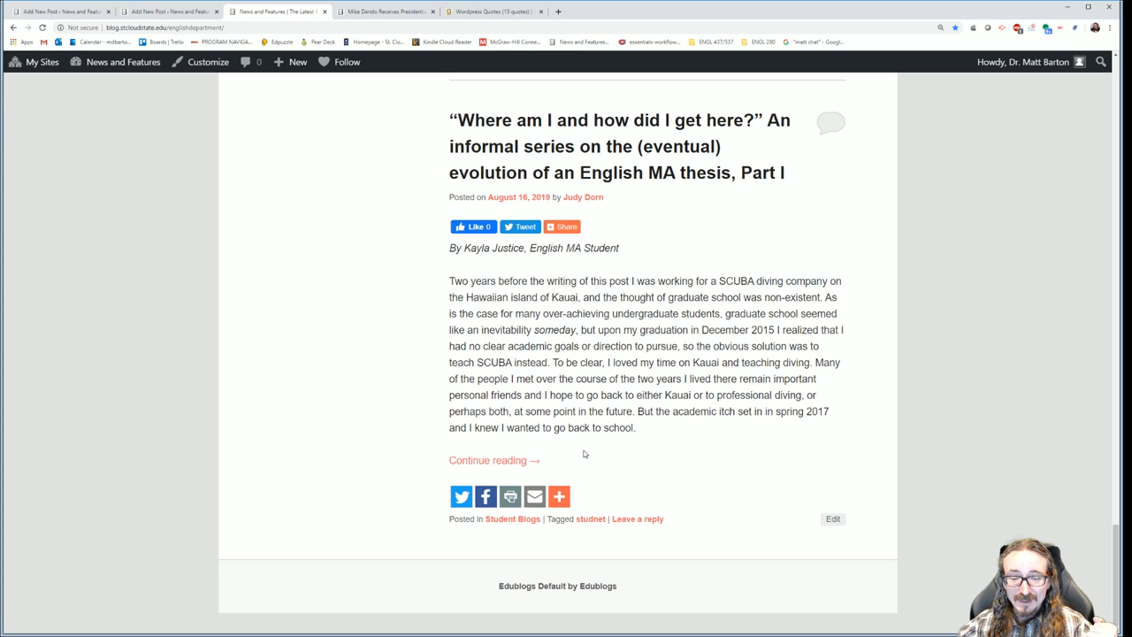
scroll("up", 3)
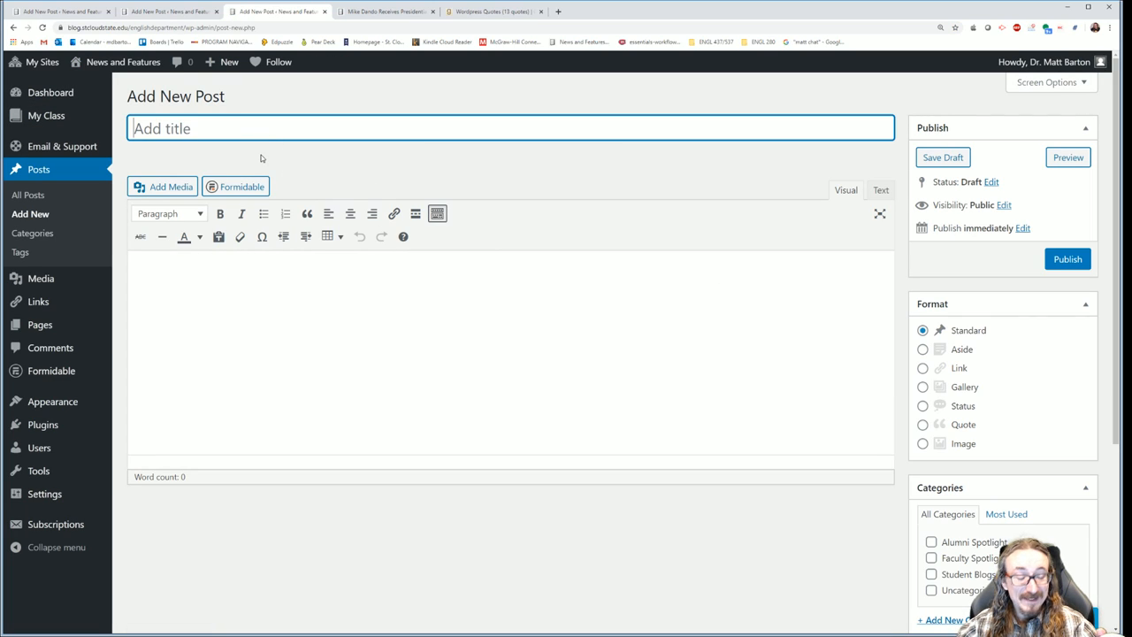
Give the new post the title 'Title' and start its body text
type("T")
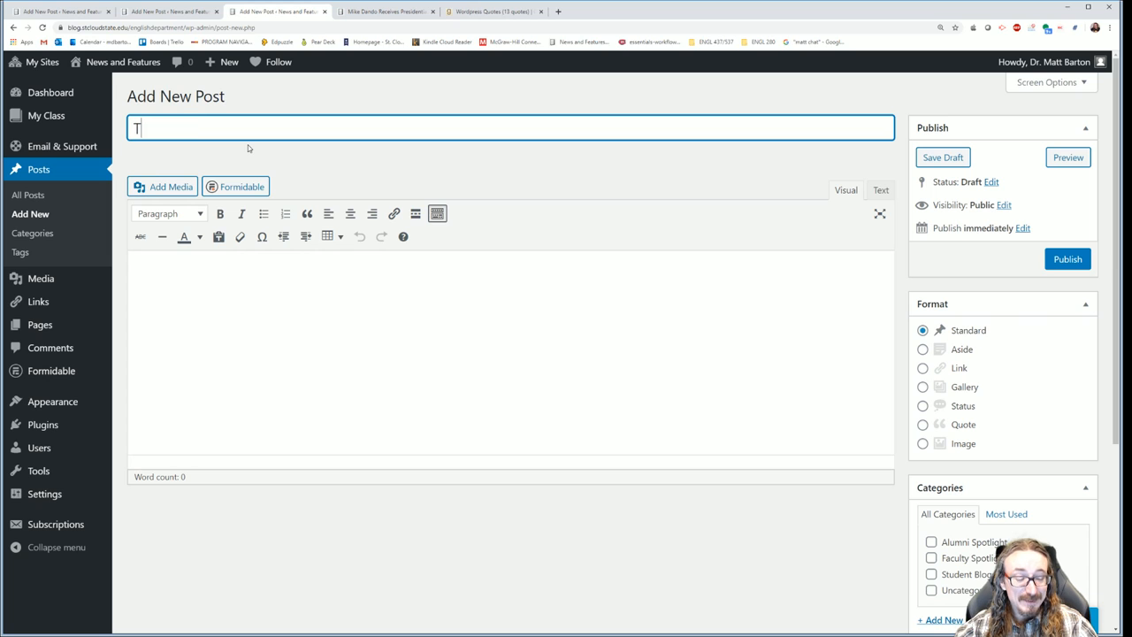
type("itle")
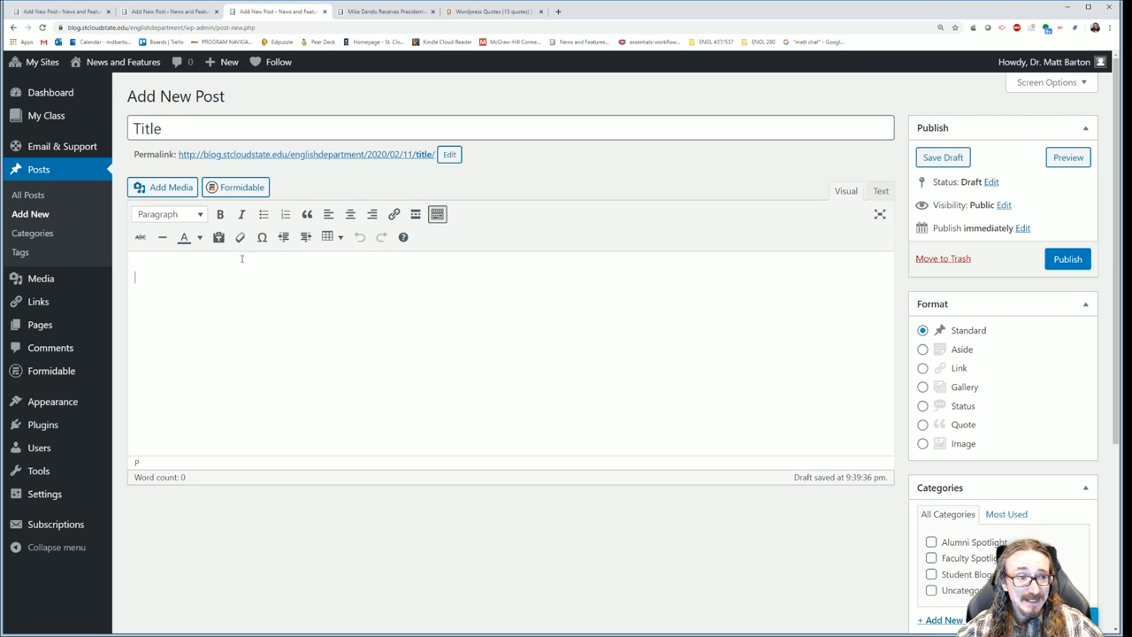
type("Body Text")
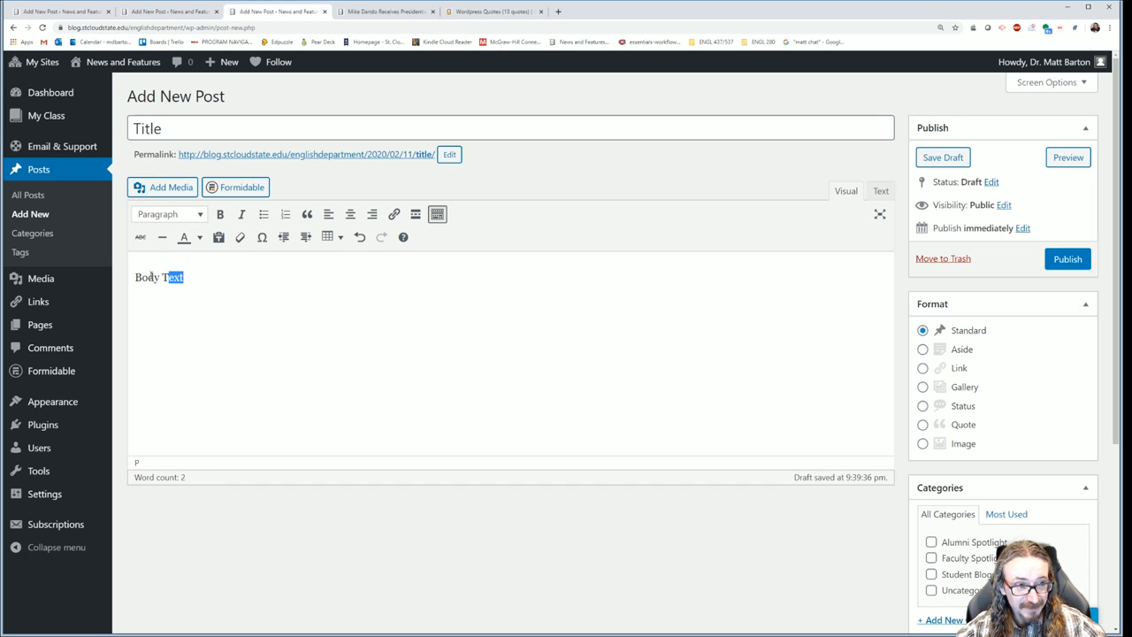
type("C:\\Users\\mattb\\Videos\\XSplit Videos - blacklily8\\")
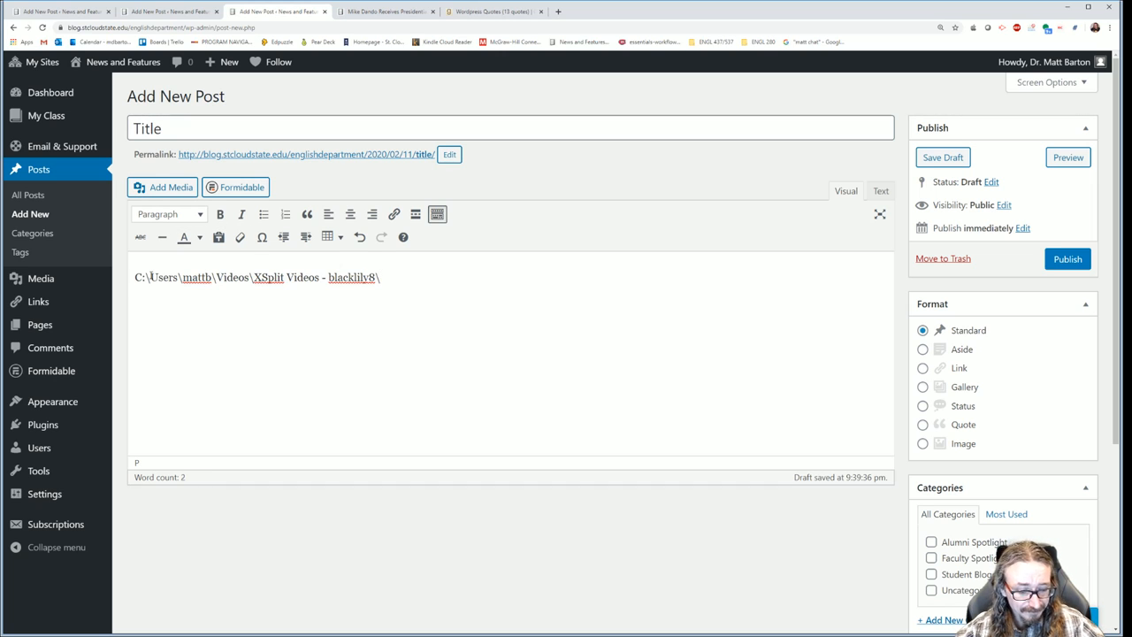
Check the quotes page and the published sample post, then return to the draft
left_click(492, 11)
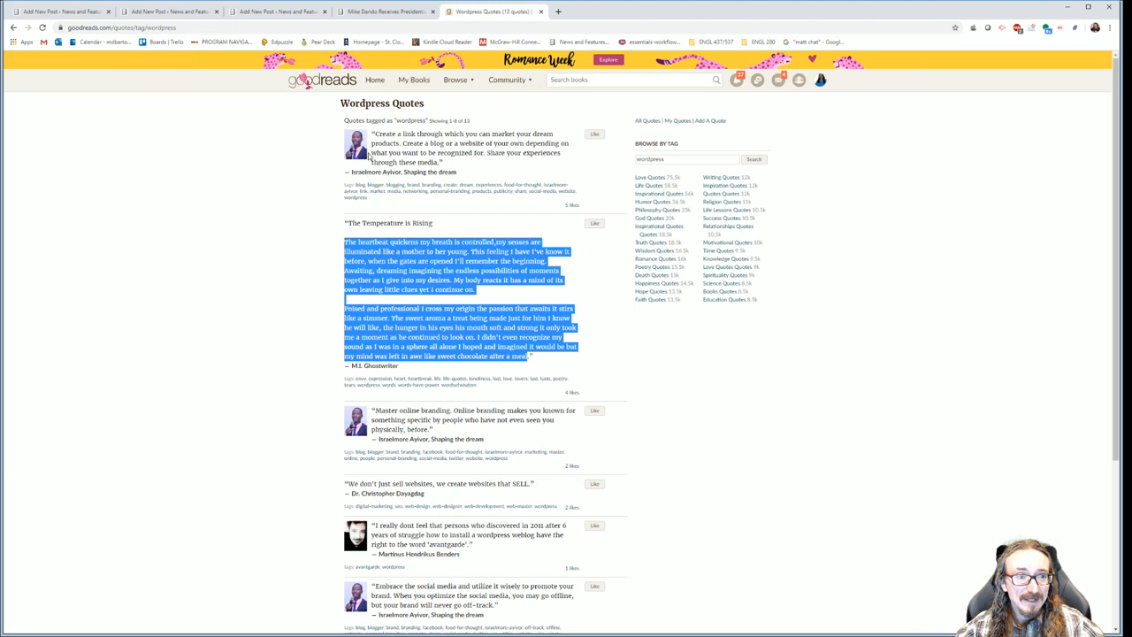
left_click(385, 11)
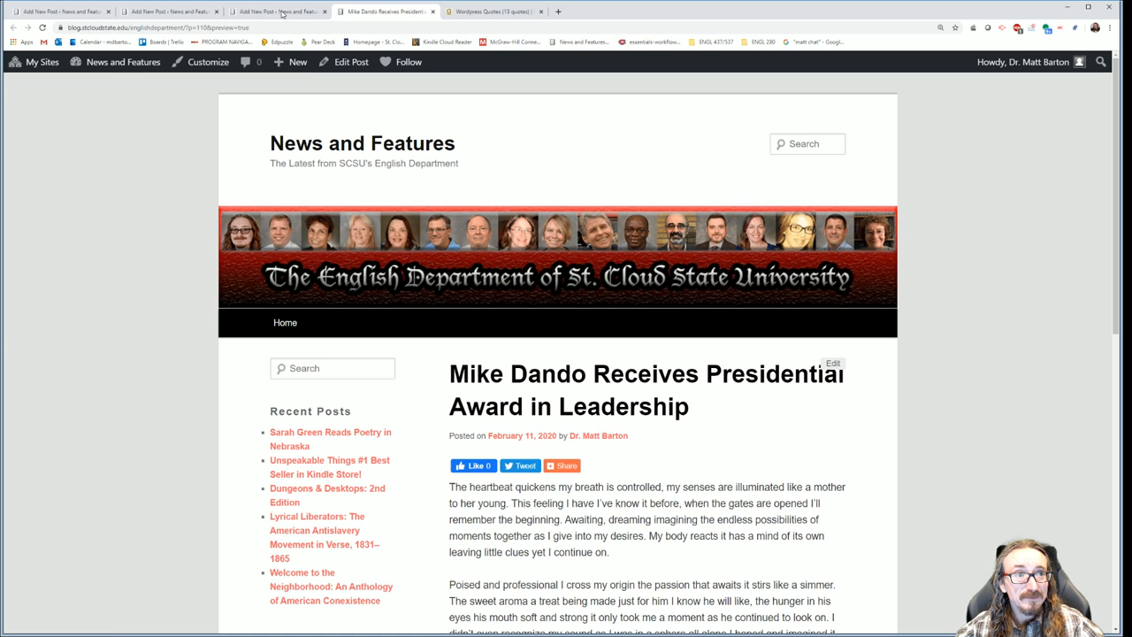
left_click(280, 11)
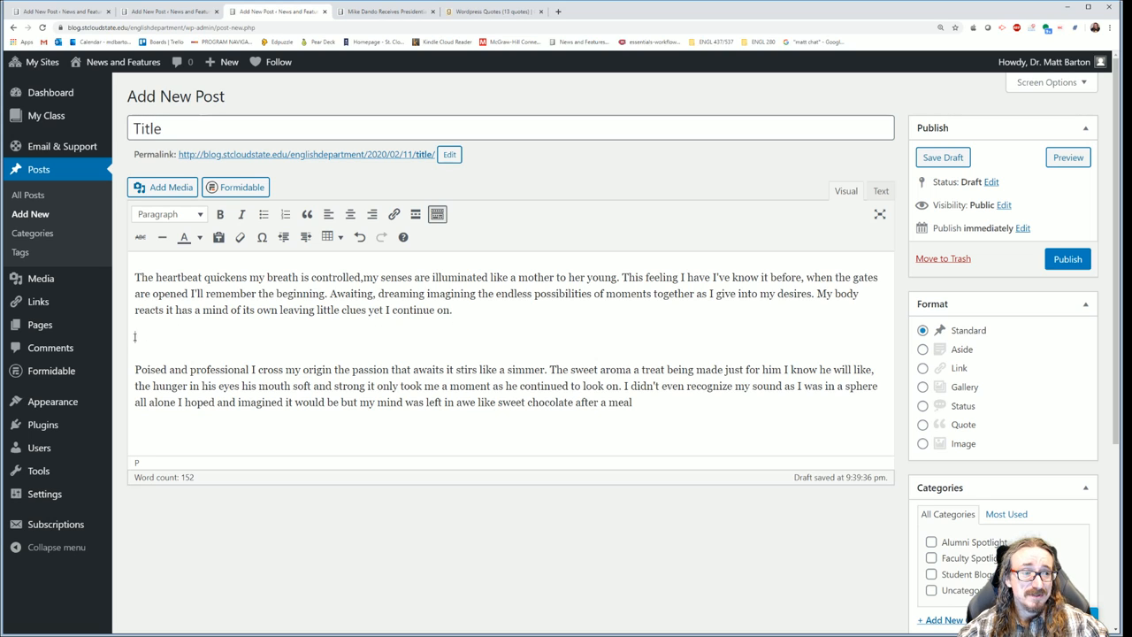
mouse_move(414, 214)
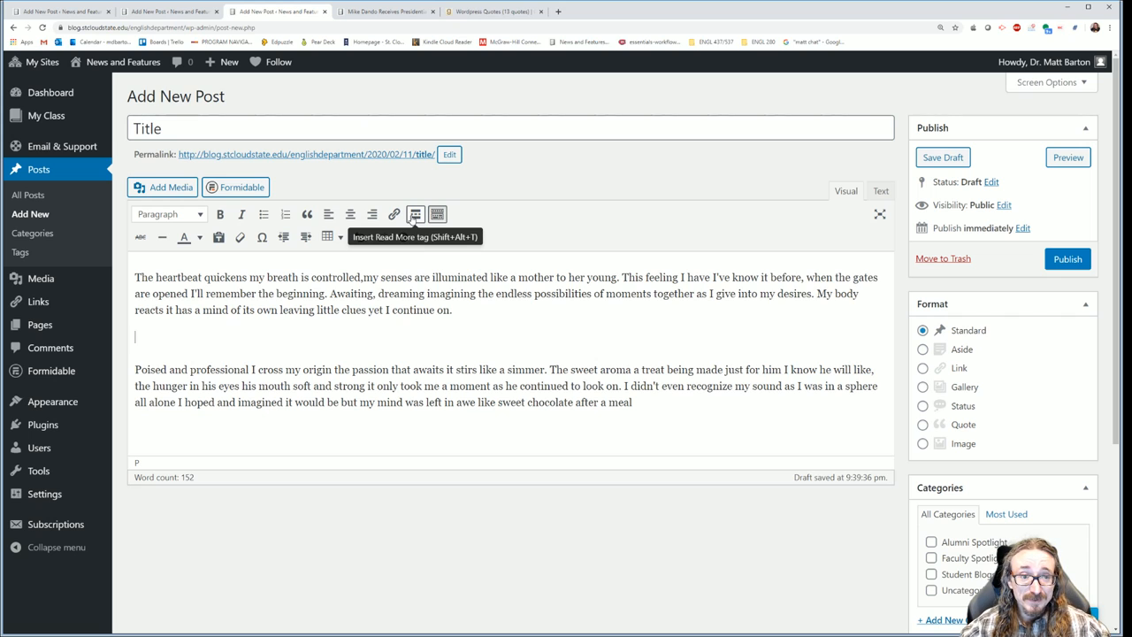
left_click(414, 214)
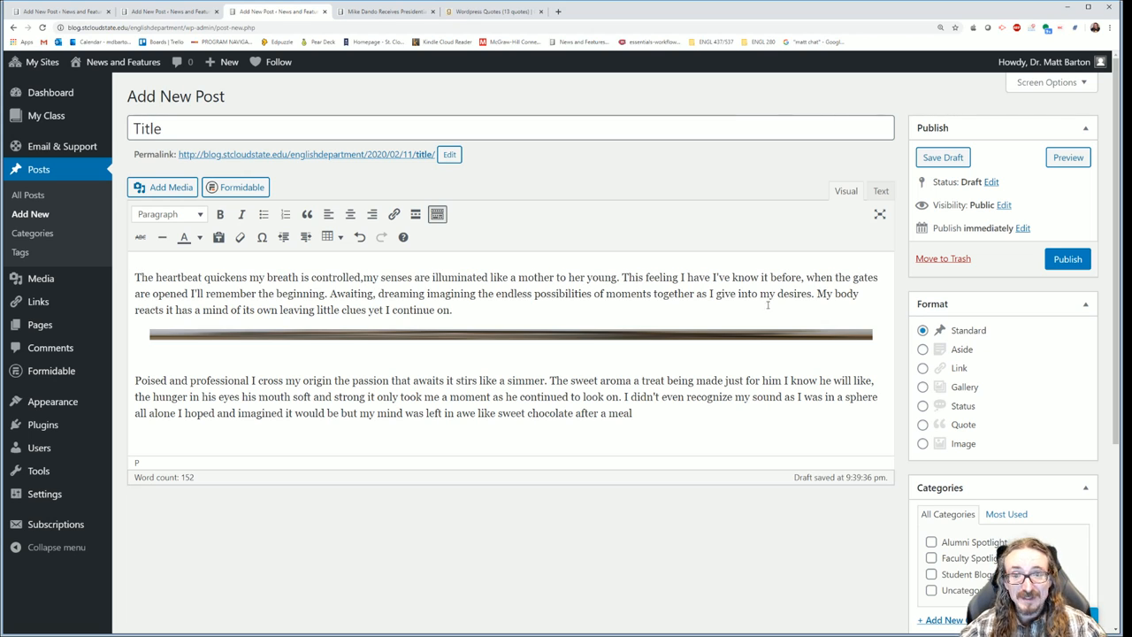
left_click(511, 335)
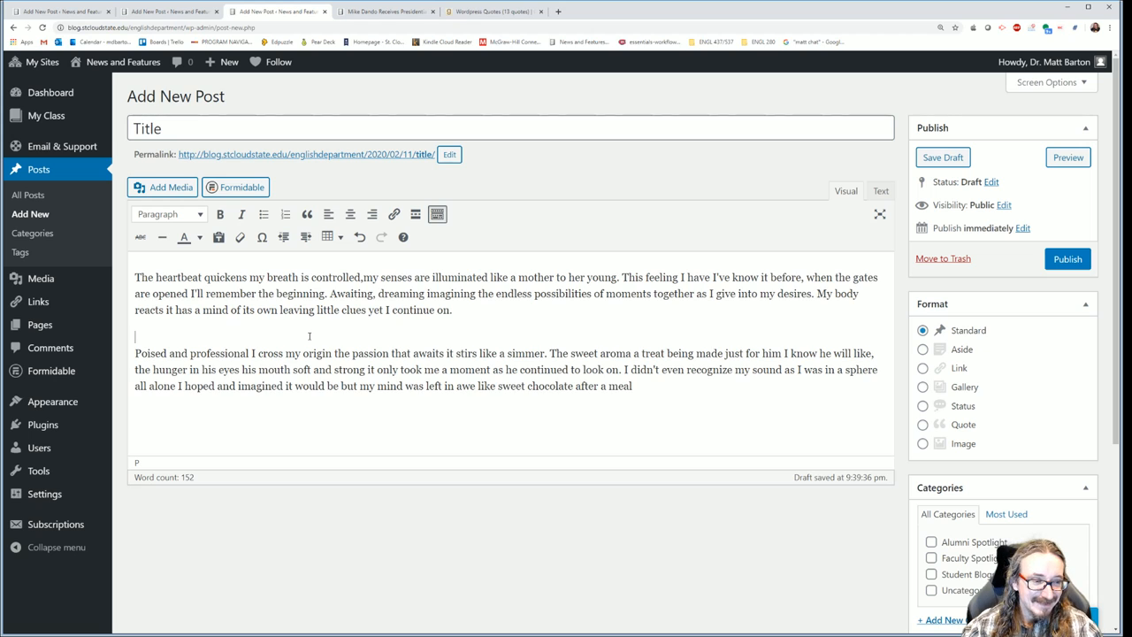
key("Return")
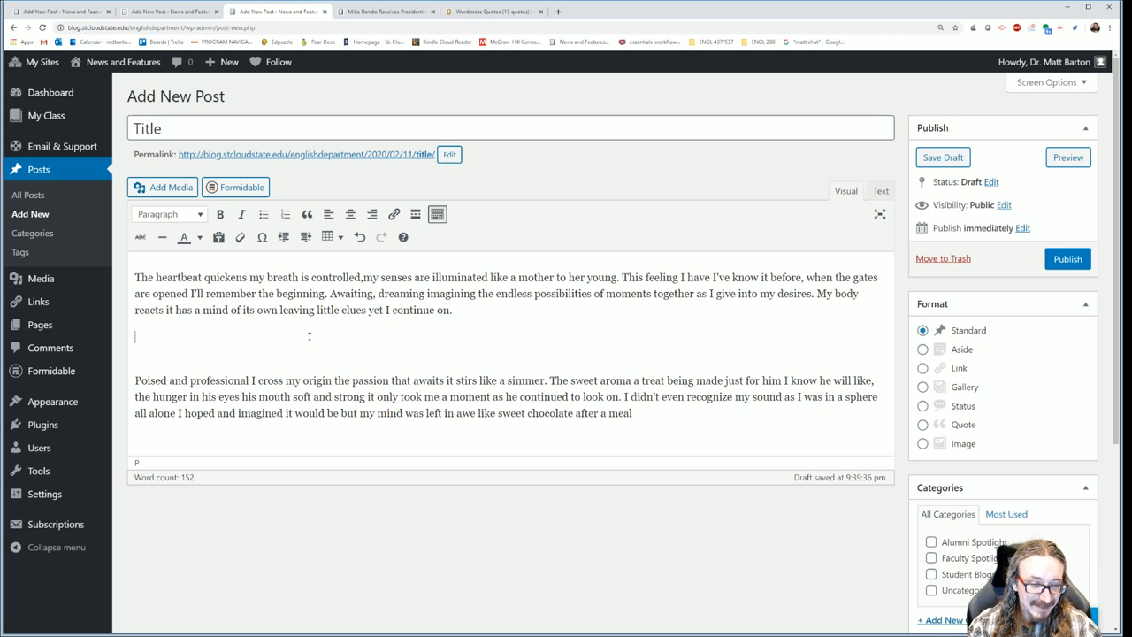
type("Subheadings")
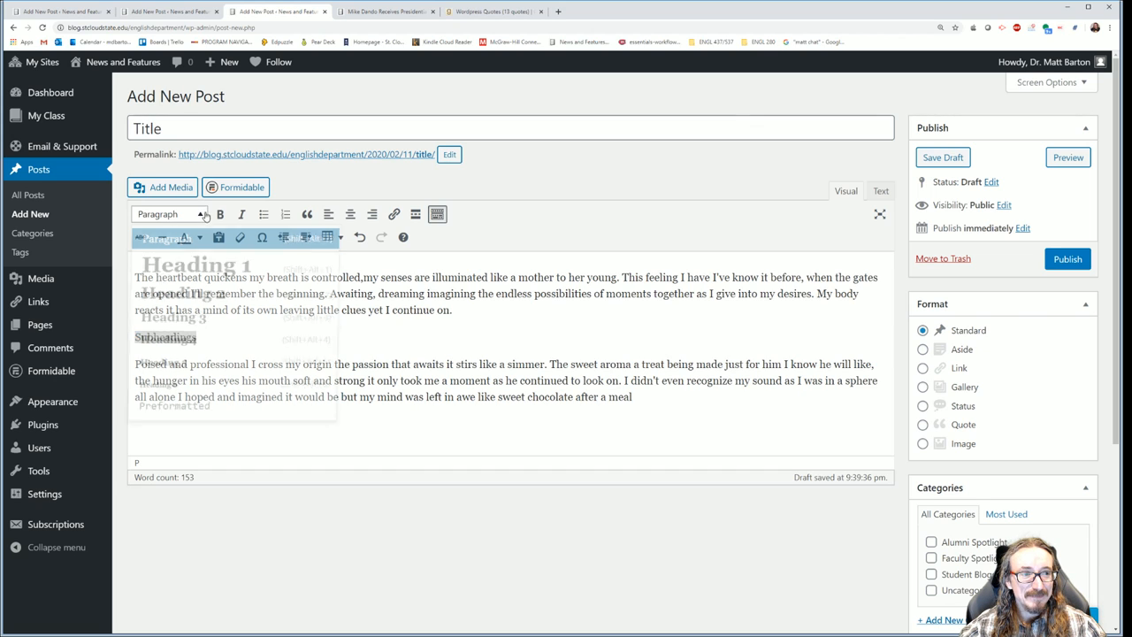
left_click(168, 214)
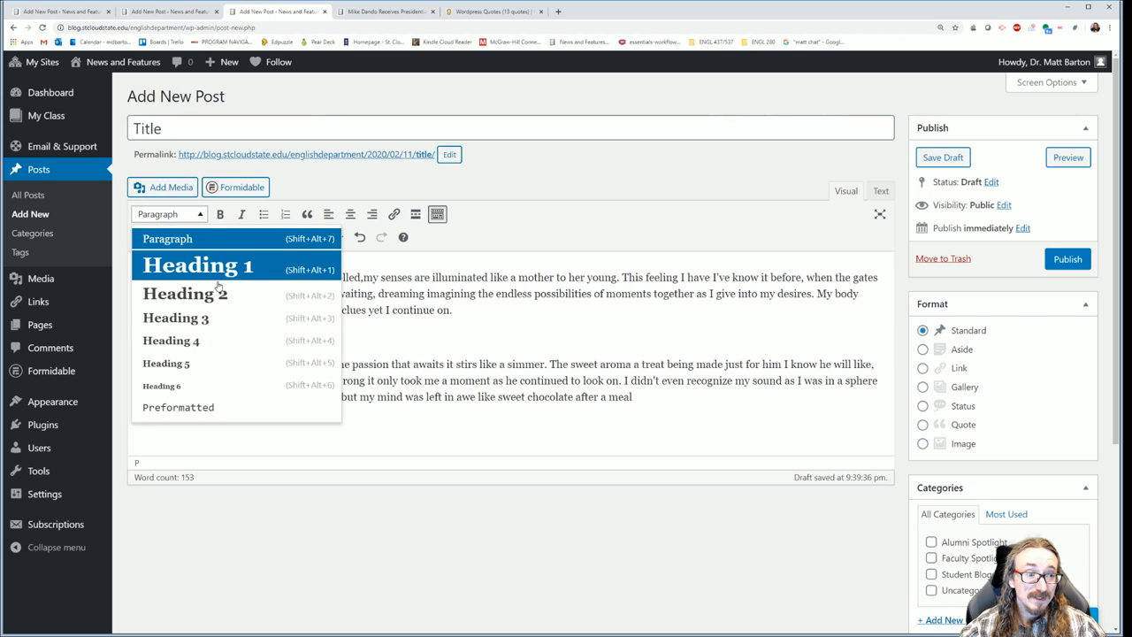
mouse_move(216, 365)
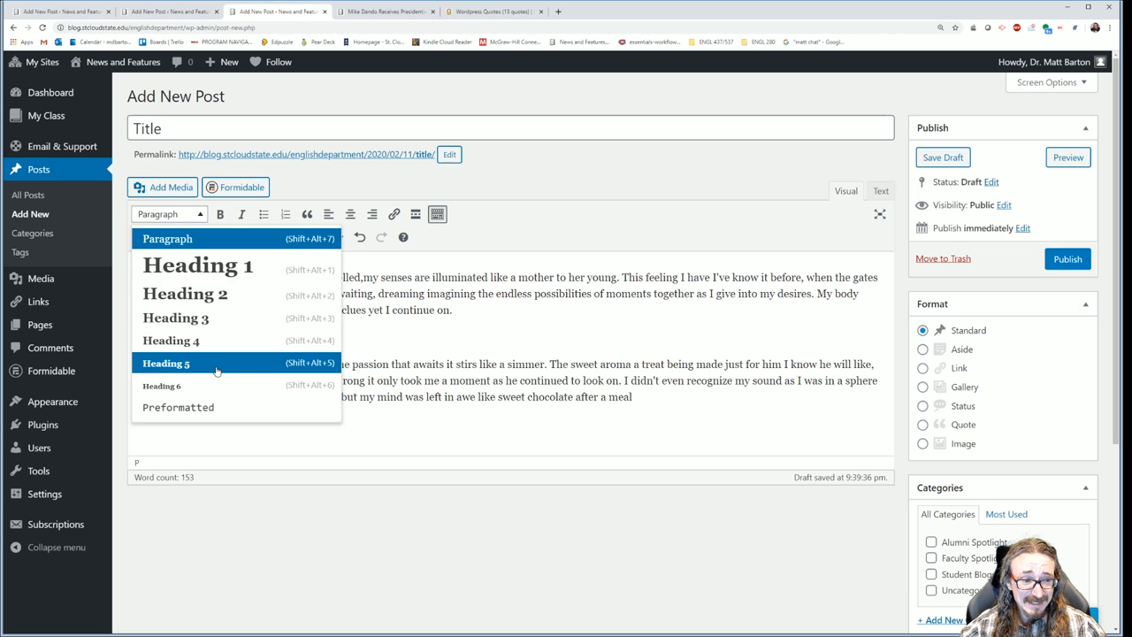
left_click(198, 266)
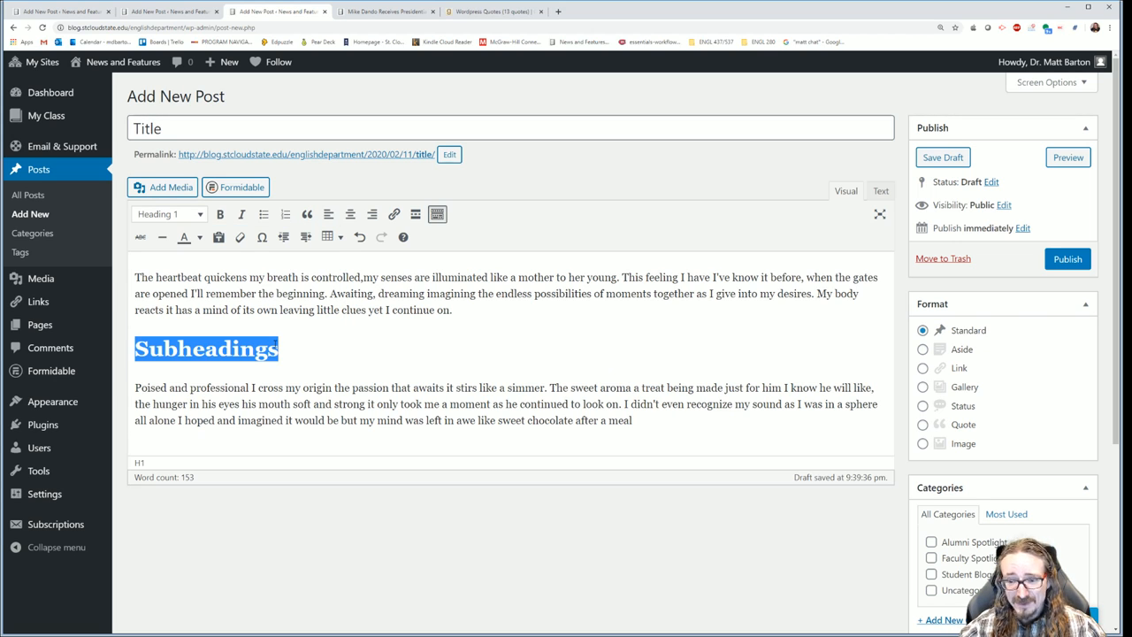
key("Delete")
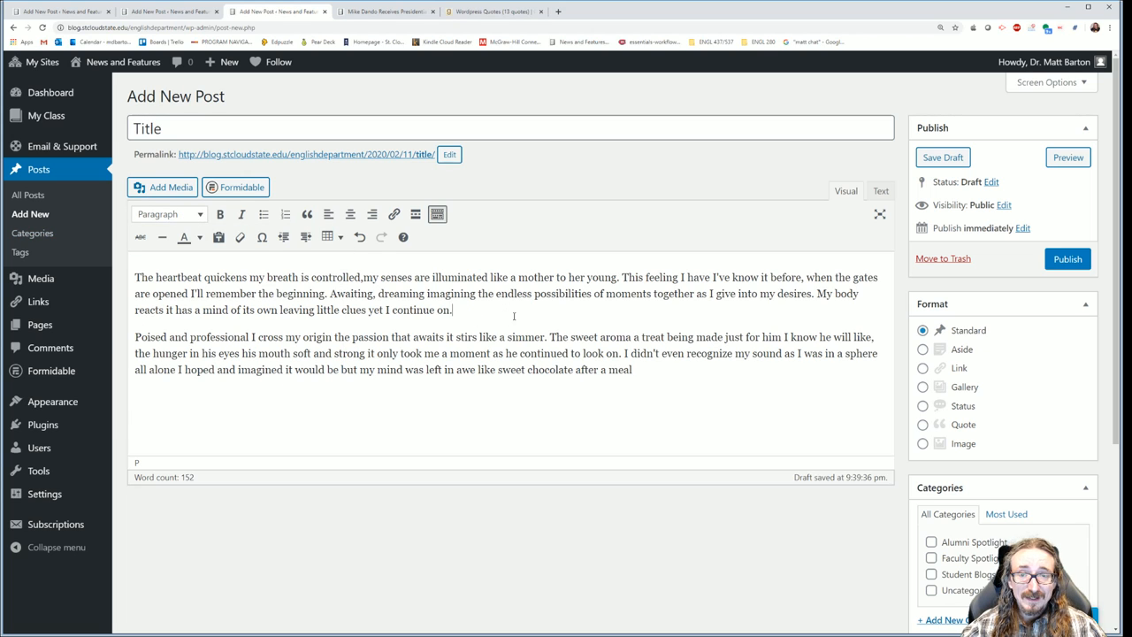
mouse_move(743, 255)
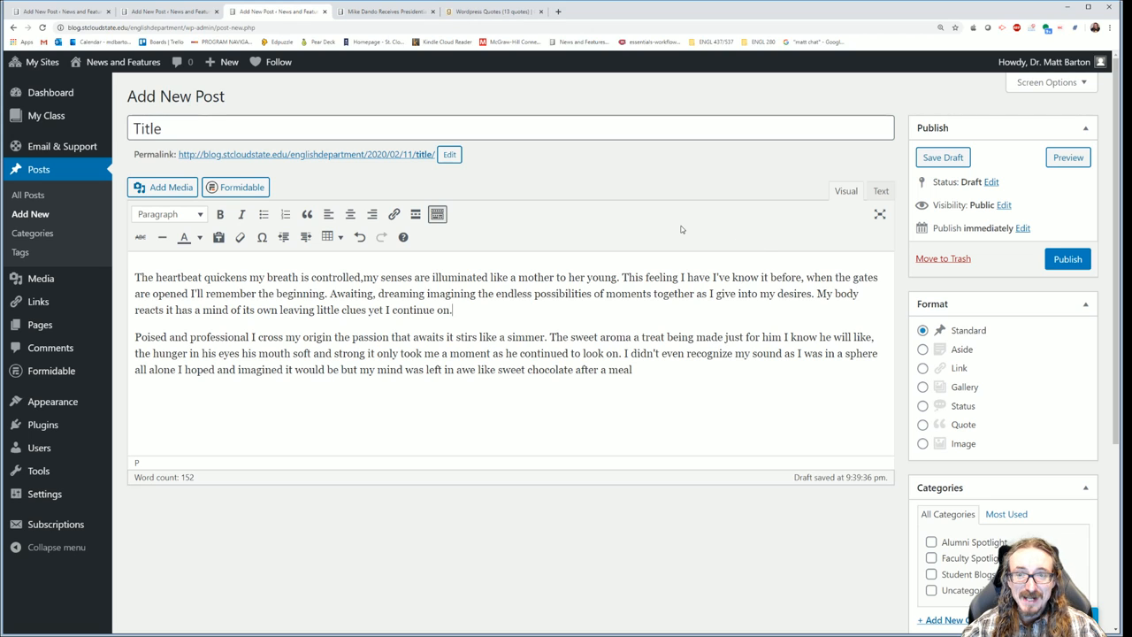
mouse_move(760, 212)
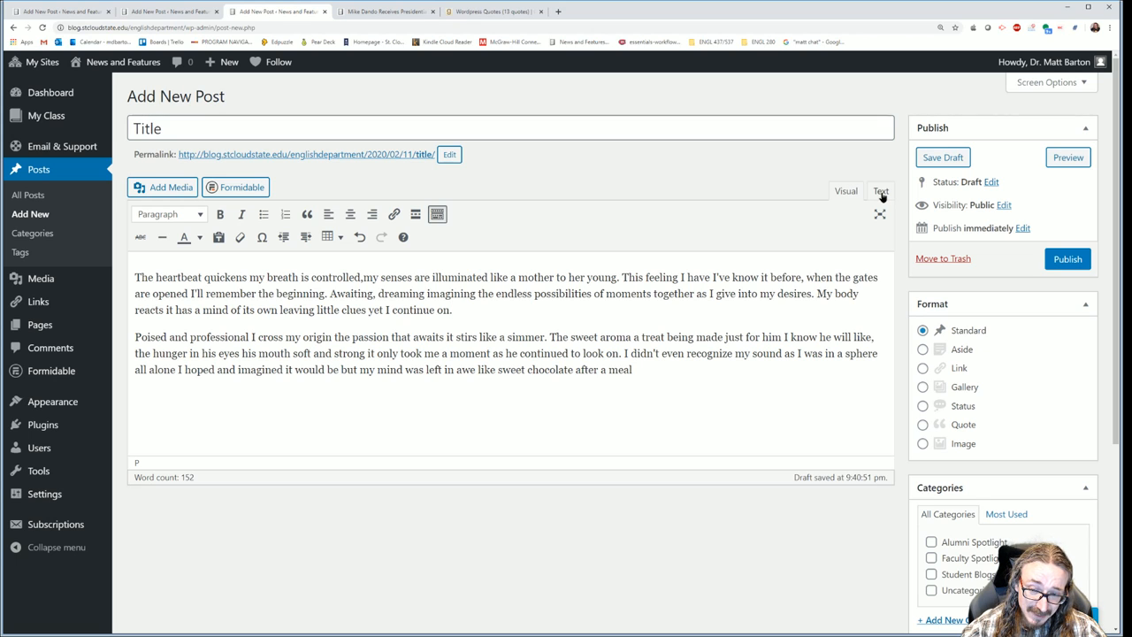
In the HTML view, wrap the word 'mind' in <strong> tags and compare with the Visual view
left_click(881, 191)
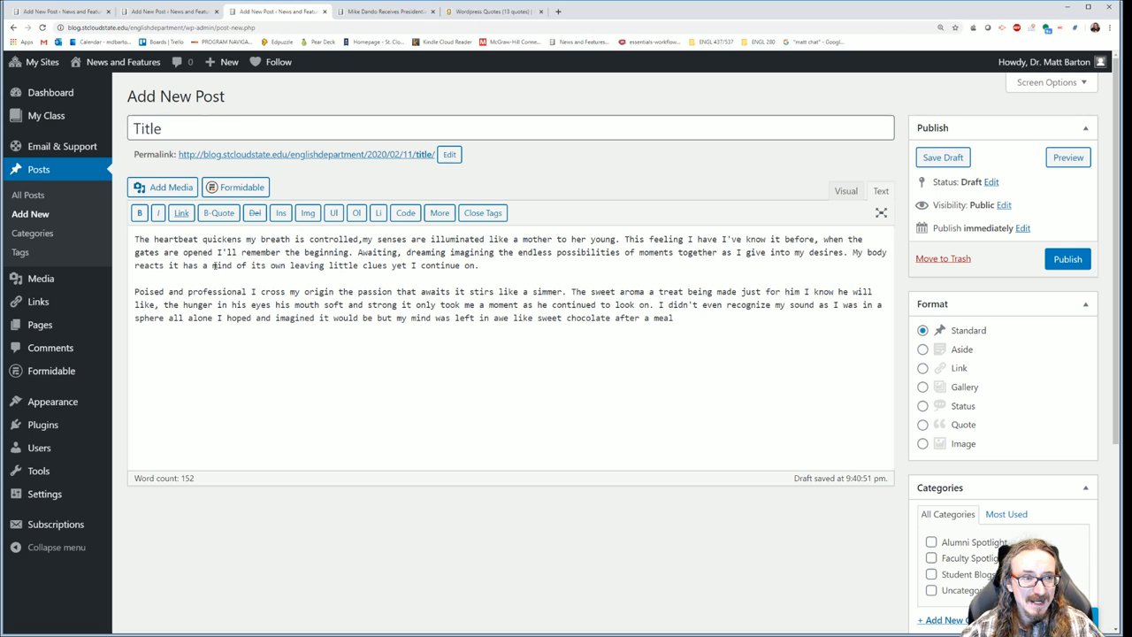
left_click(138, 213)
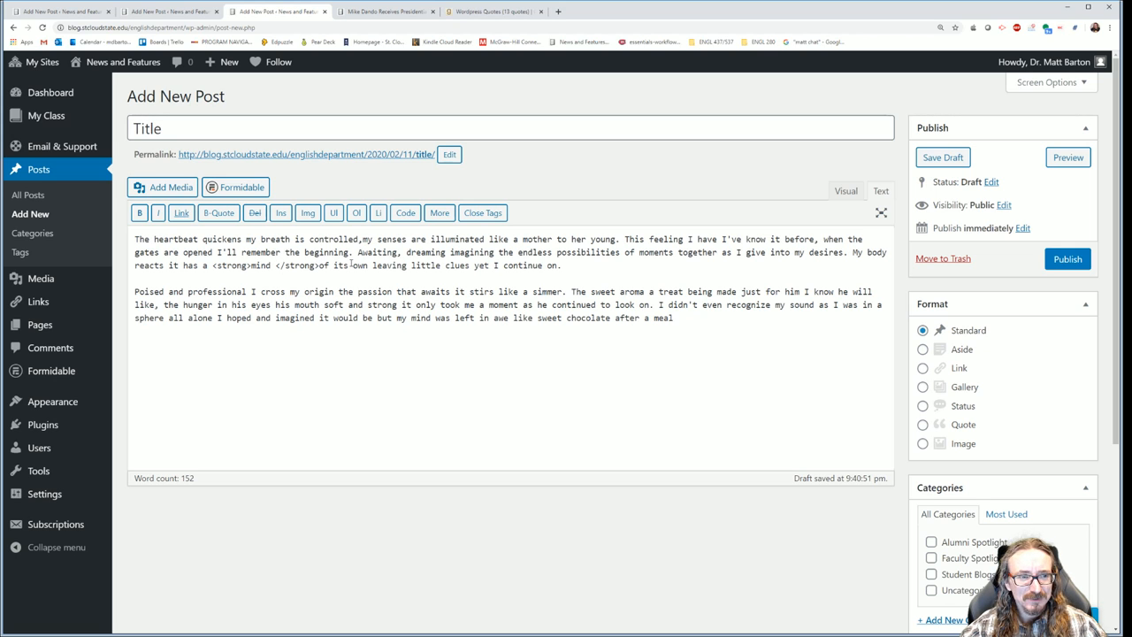
left_click(845, 191)
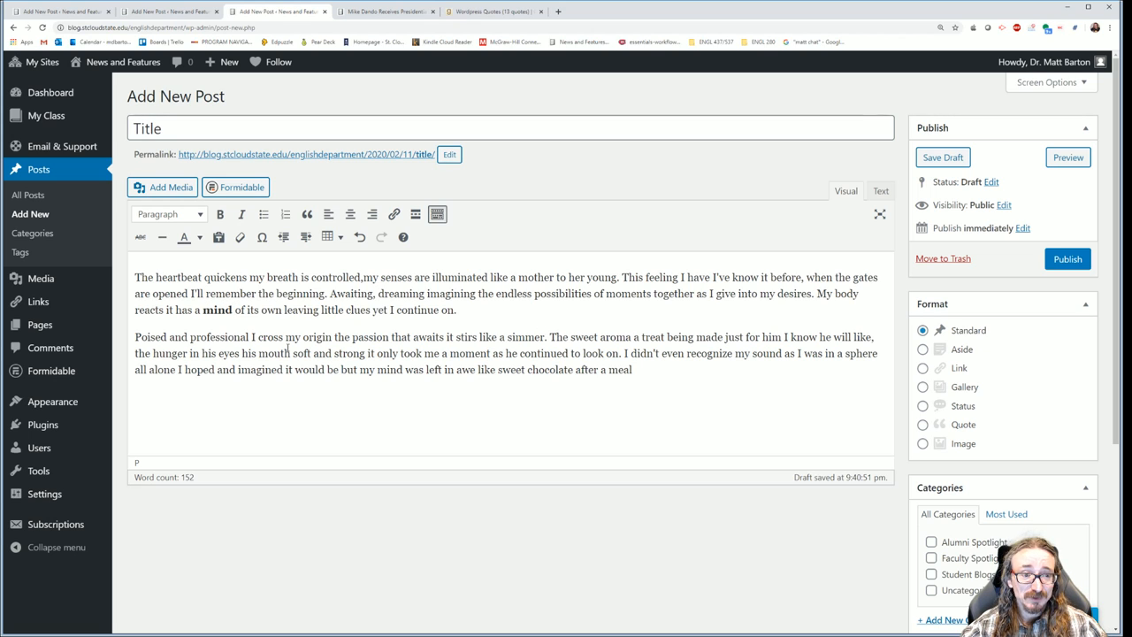
left_click(881, 191)
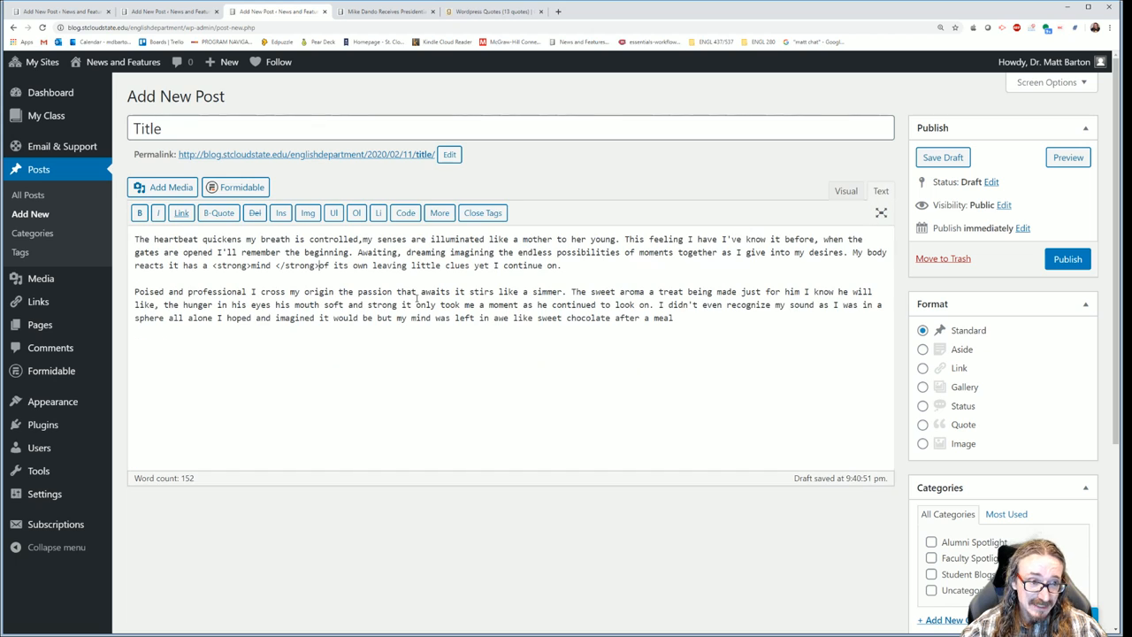
Remove the bold markup around 'mind', leaving an empty <b></b> pair ending the first paragraph
double_click(297, 266)
type("<b>")
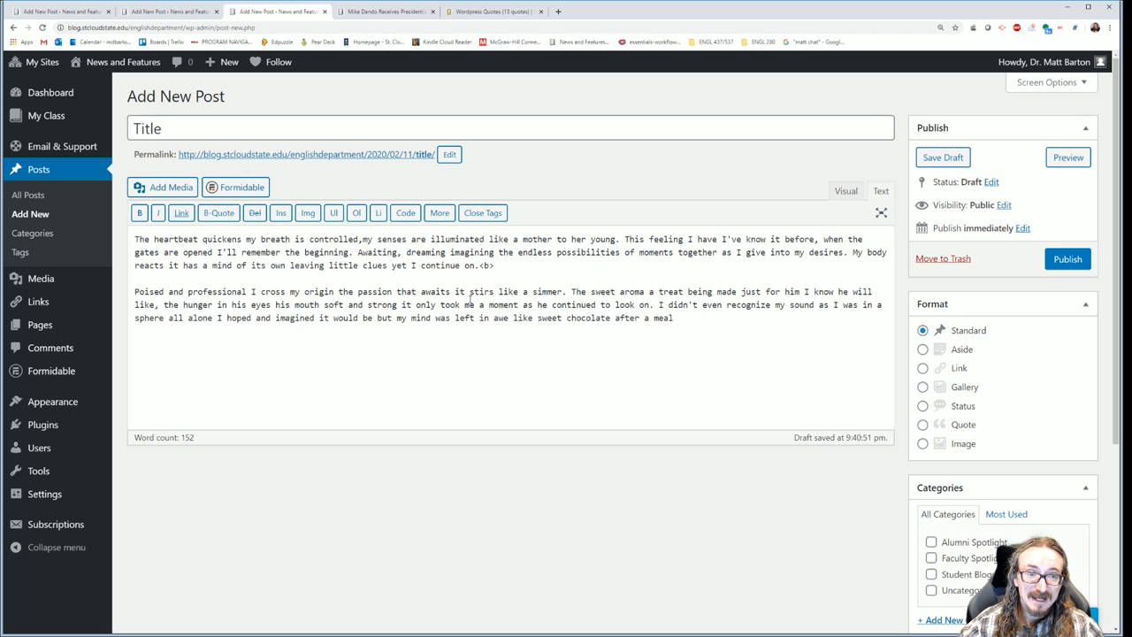
left_click(846, 191)
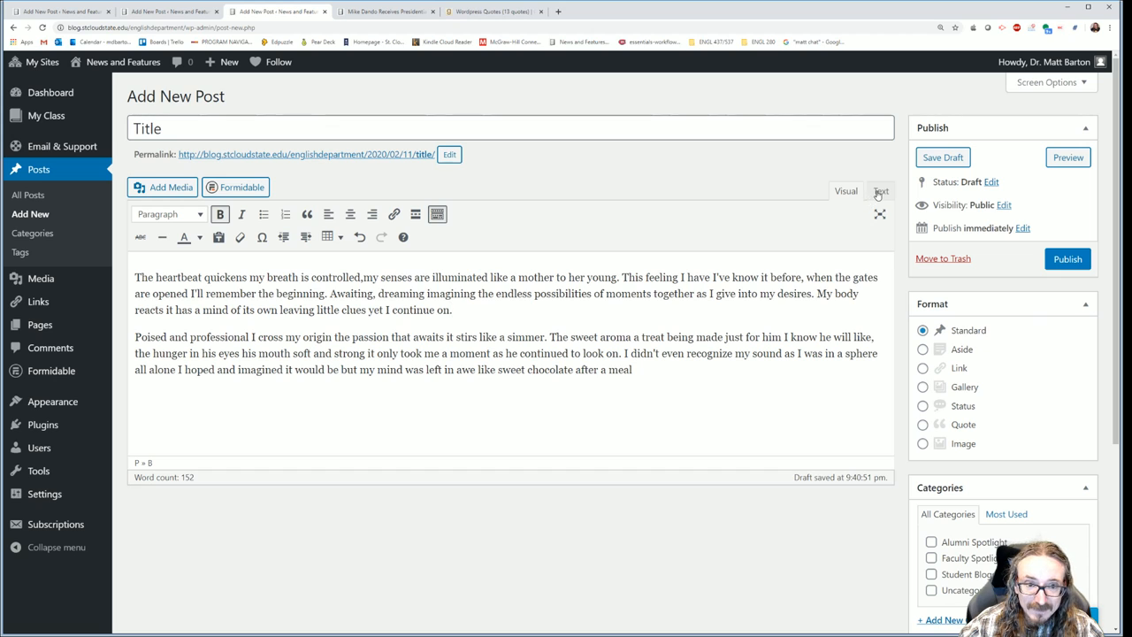
left_click(882, 191)
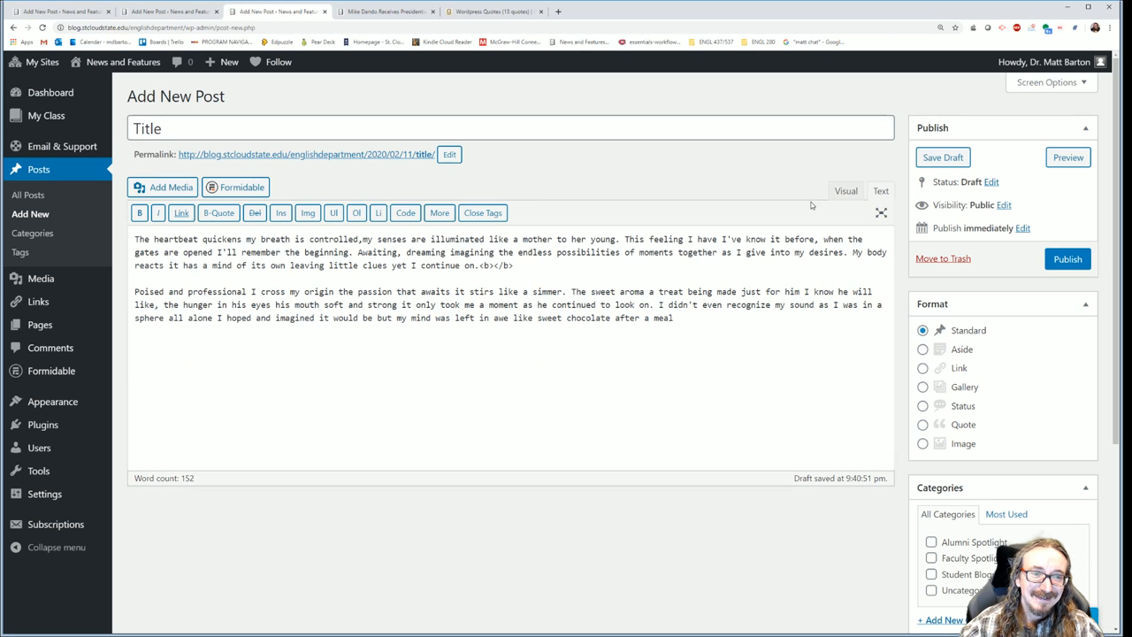
double_click(497, 266)
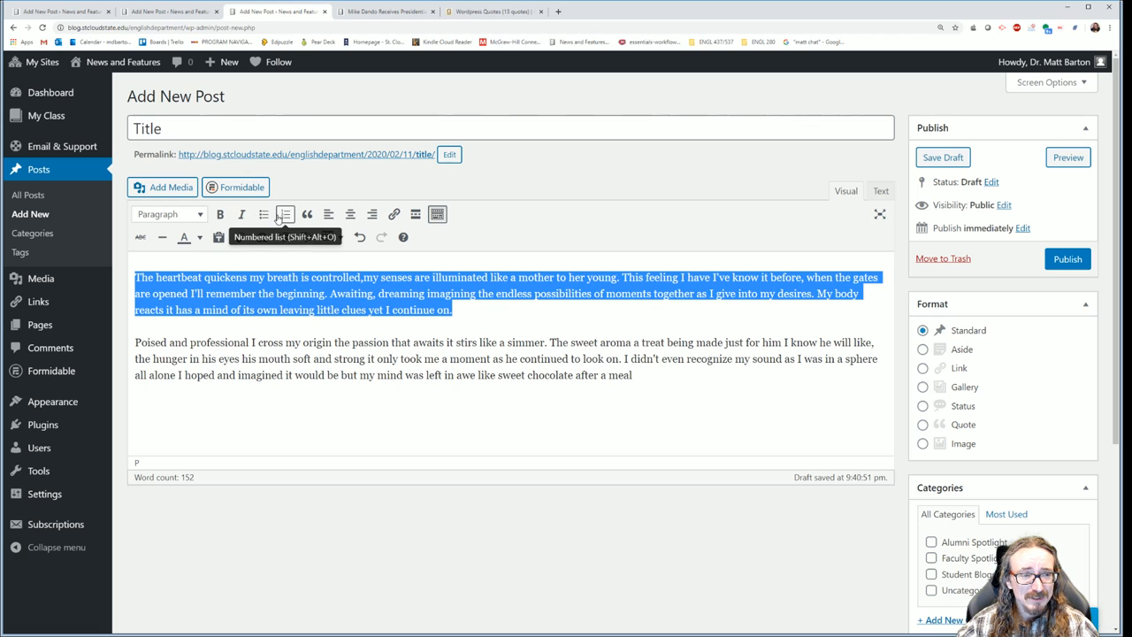
mouse_move(308, 214)
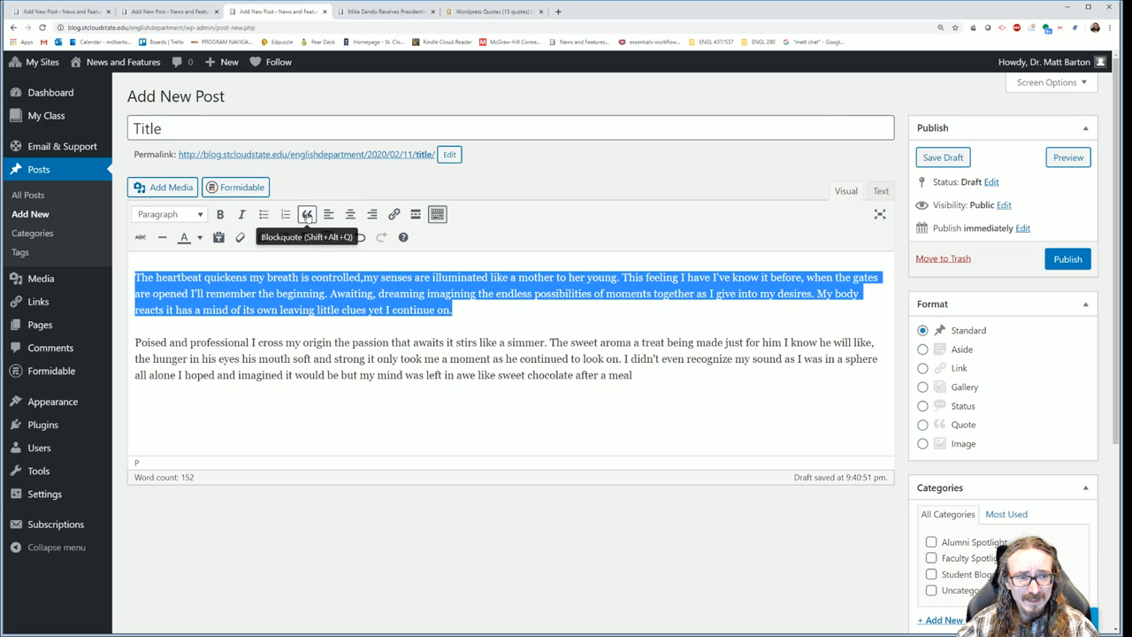
Format the first paragraph as a blockquote, briefly selecting the word 'continue'
left_click(308, 214)
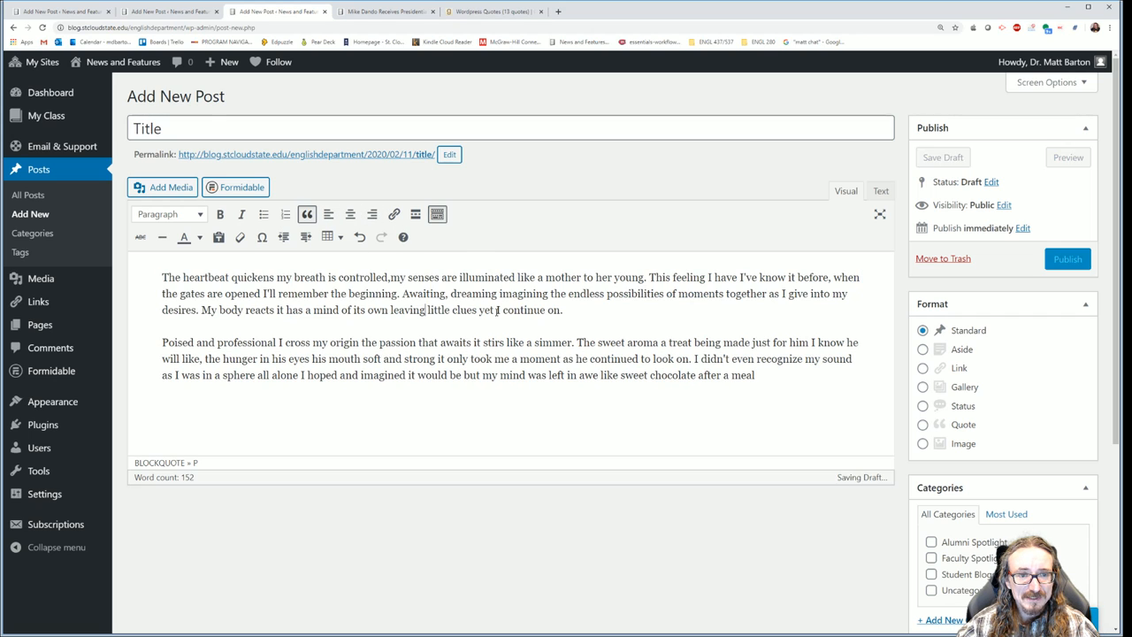
double_click(524, 310)
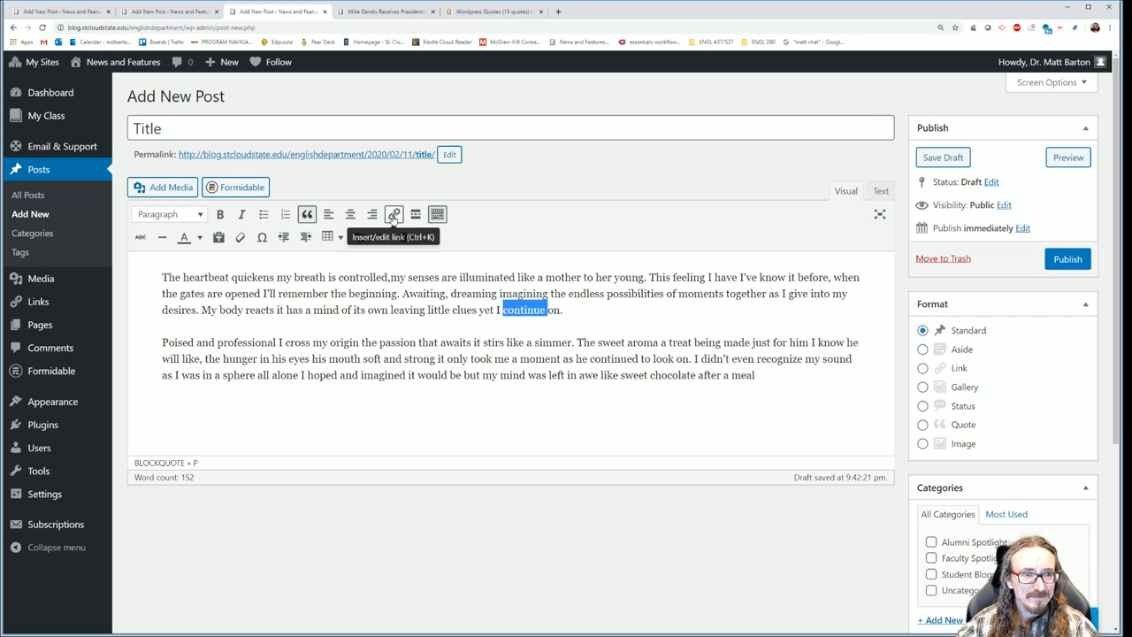
left_click(393, 214)
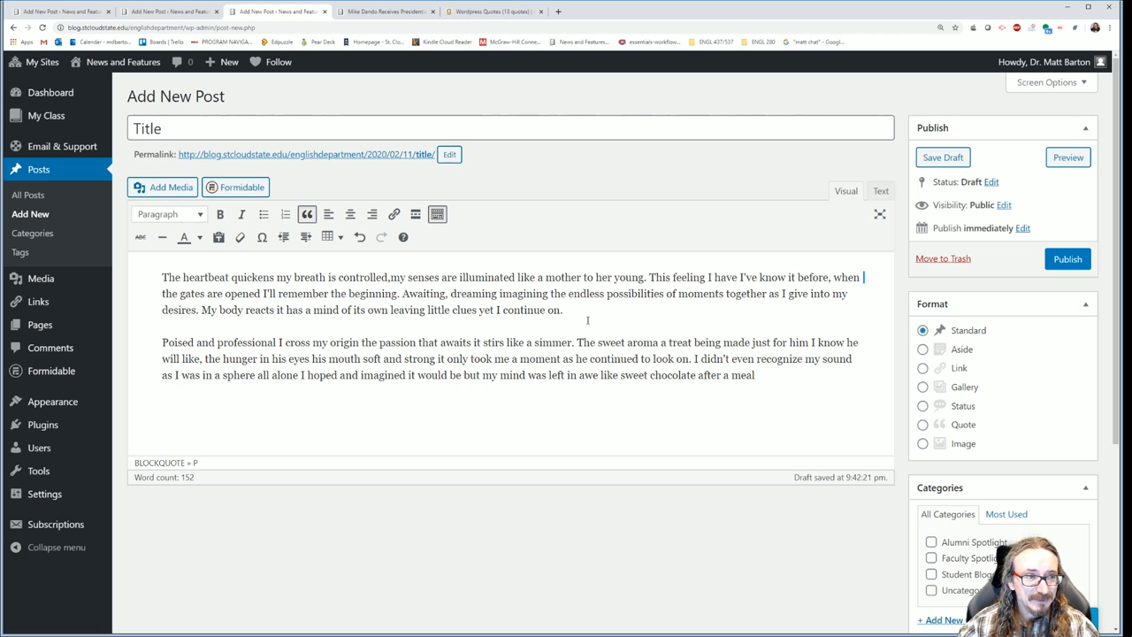
From the Media Library, choose the e-reader image rather than the diving photo for insertion
left_click(163, 187)
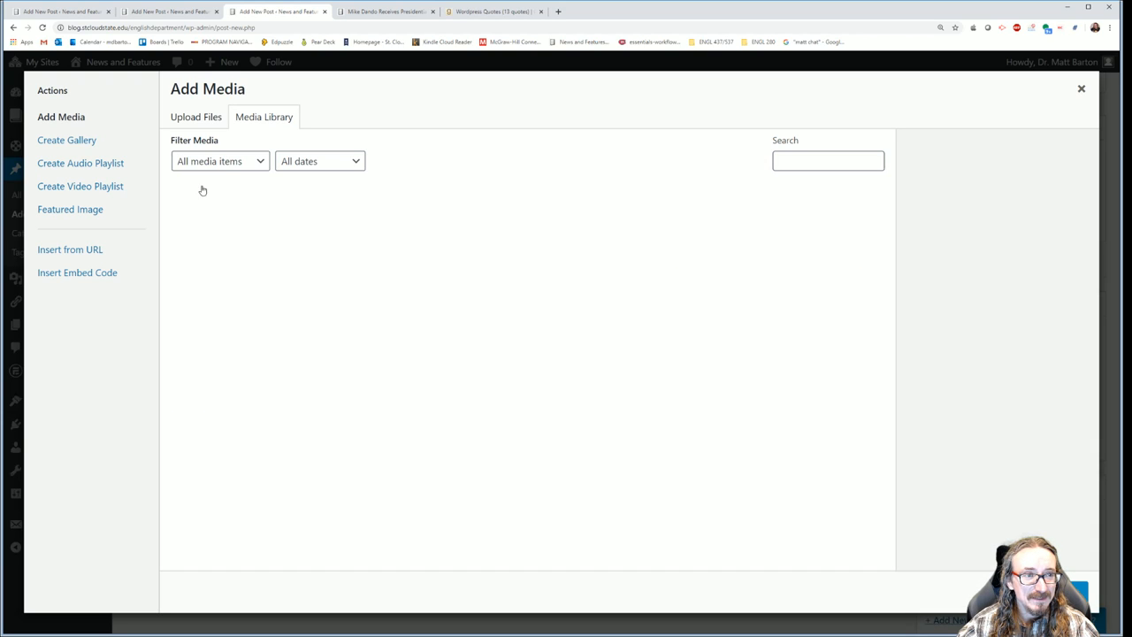
left_click(264, 116)
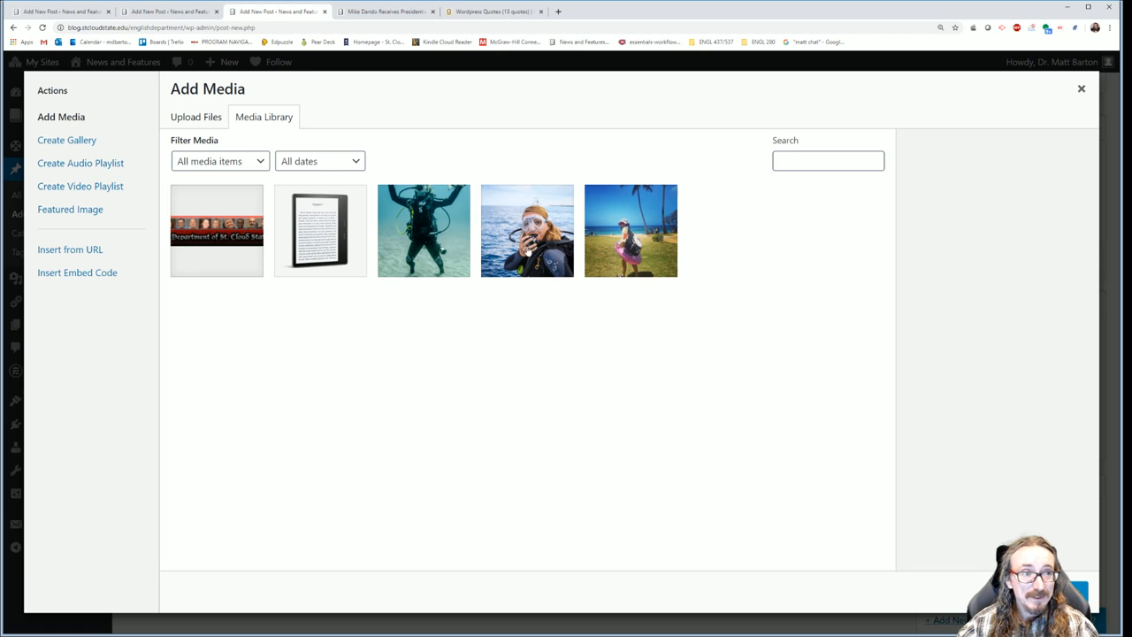
mouse_move(195, 116)
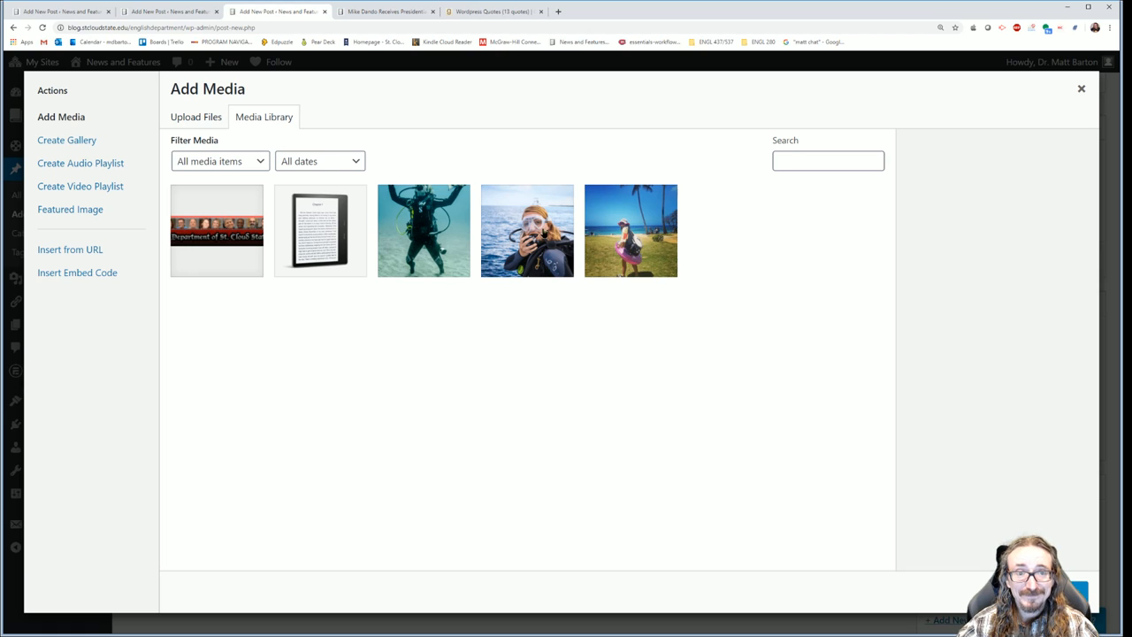
left_click(527, 230)
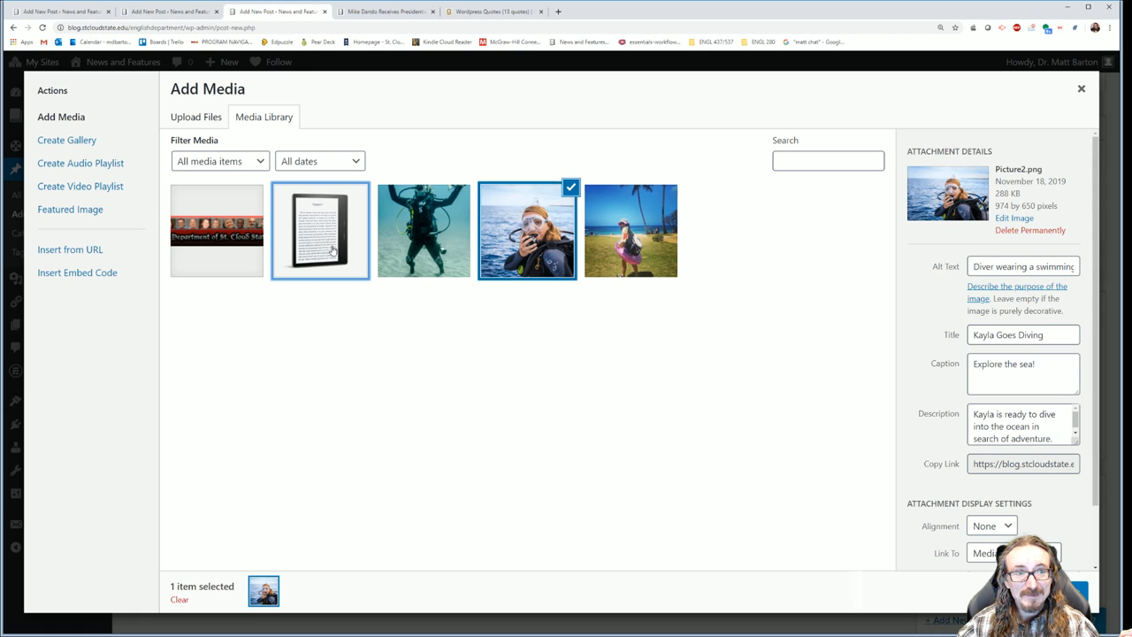
left_click(320, 230)
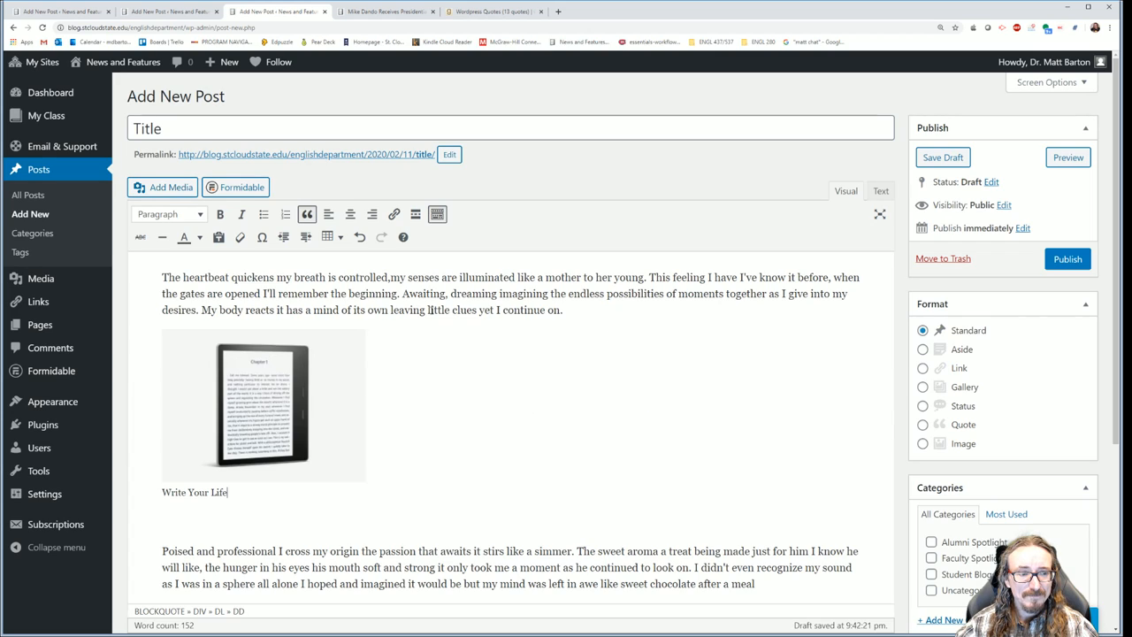
Align the inserted e-reader image left so the second paragraph wraps beside it
left_click(262, 405)
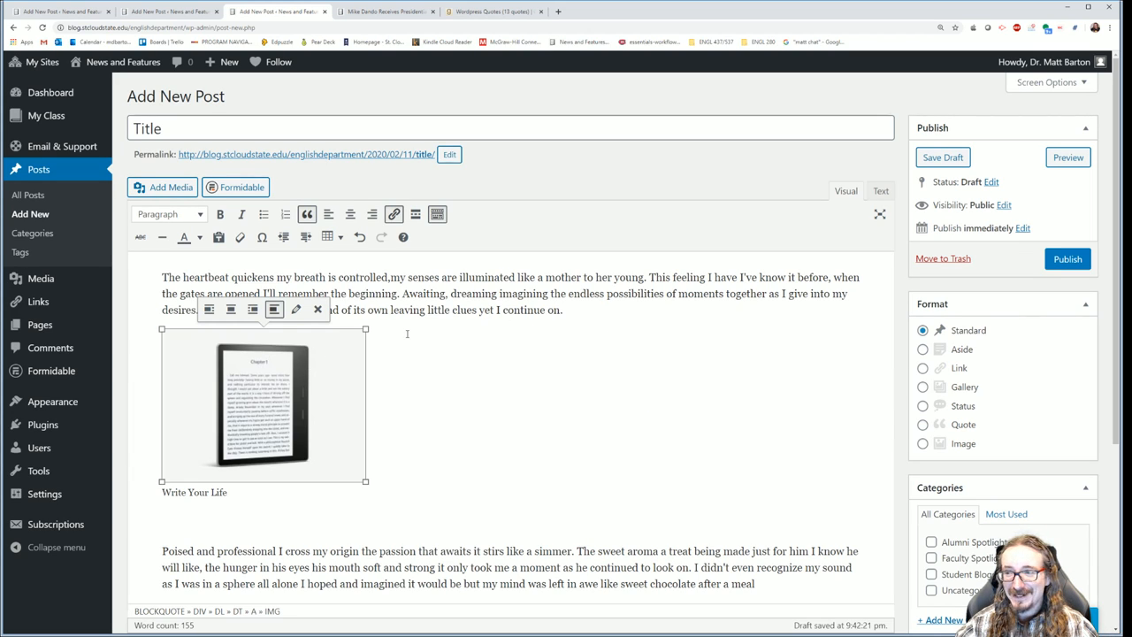
left_click(209, 313)
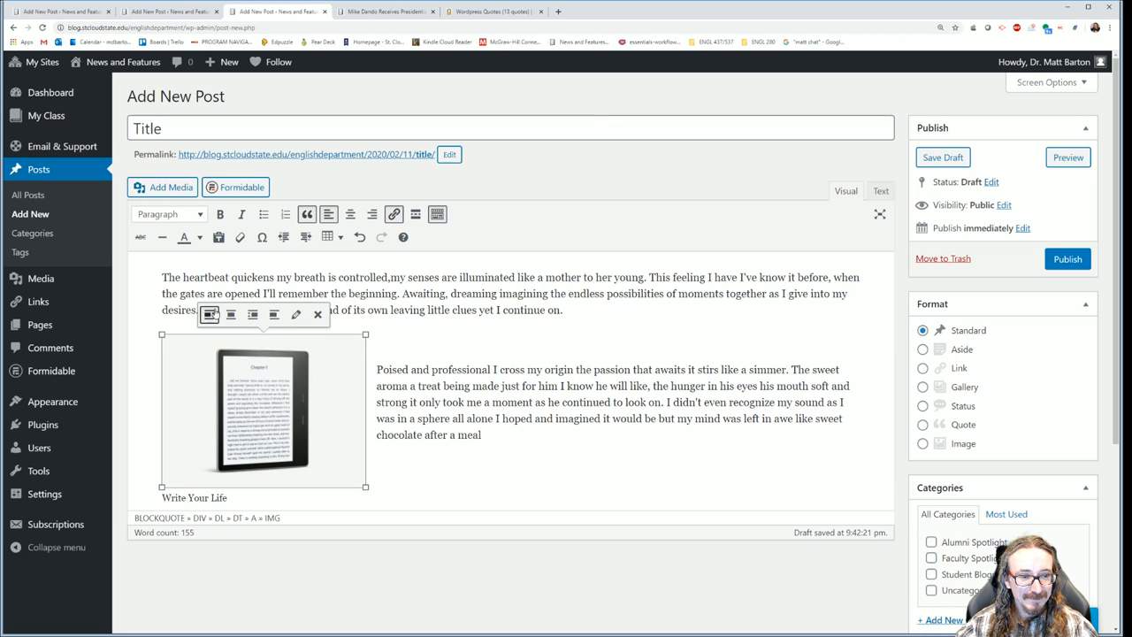
mouse_move(251, 315)
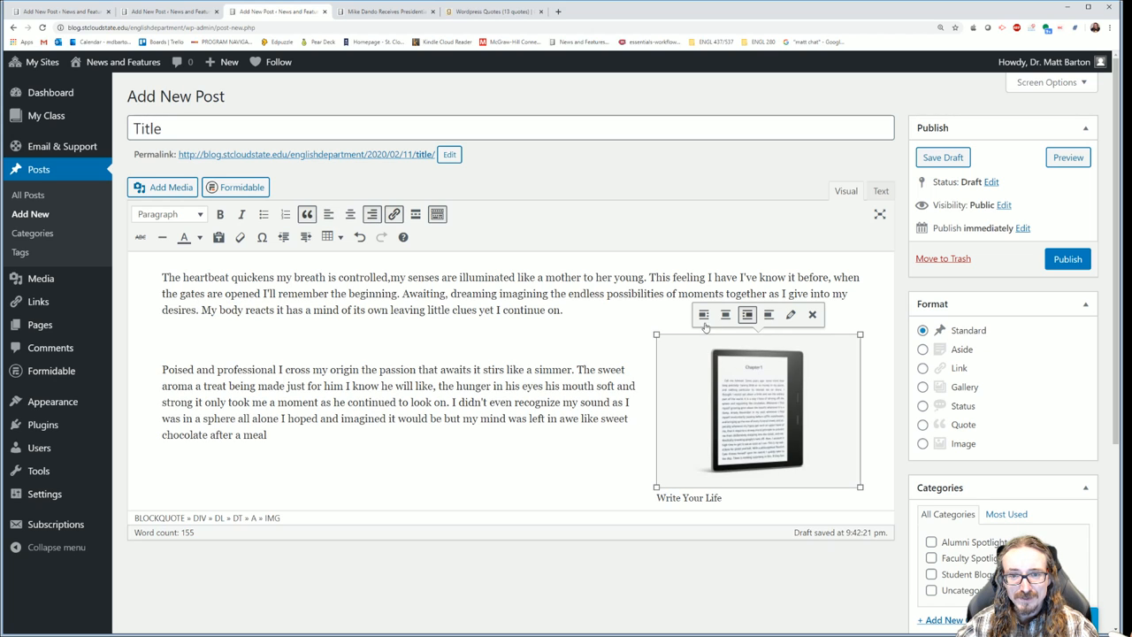
left_click(704, 315)
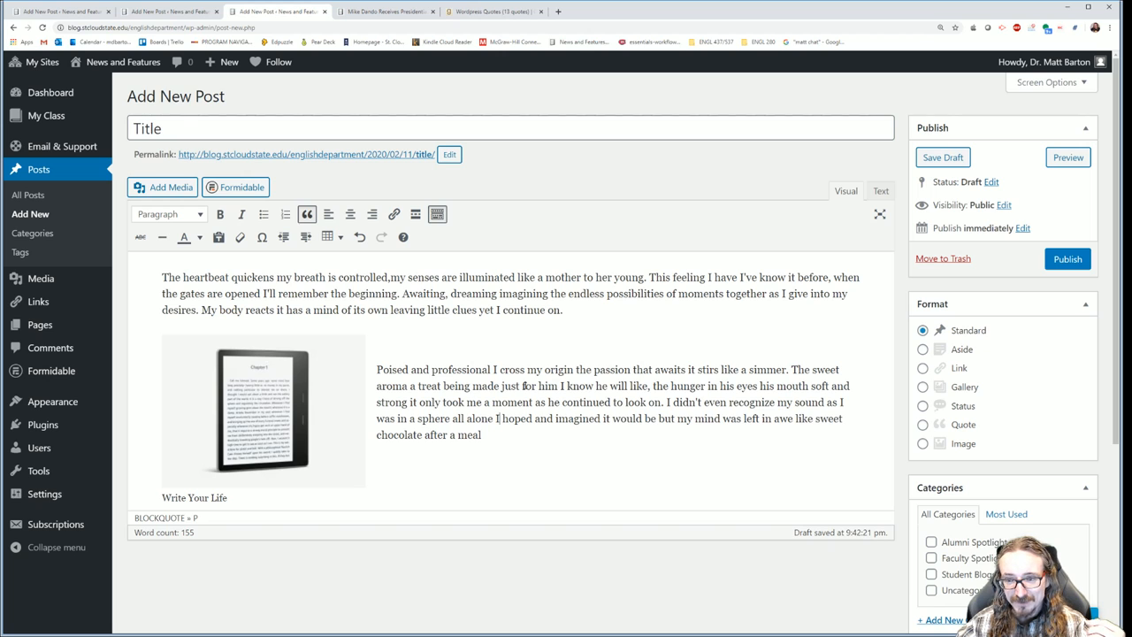
scroll("down", 3)
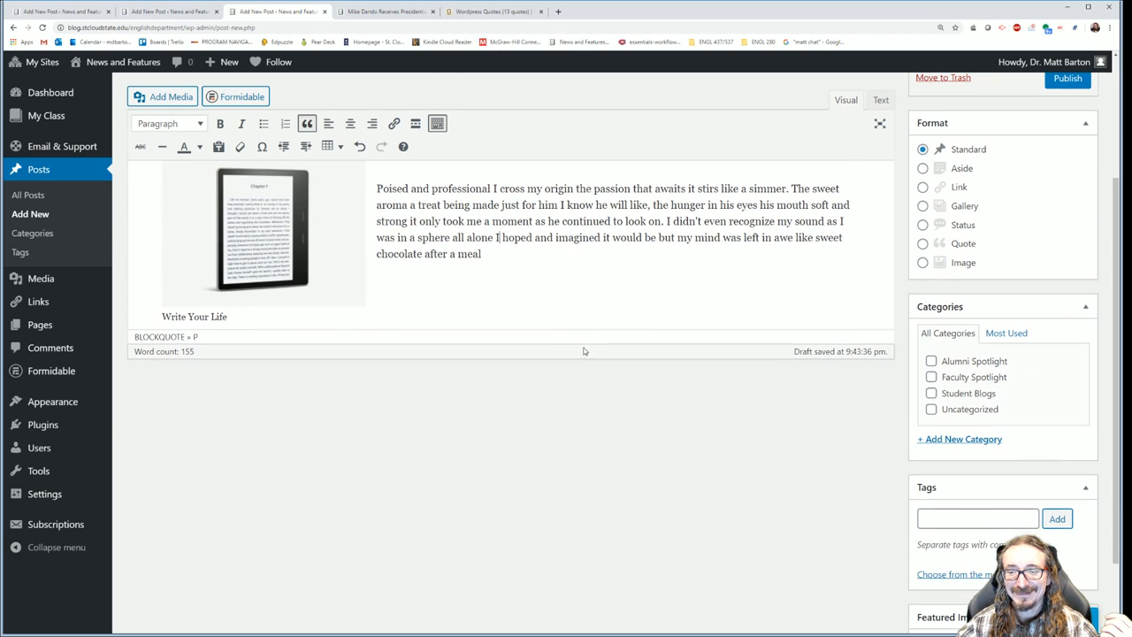
mouse_move(965, 354)
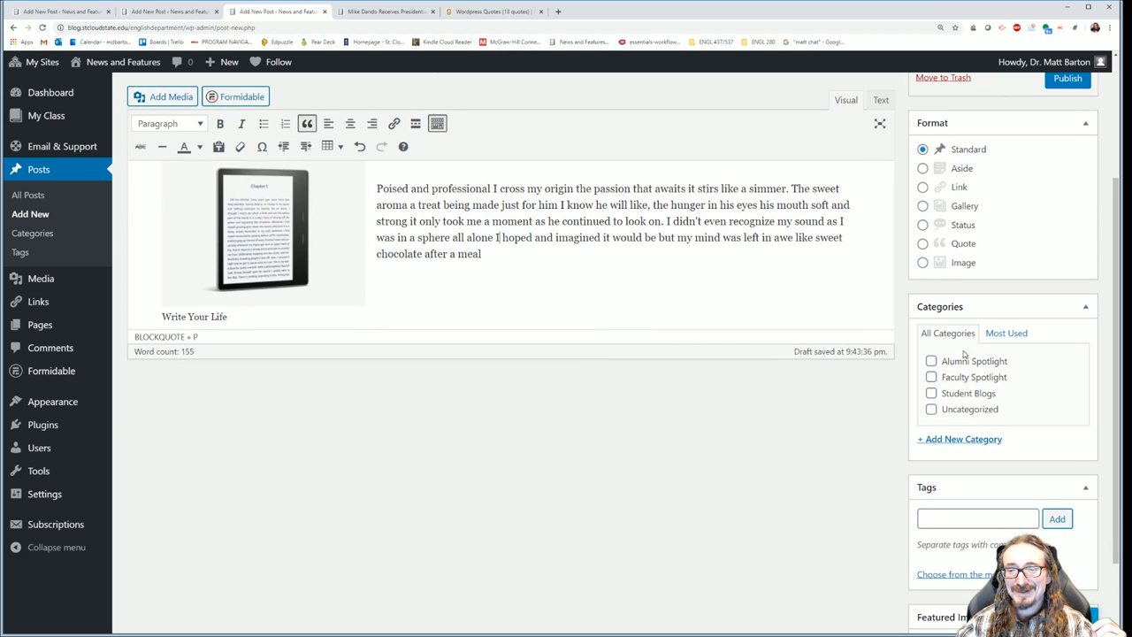
mouse_move(962, 375)
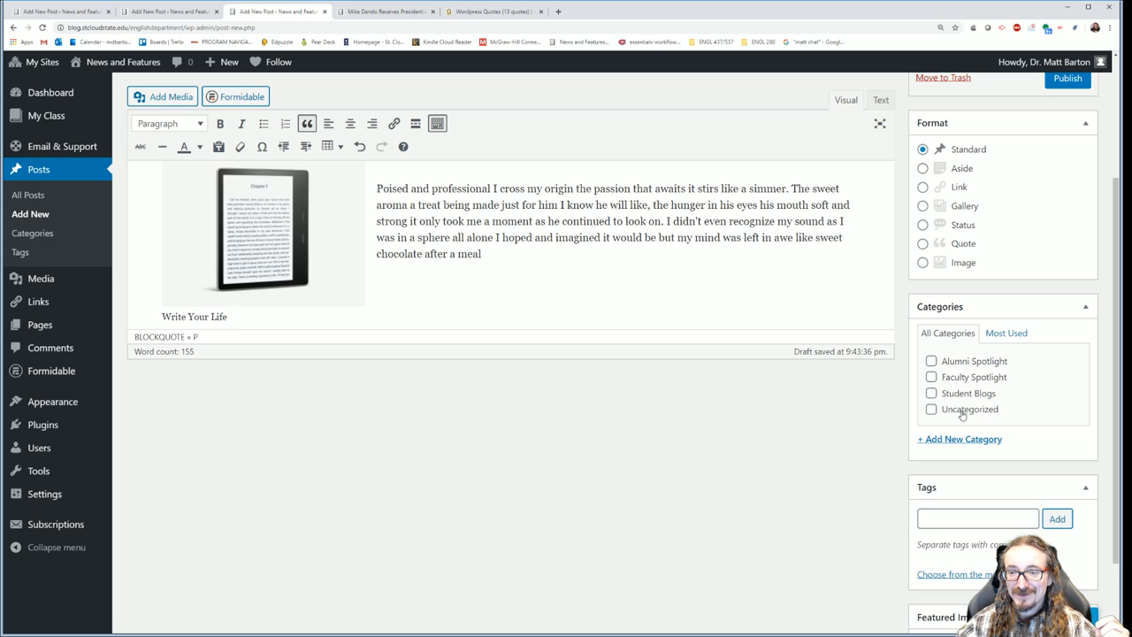
mouse_move(952, 444)
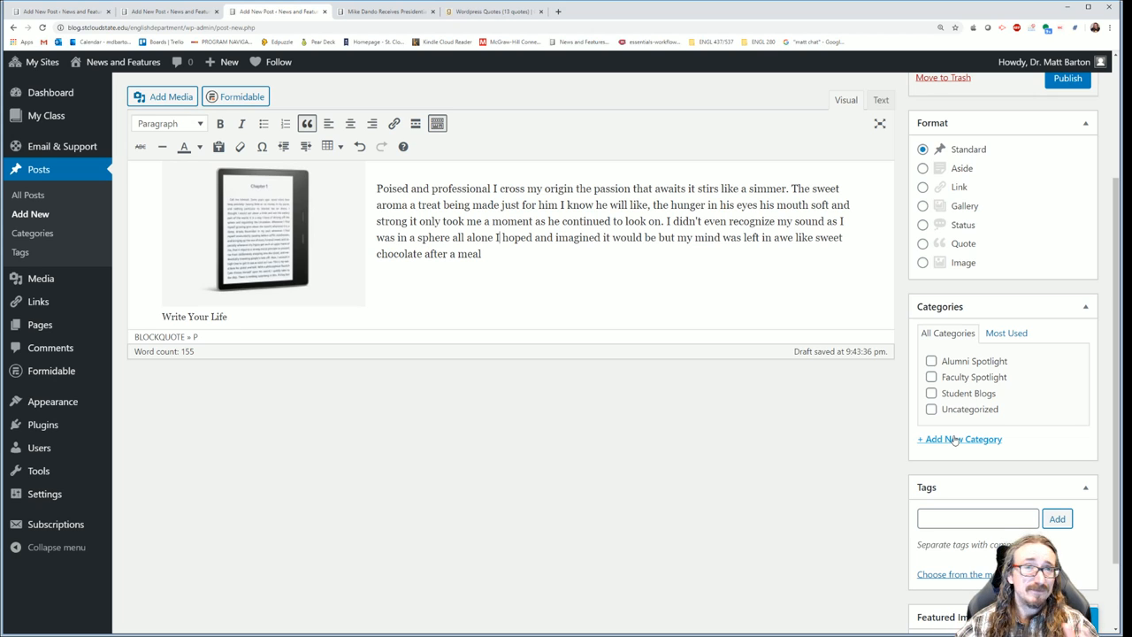
mouse_move(979, 425)
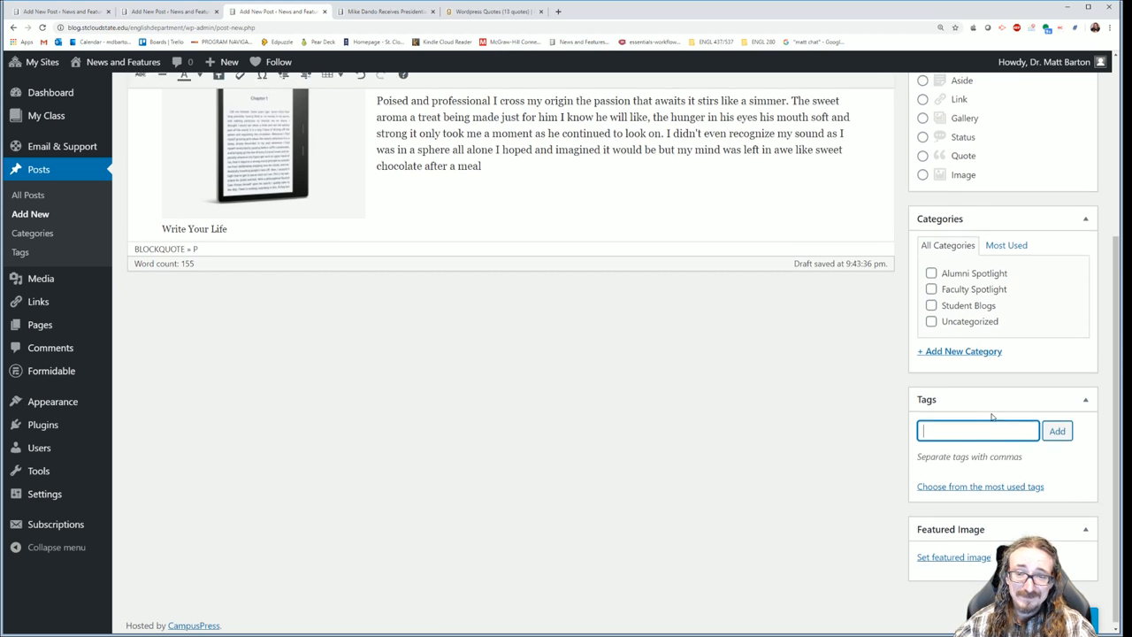
scroll("up", 3)
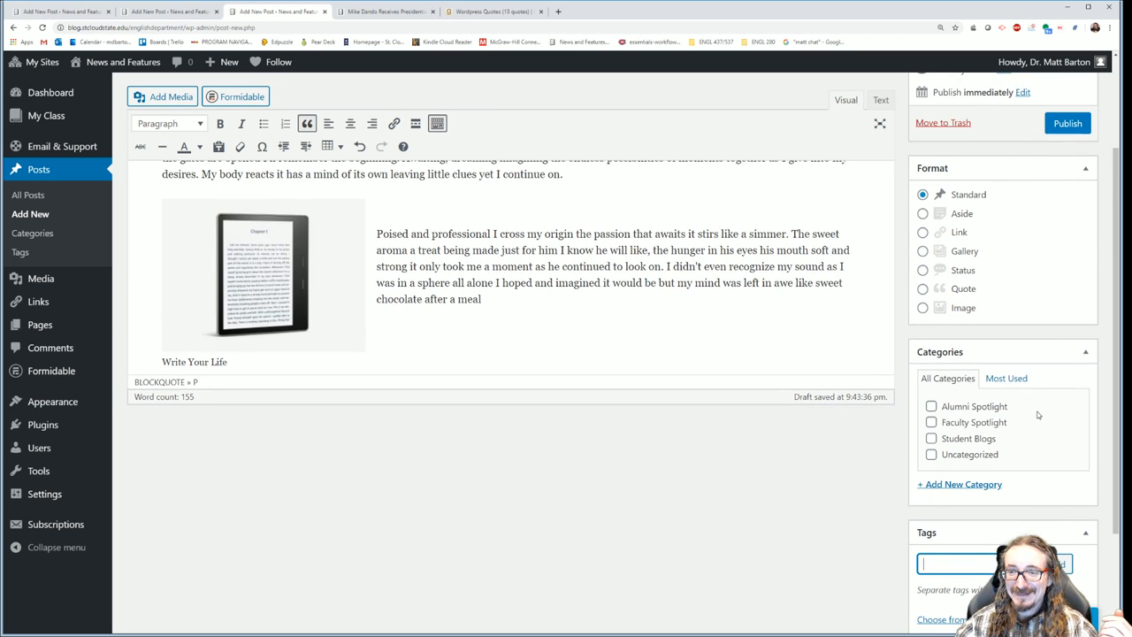
scroll("up", 3)
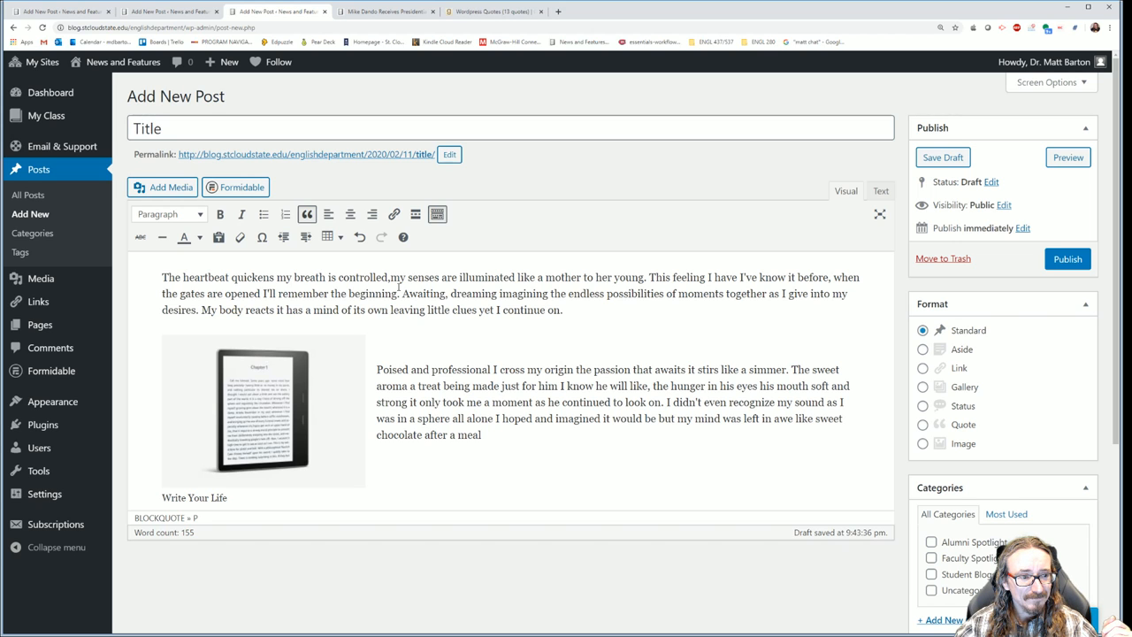
scroll("down", 3)
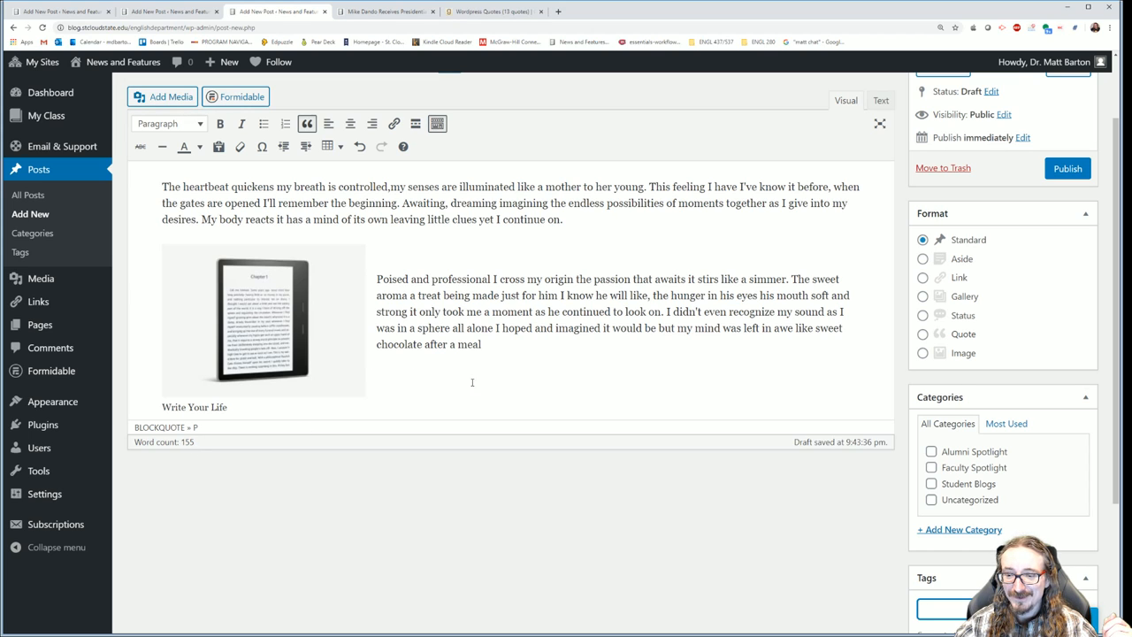
scroll("up", 3)
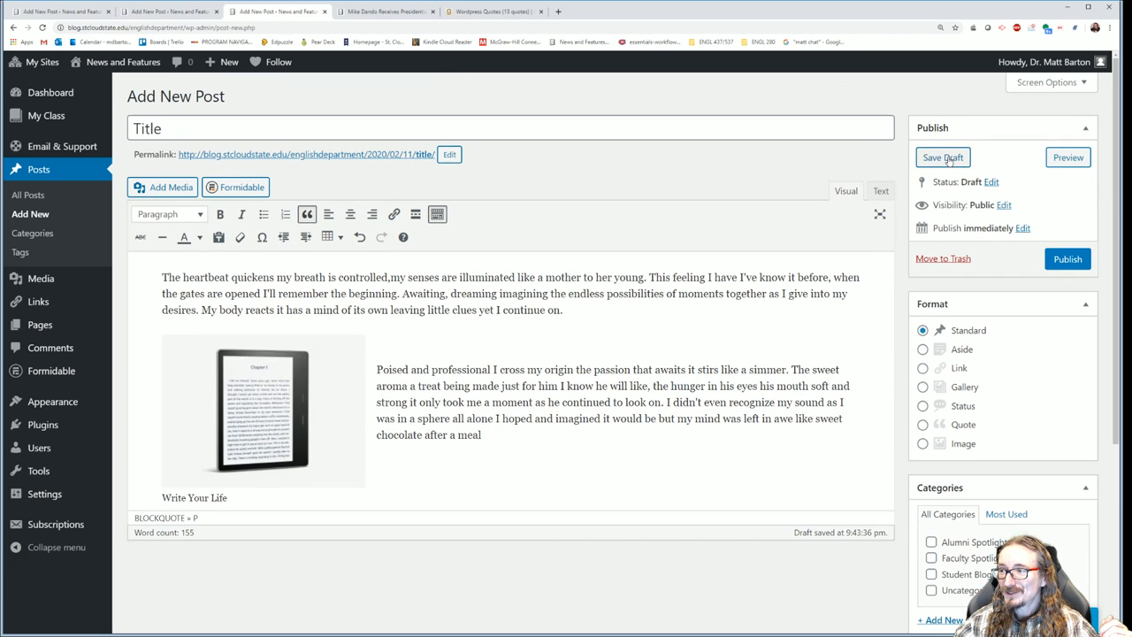
mouse_move(916, 161)
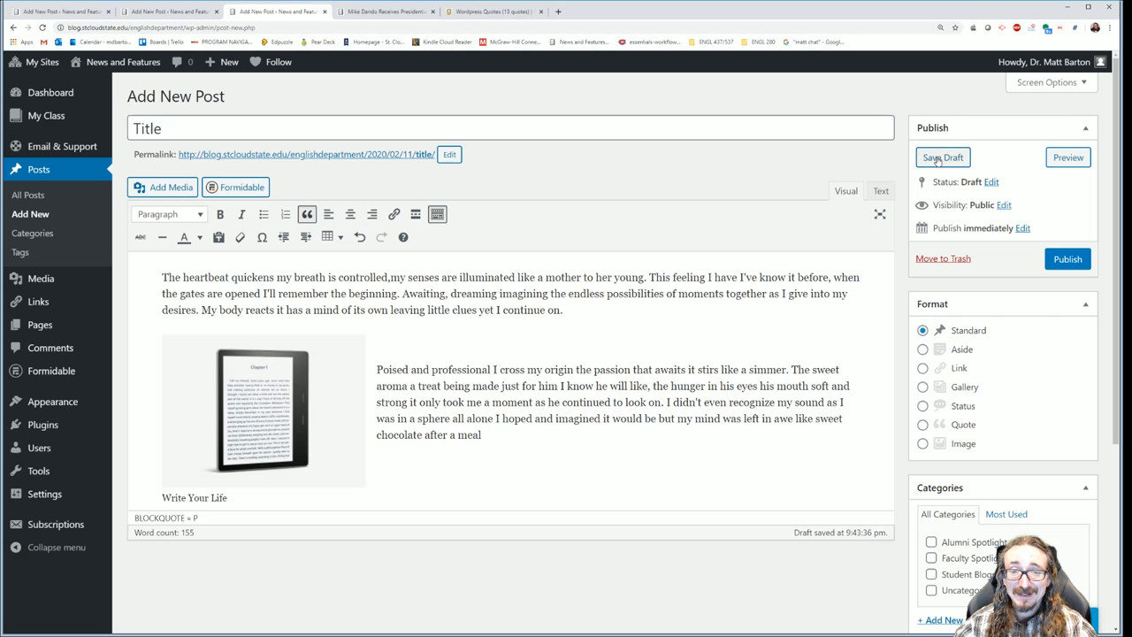
mouse_move(722, 202)
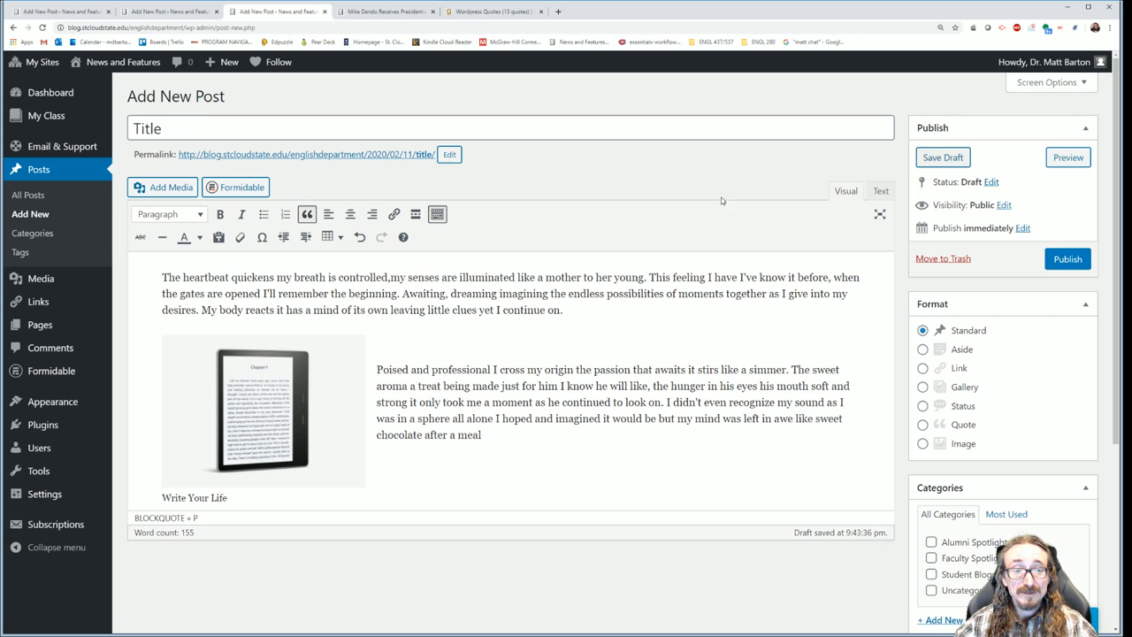
mouse_move(858, 267)
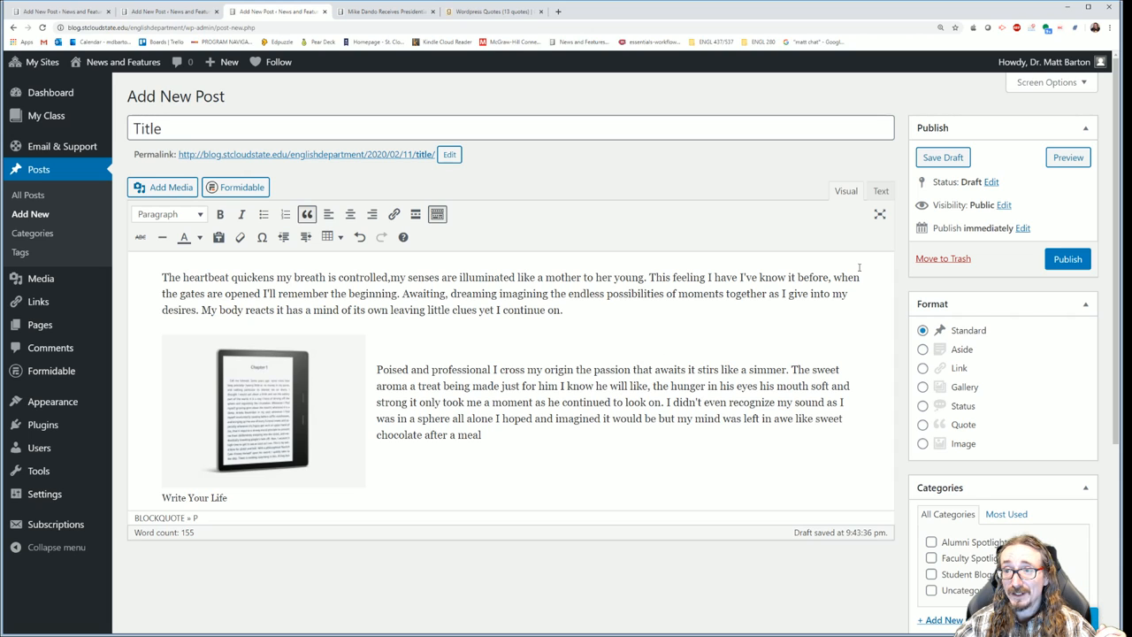
mouse_move(991, 182)
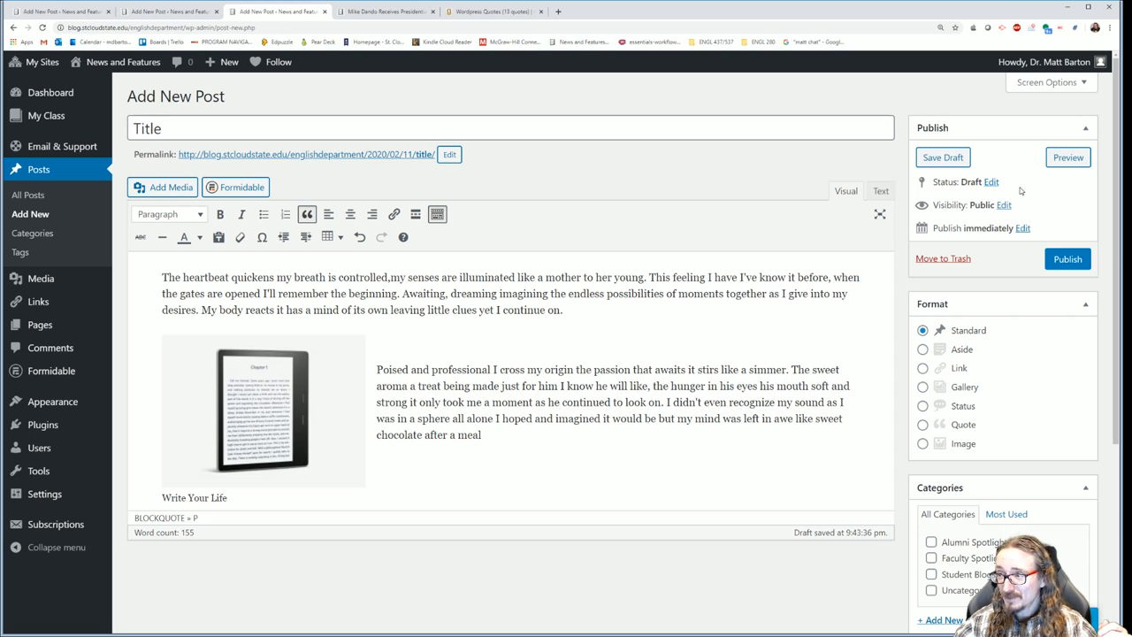
left_click(991, 180)
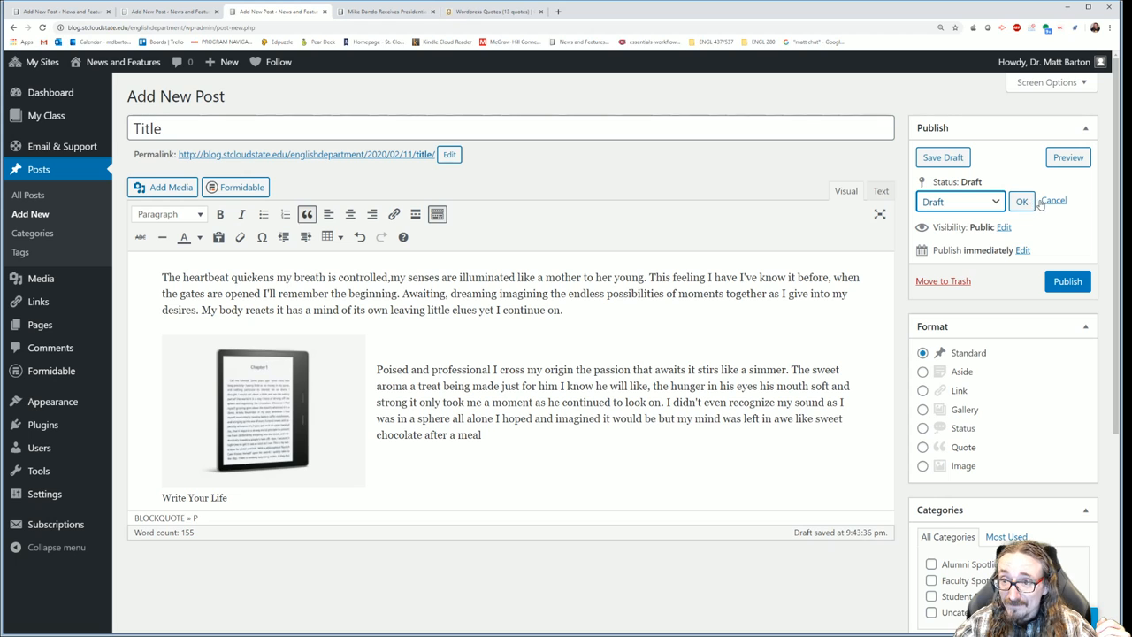
left_click(1022, 201)
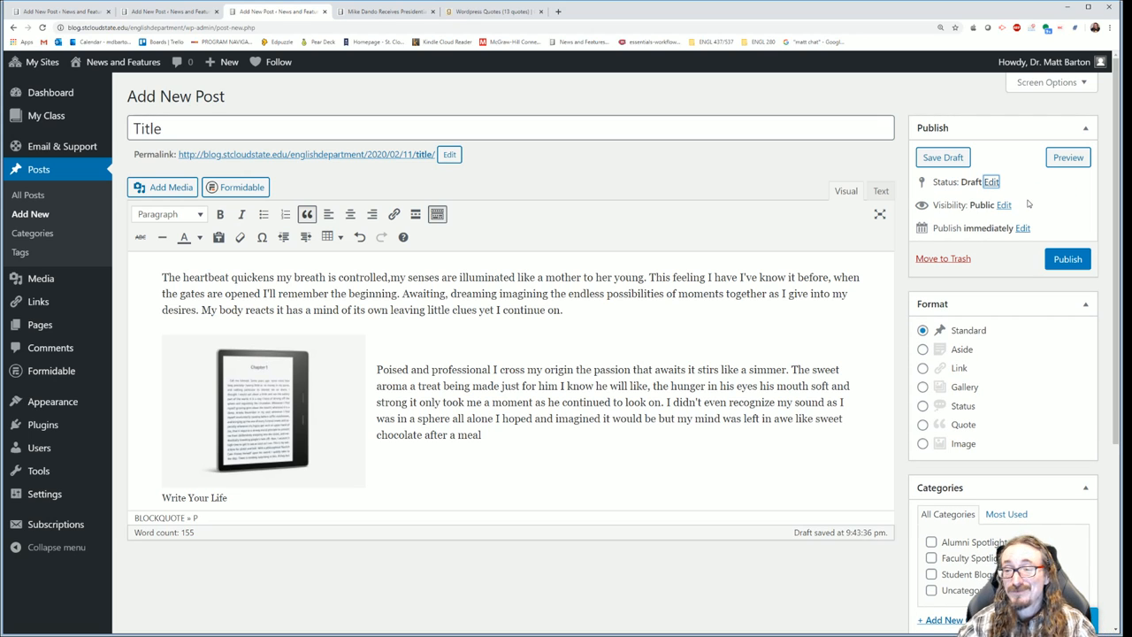
mouse_move(991, 220)
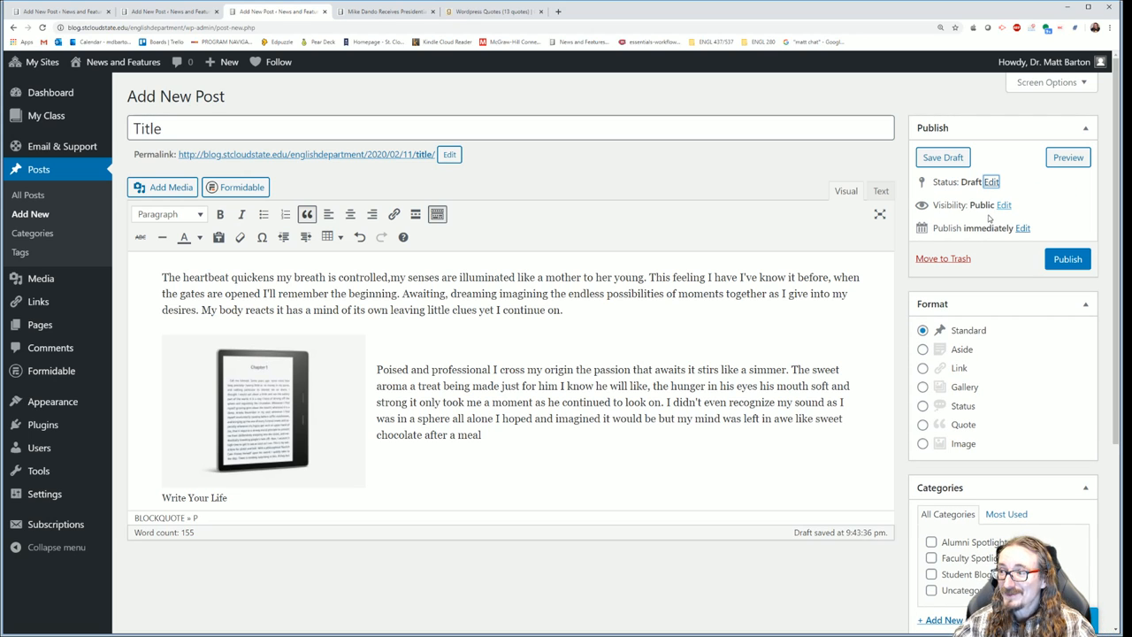
left_click(1003, 205)
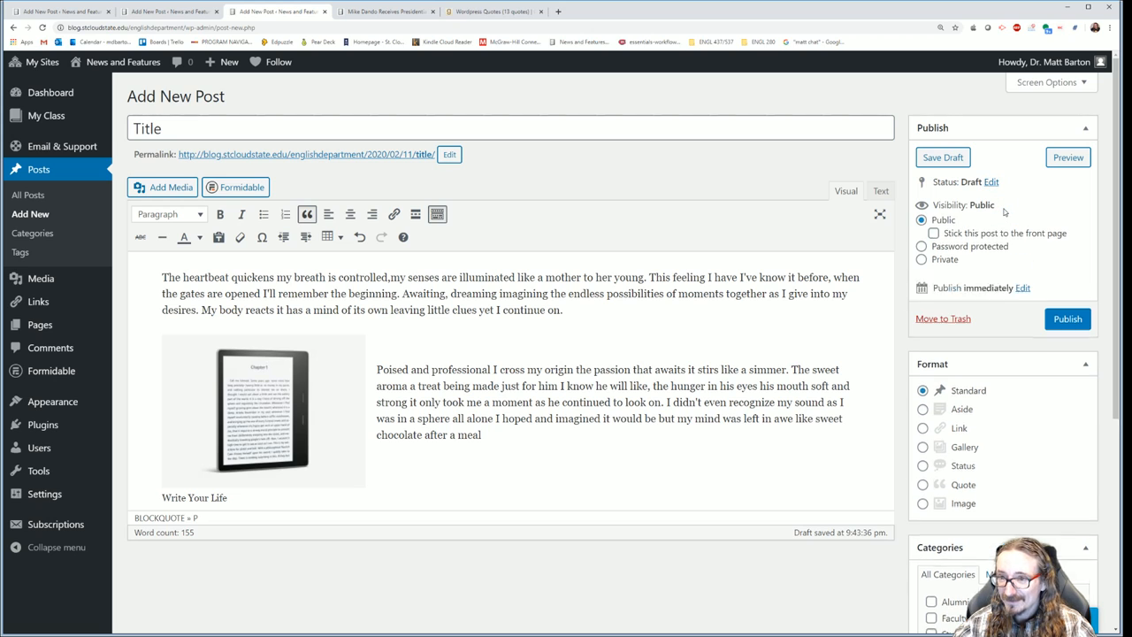
left_click(1002, 205)
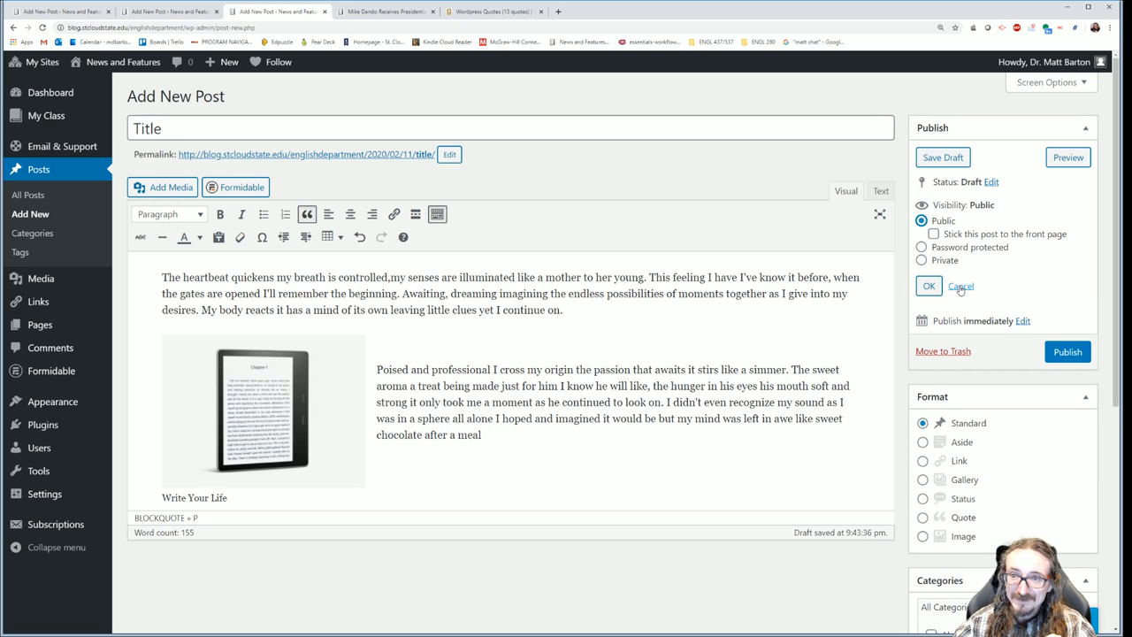
left_click(960, 286)
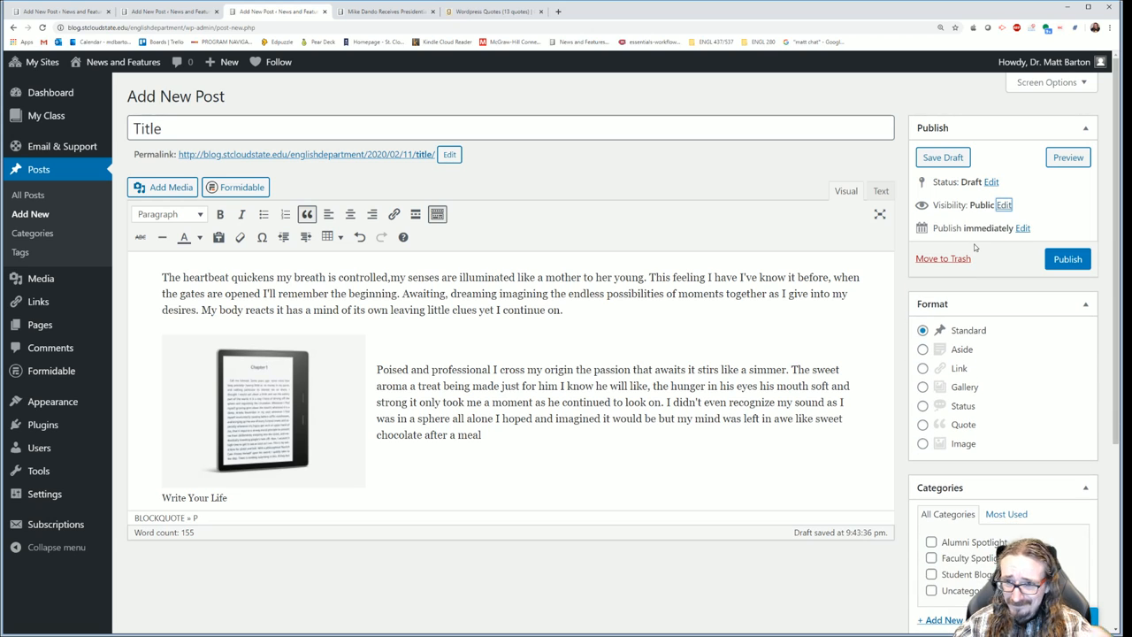
mouse_move(955, 230)
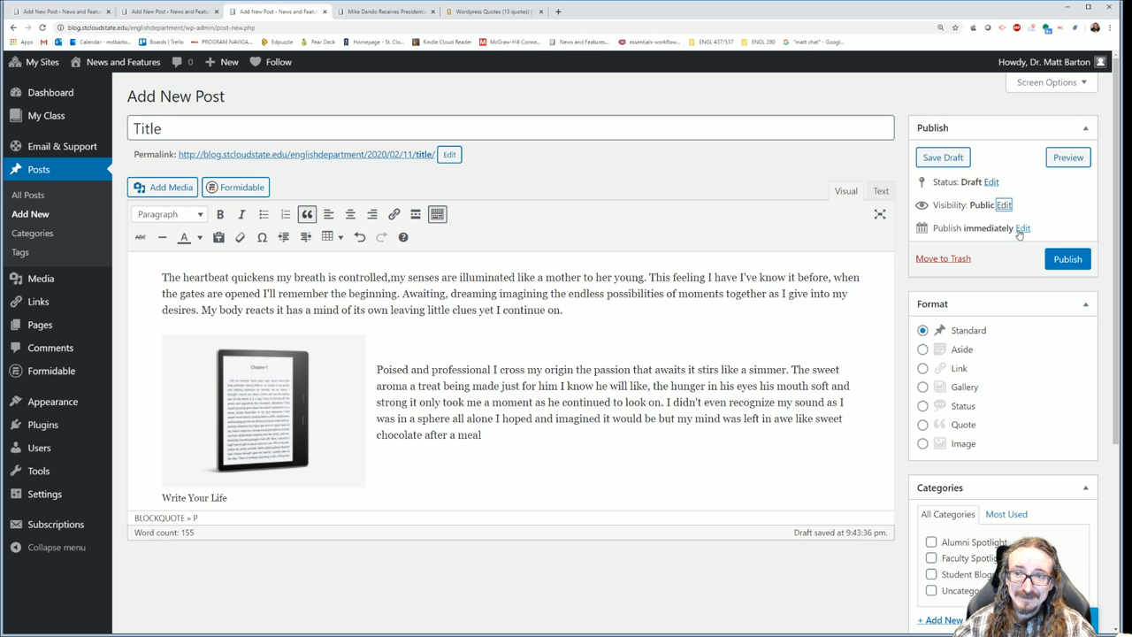
left_click(1022, 228)
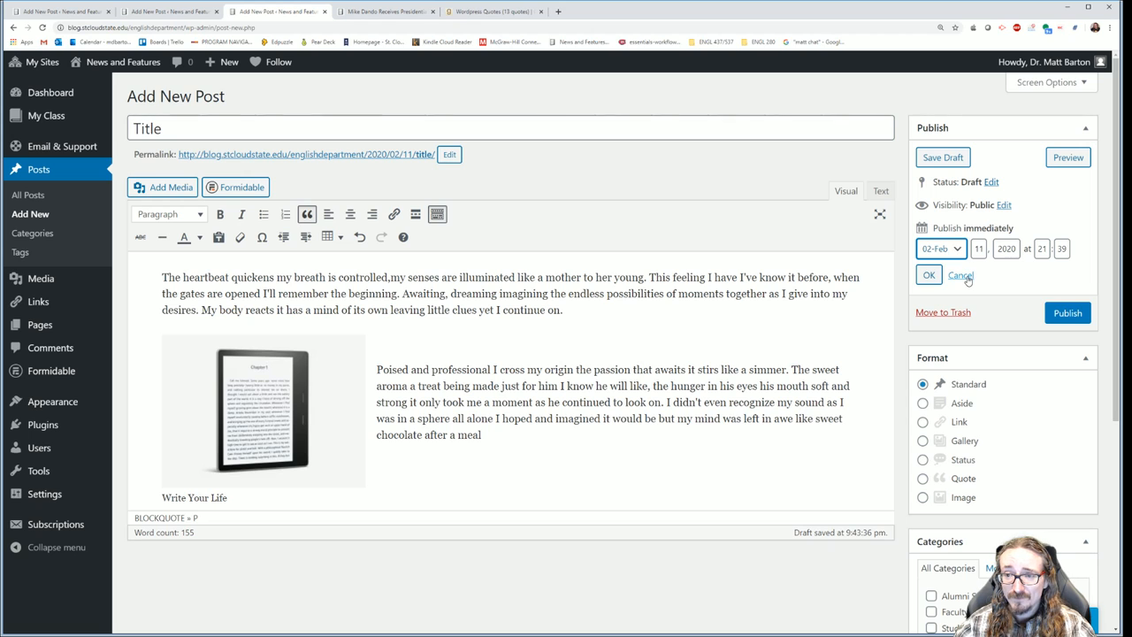
left_click(961, 276)
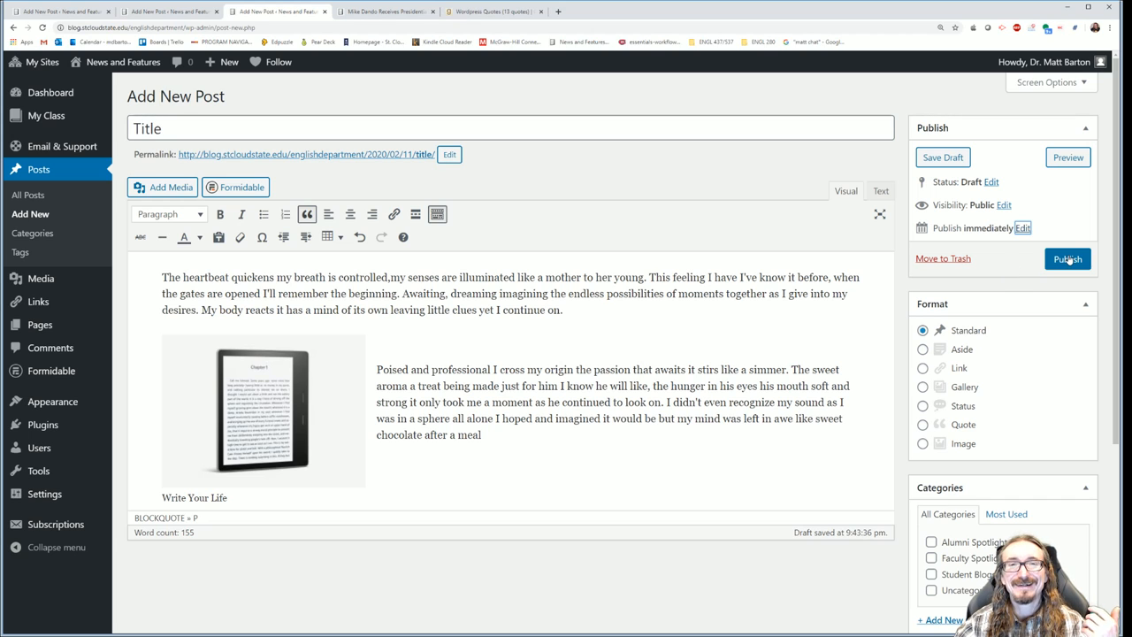
mouse_move(1042, 276)
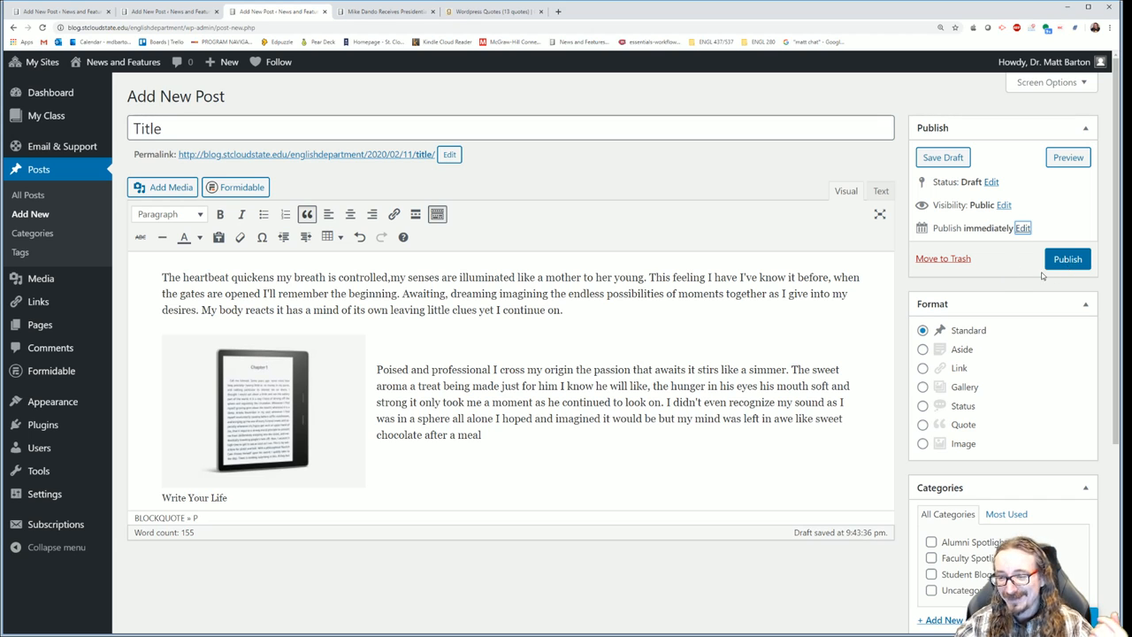
scroll("down", 3)
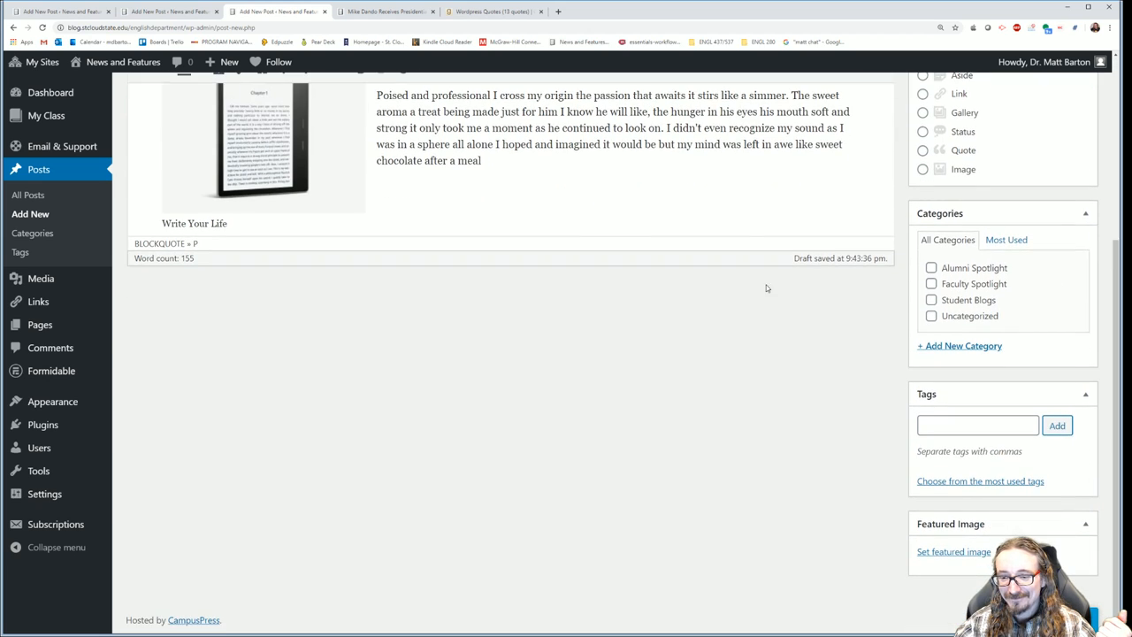
scroll("up", 3)
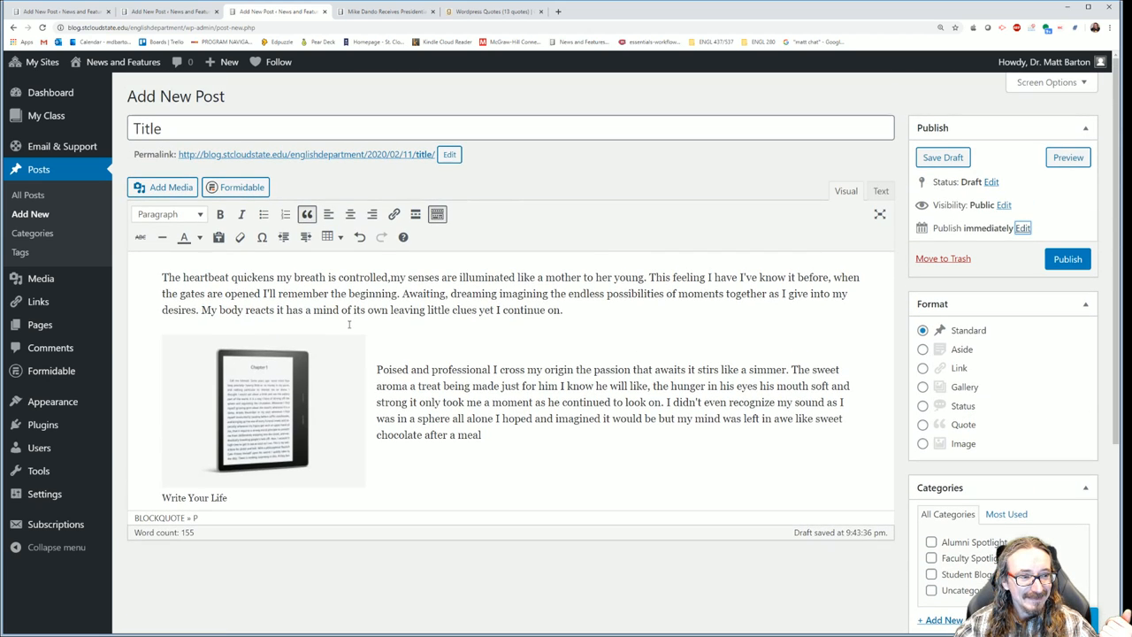
mouse_move(122, 336)
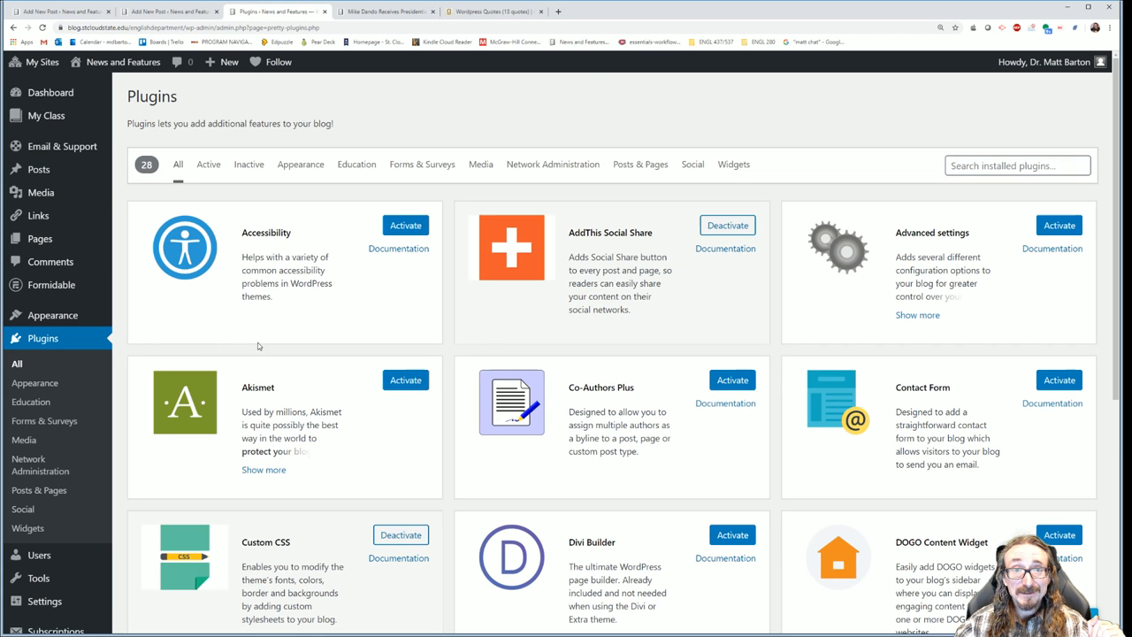
mouse_move(396, 296)
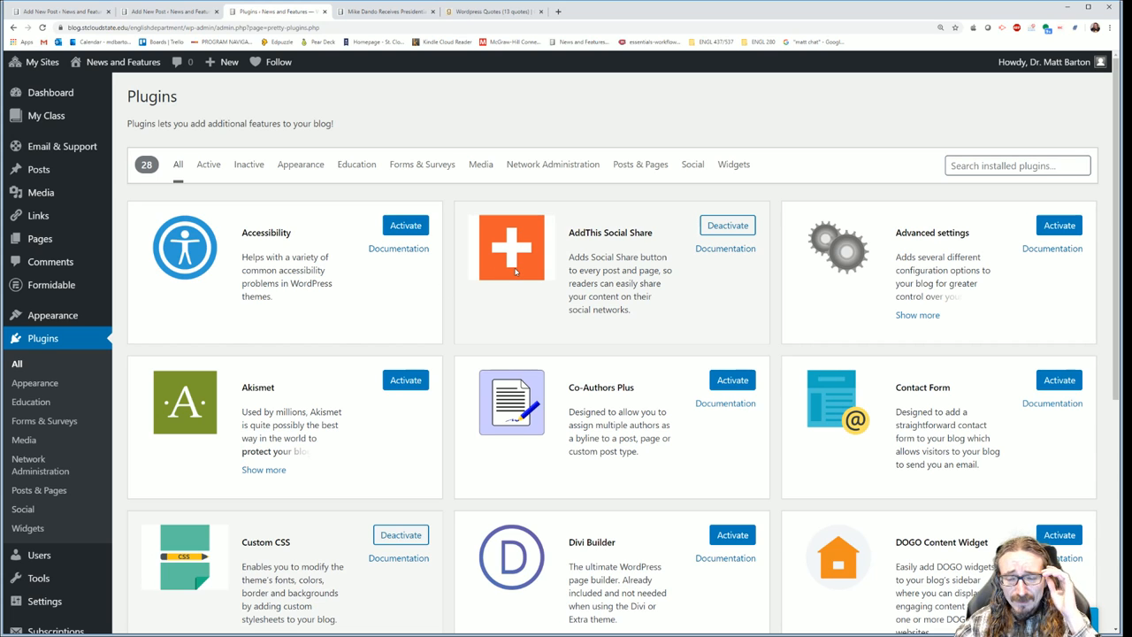
mouse_move(693, 273)
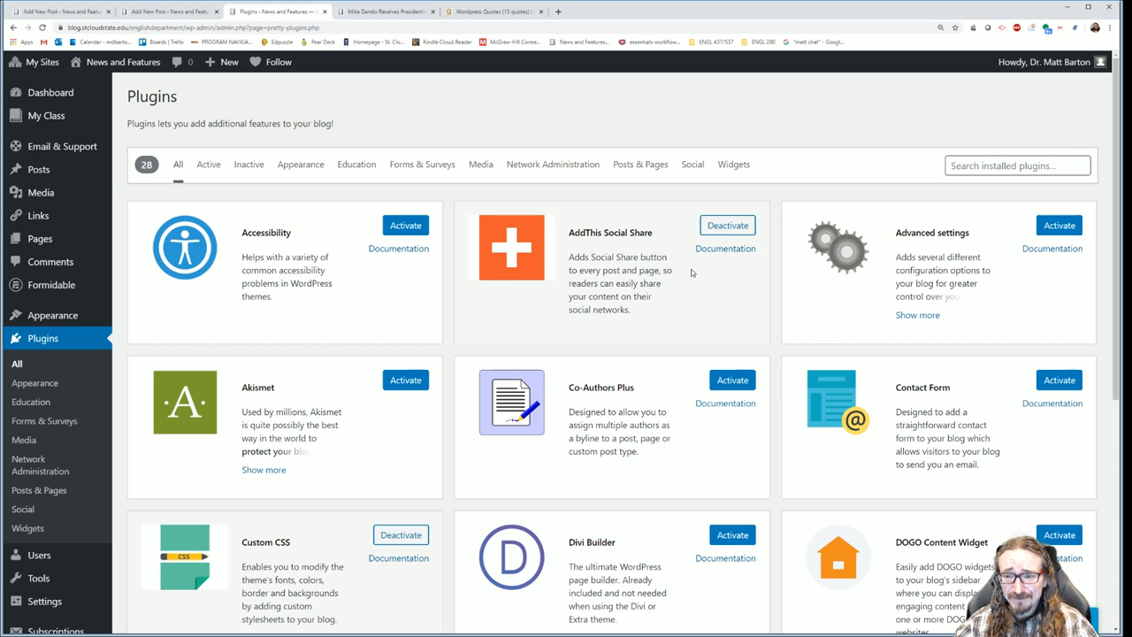
Scan the installed plugins and open the AddThis Social Share plugin's Documentation link
scroll("down", 3)
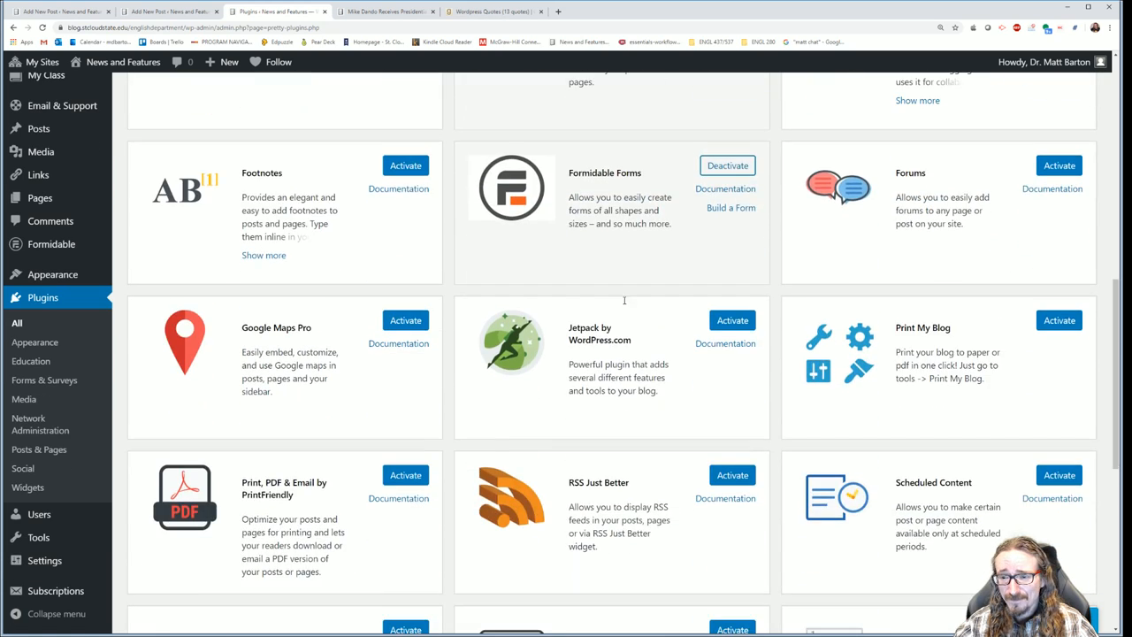
scroll("up", 3)
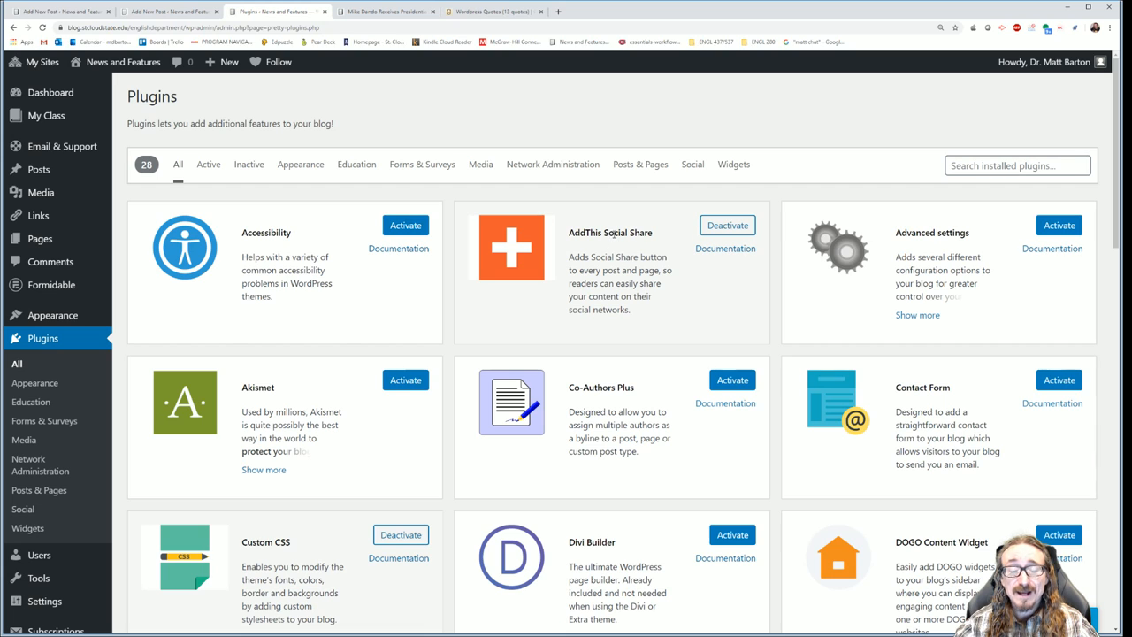
double_click(610, 234)
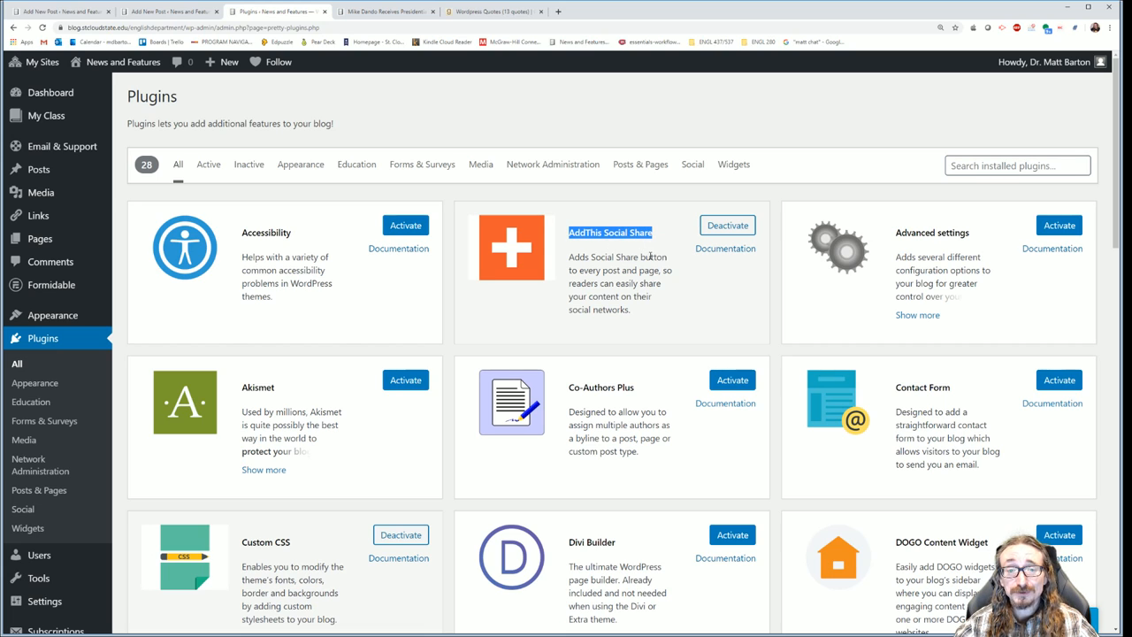
mouse_move(405, 225)
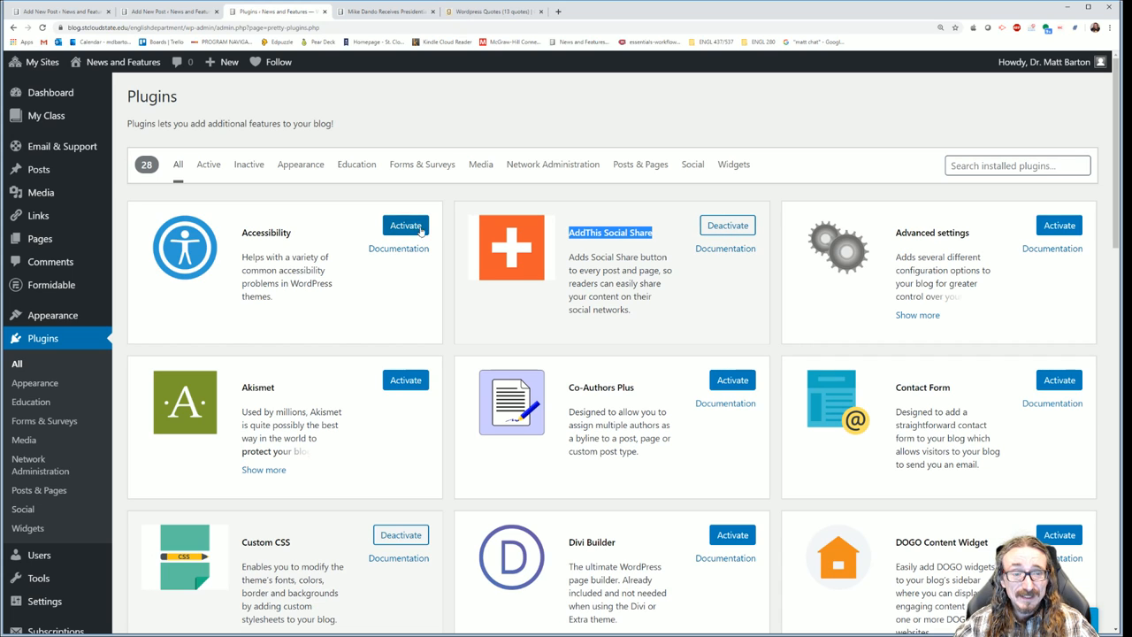
mouse_move(88, 332)
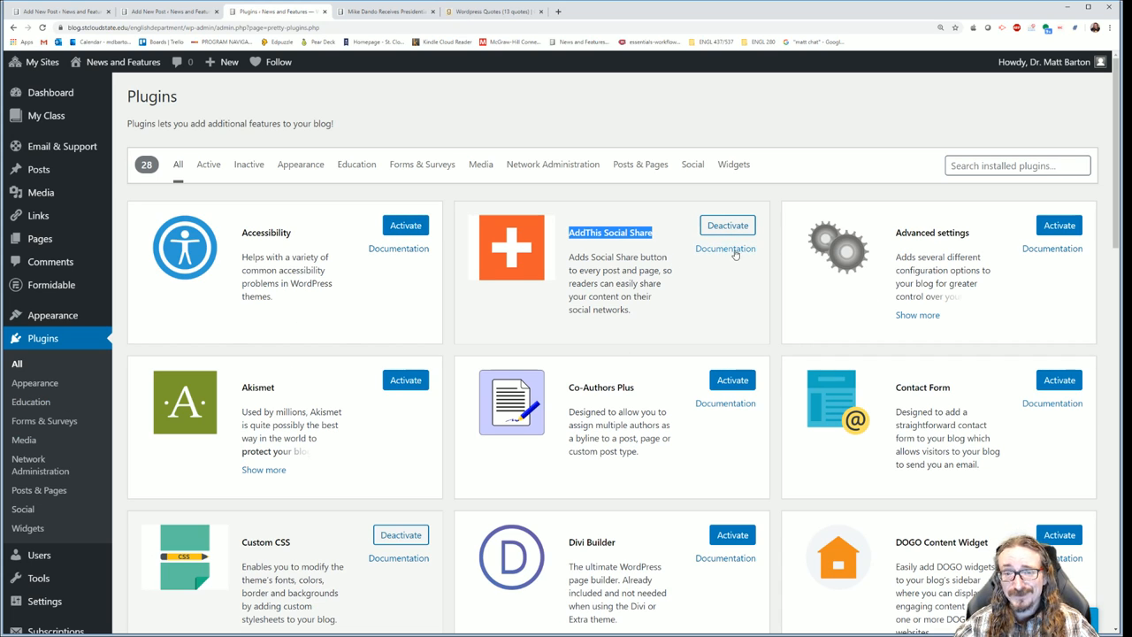
left_click(726, 247)
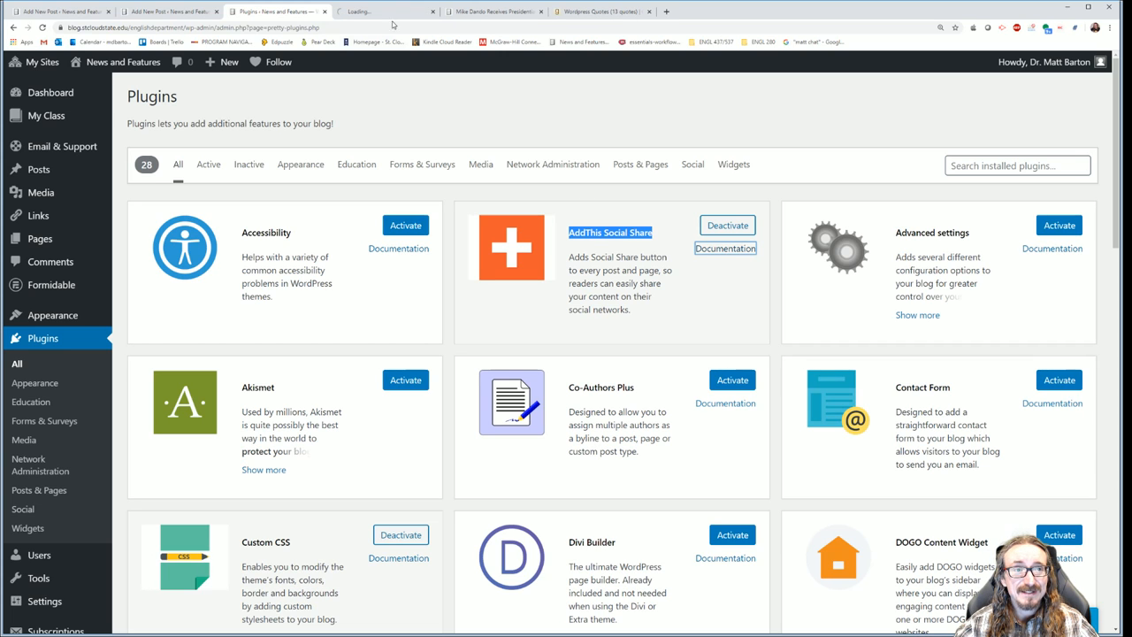
Read through the AddThis Social Share Plugin help article on Edublogs Support
left_click(726, 248)
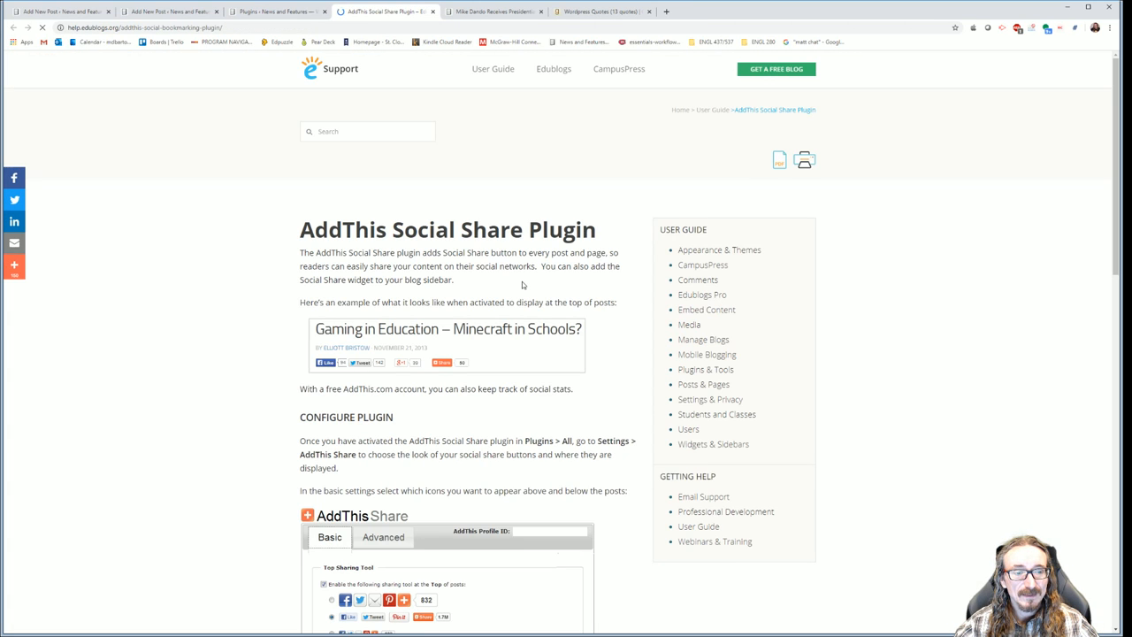
scroll("down", 3)
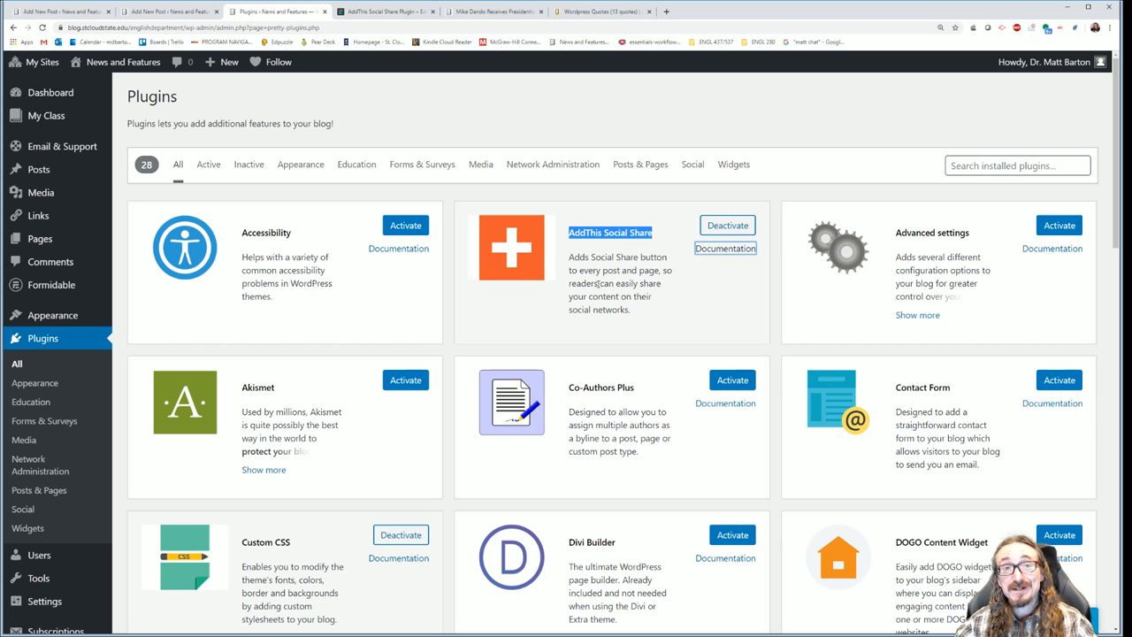
mouse_move(598, 283)
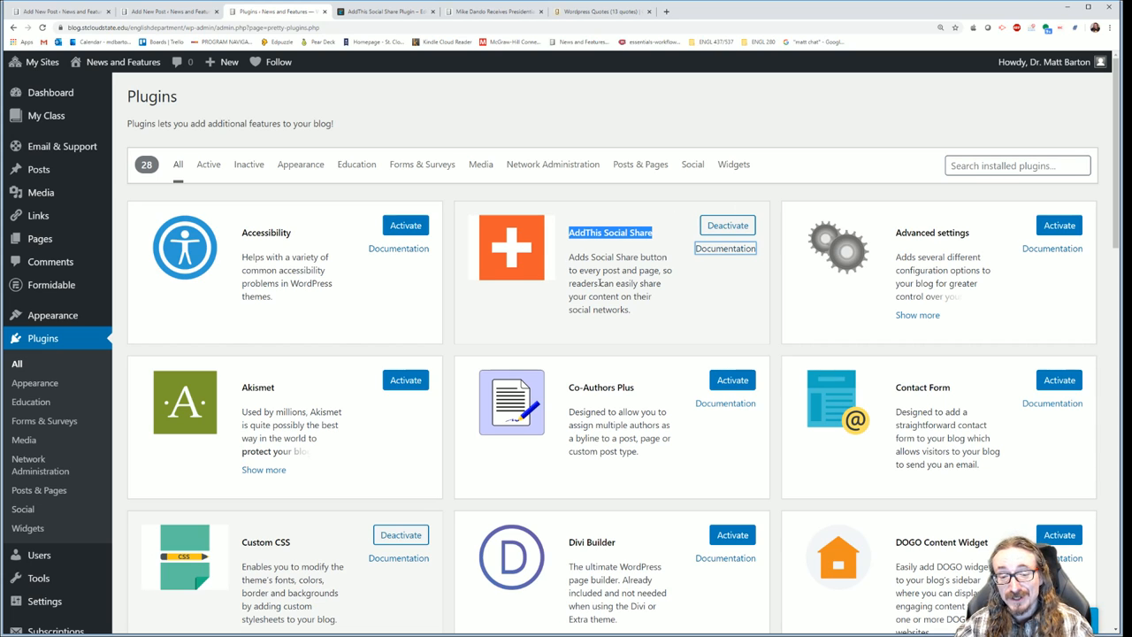
Scroll through the rest of the Plugins page and go to Appearance > Themes
scroll("down", 3)
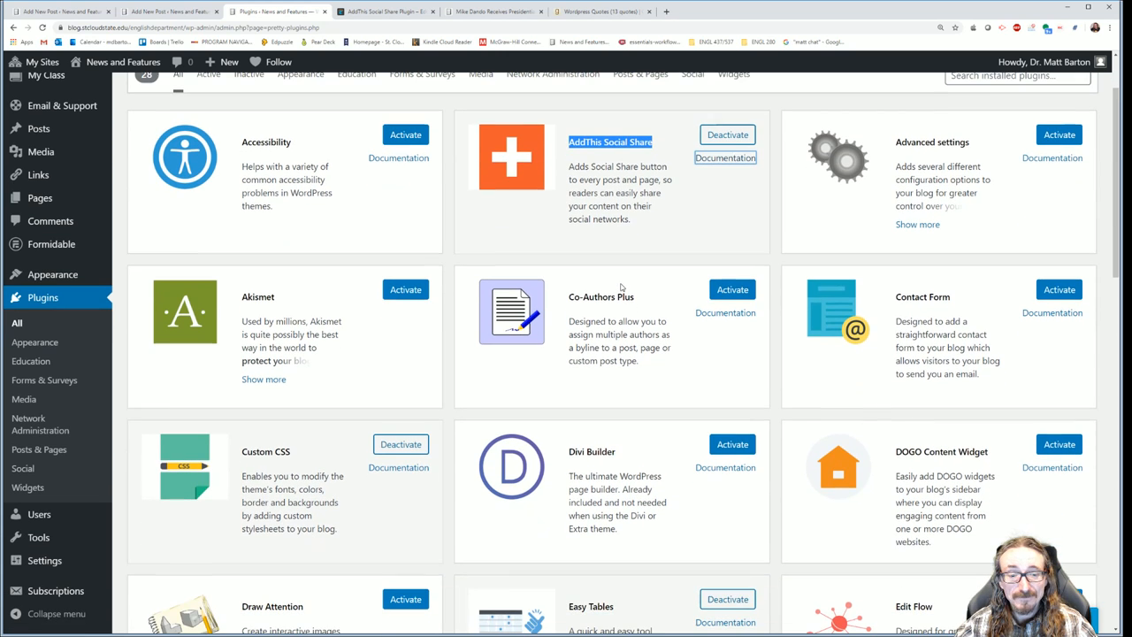
scroll("down", 3)
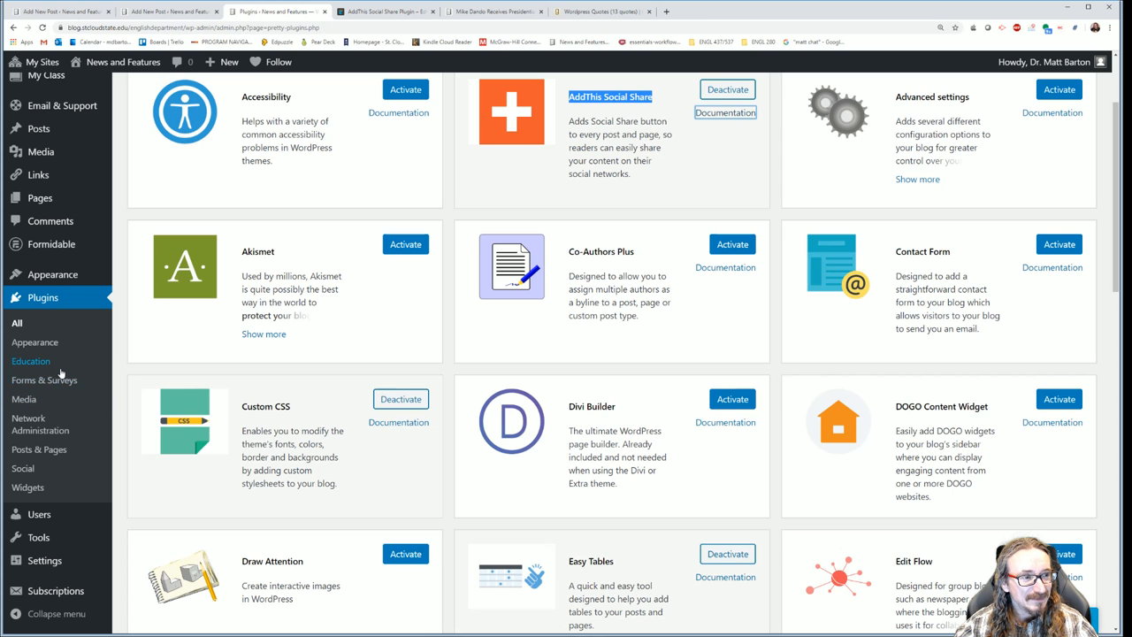
scroll("down", 3)
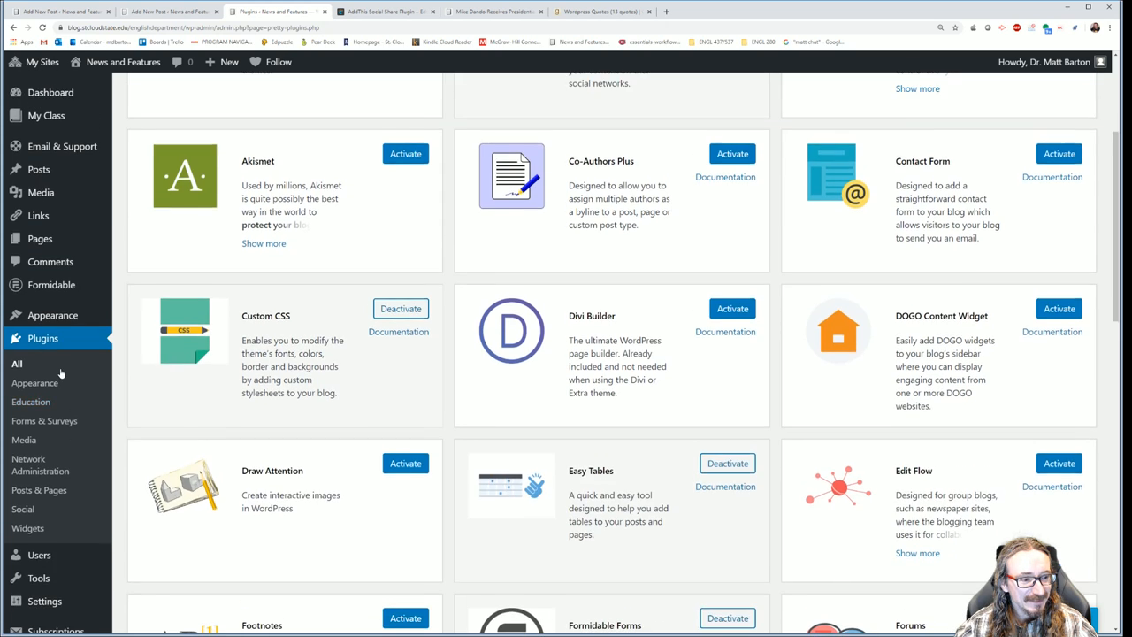
scroll("down", 3)
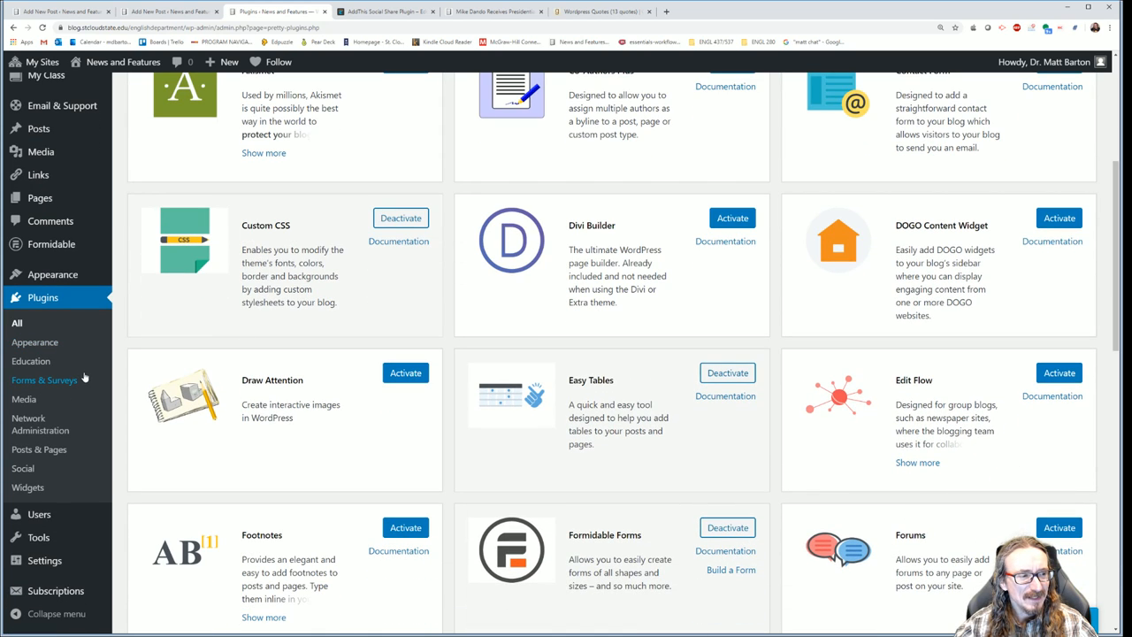
scroll("up", 3)
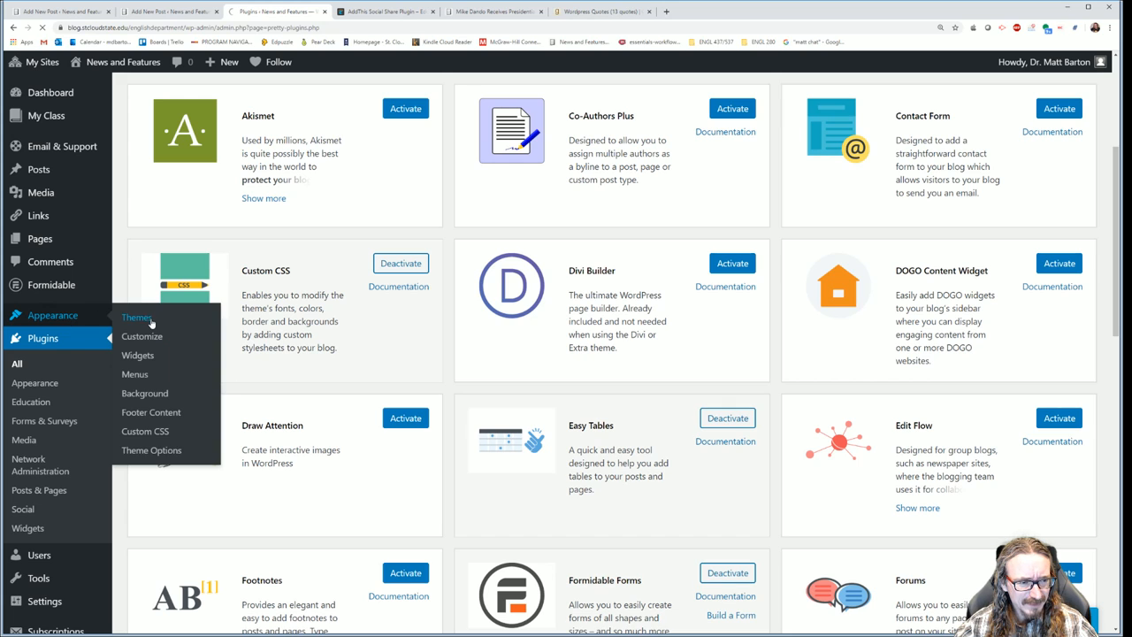
left_click(138, 317)
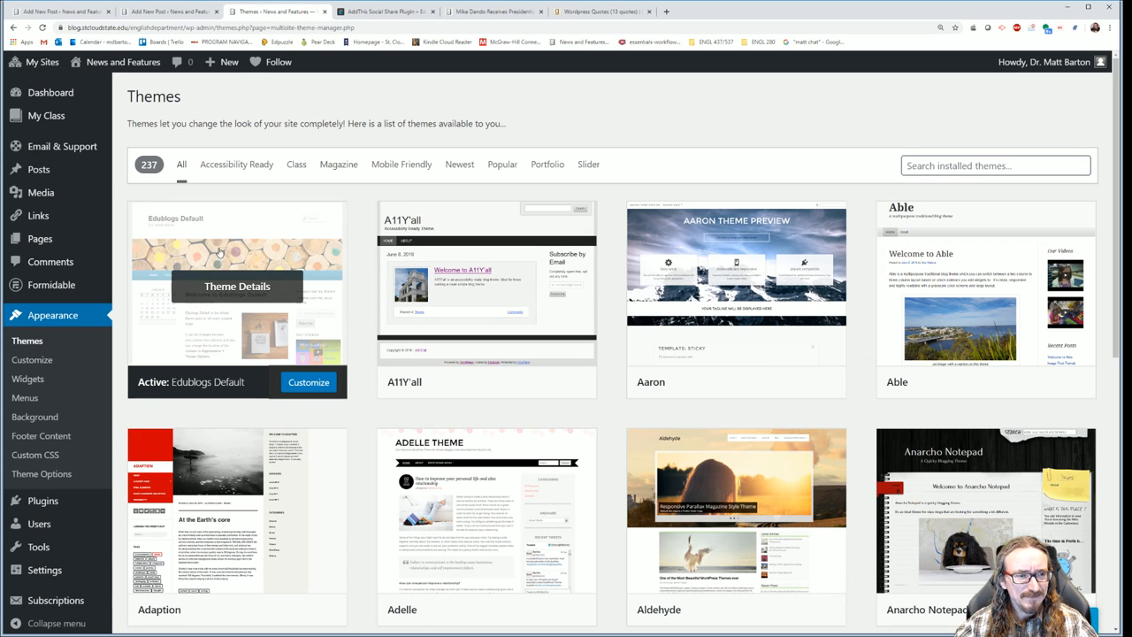
mouse_move(308, 280)
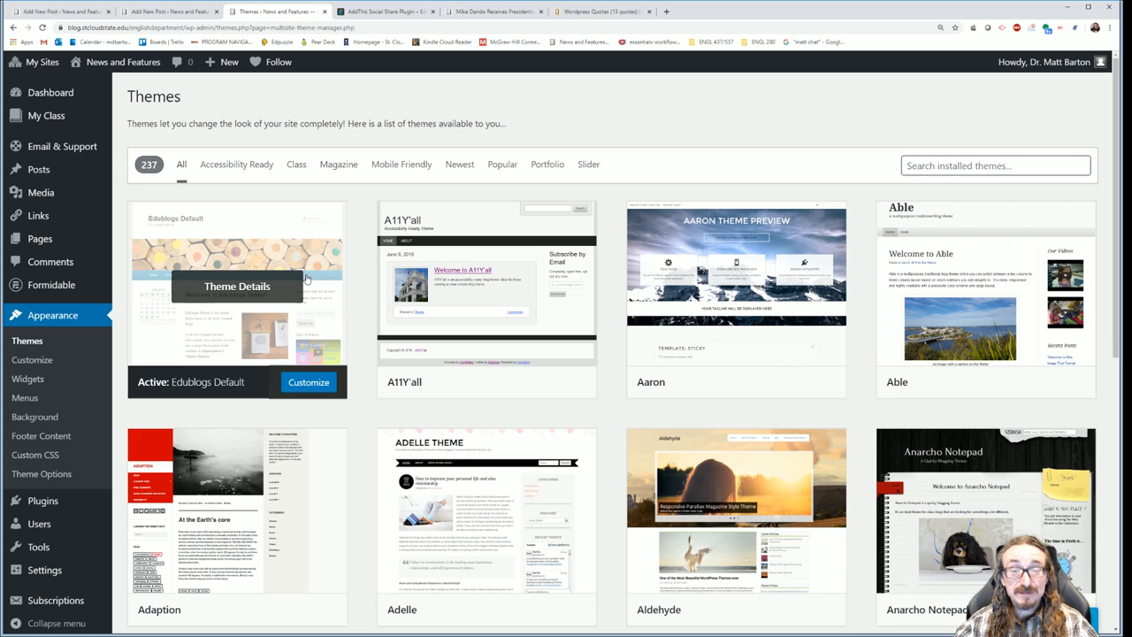
mouse_move(368, 436)
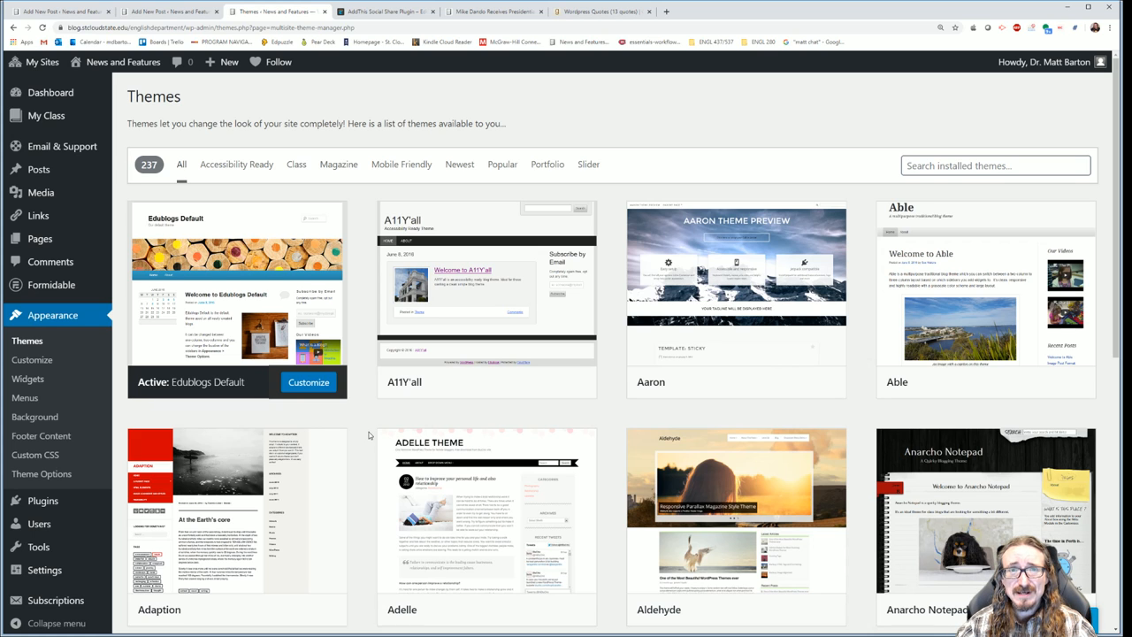
mouse_move(486, 286)
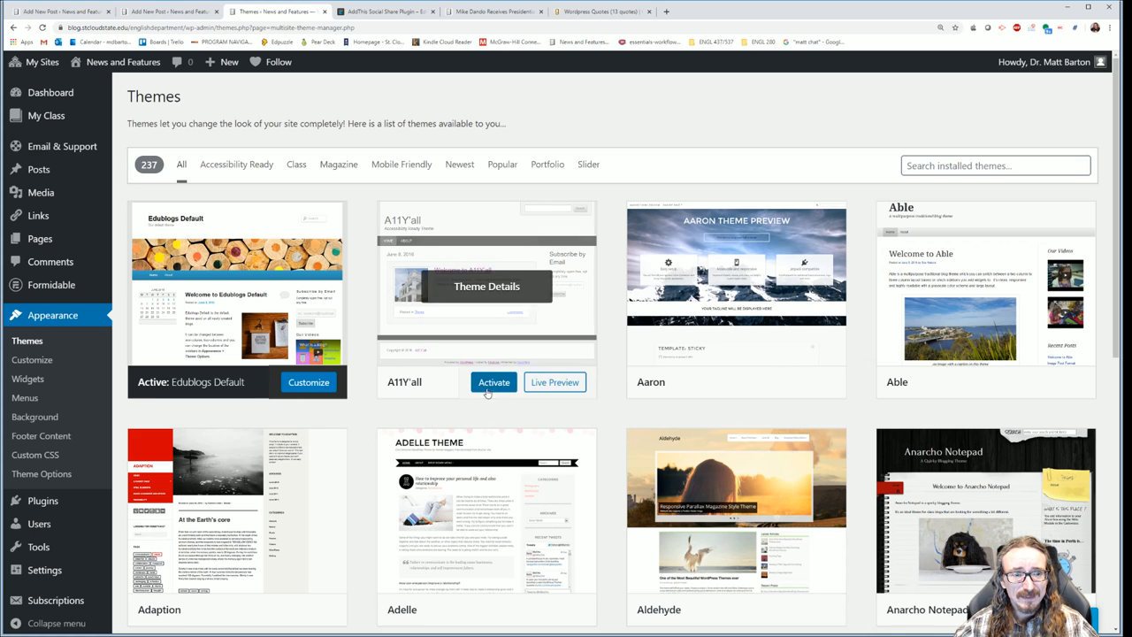
Scroll the theme grid from Babylog down to Codium Grid and back to the top
scroll("down", 3)
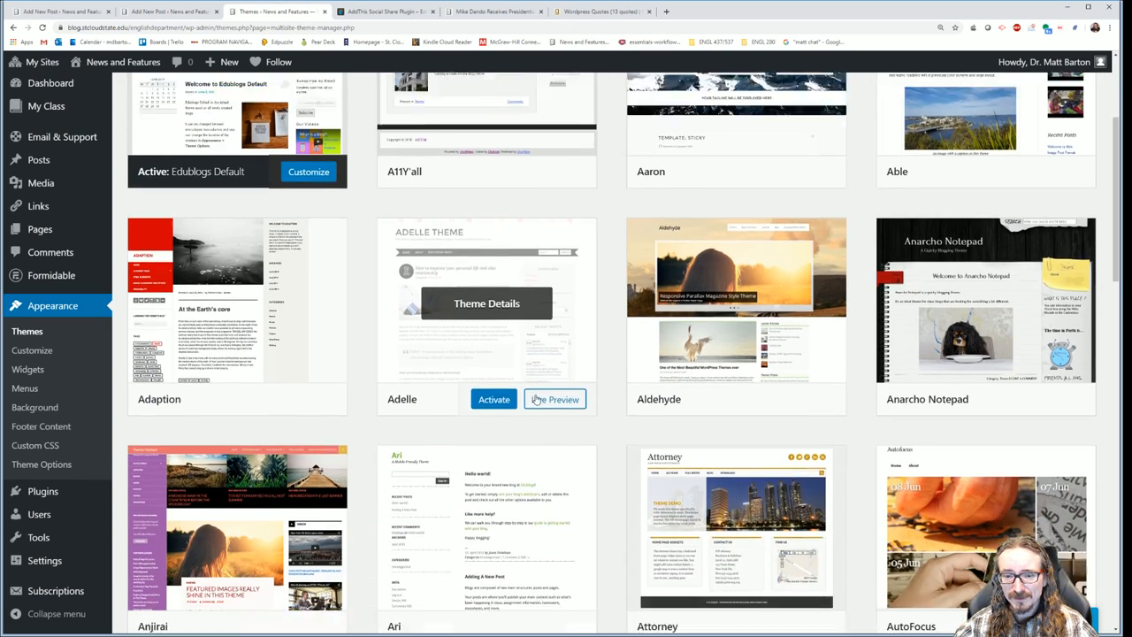
scroll("down", 3)
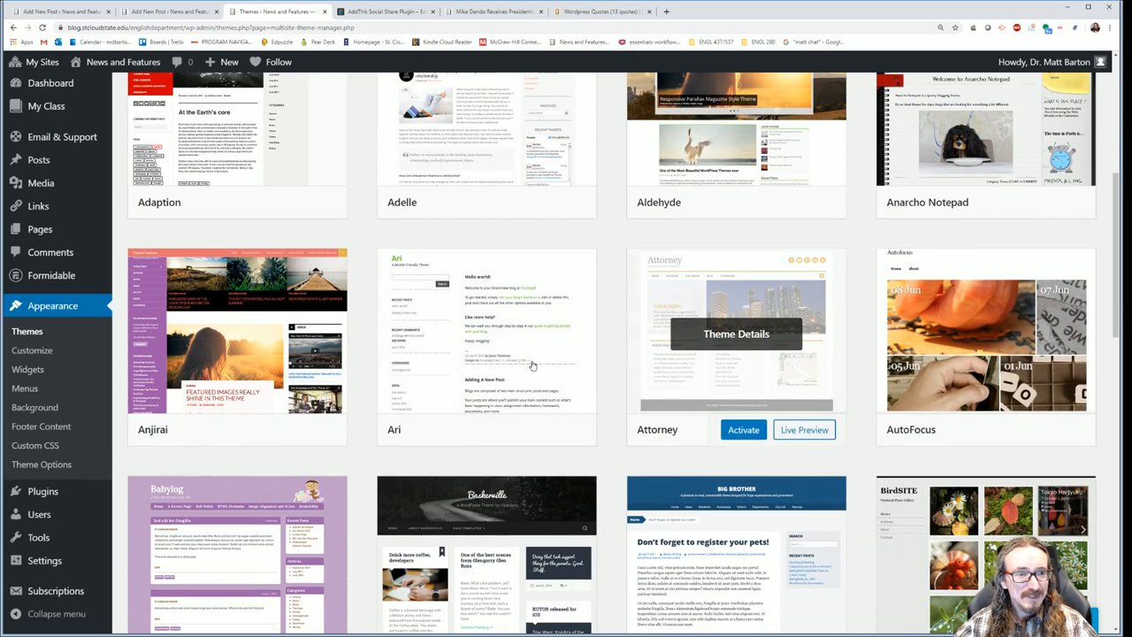
scroll("down", 3)
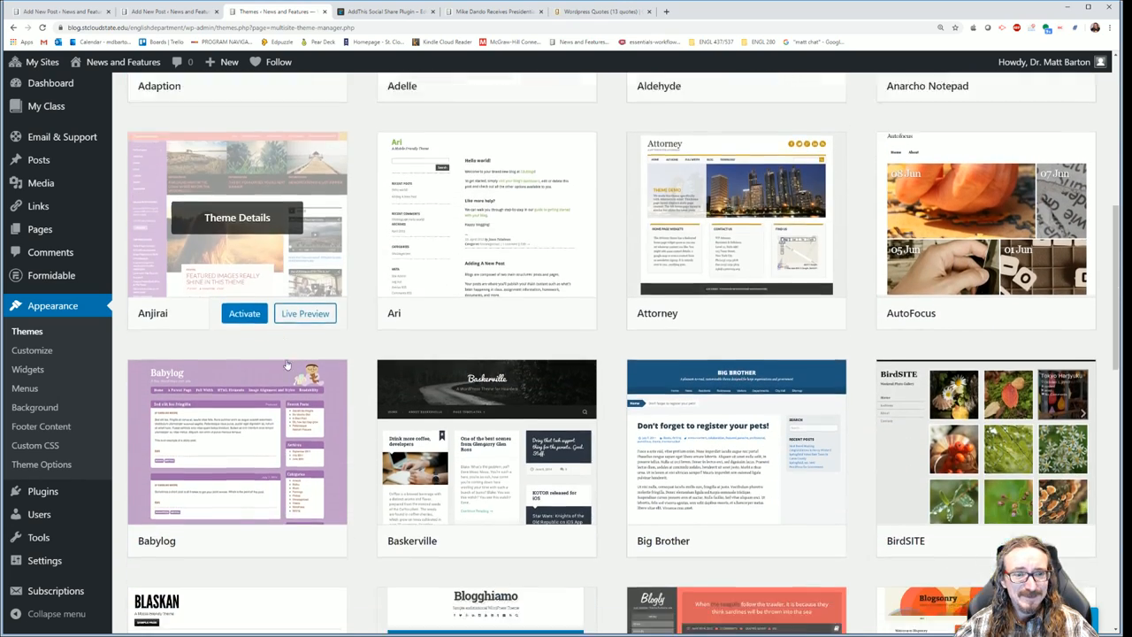
scroll("down", 3)
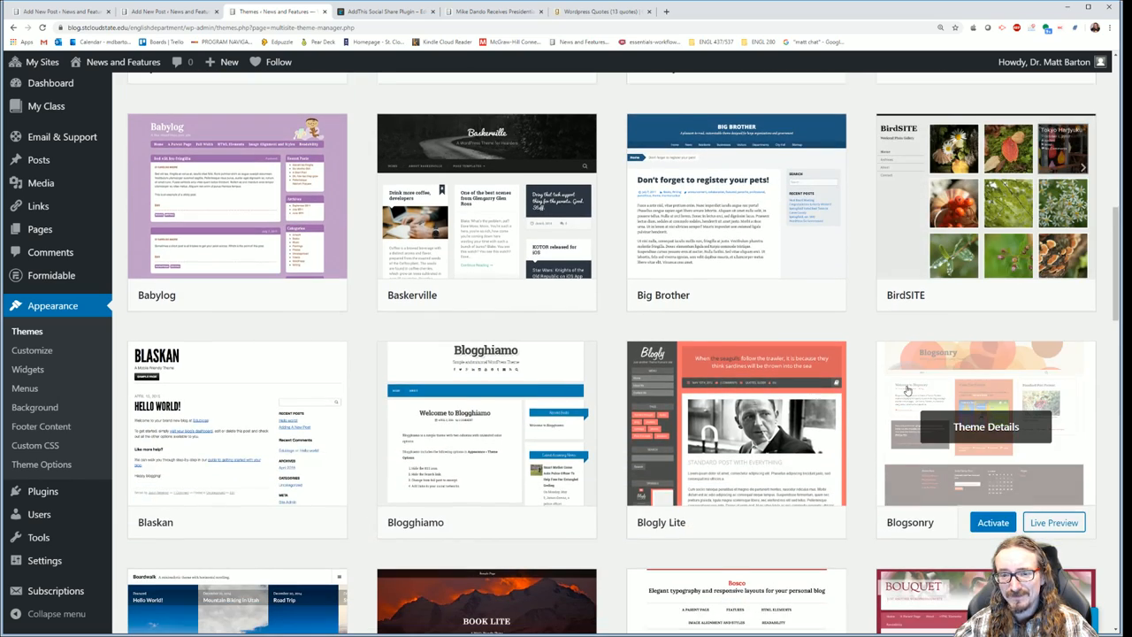
scroll("down", 3)
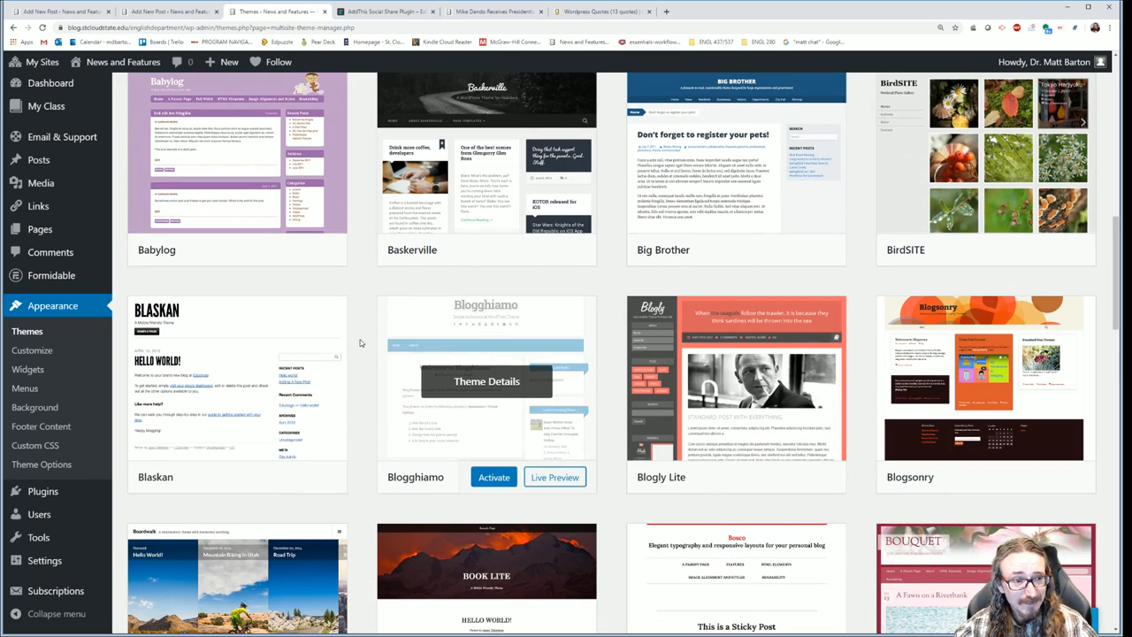
scroll("down", 3)
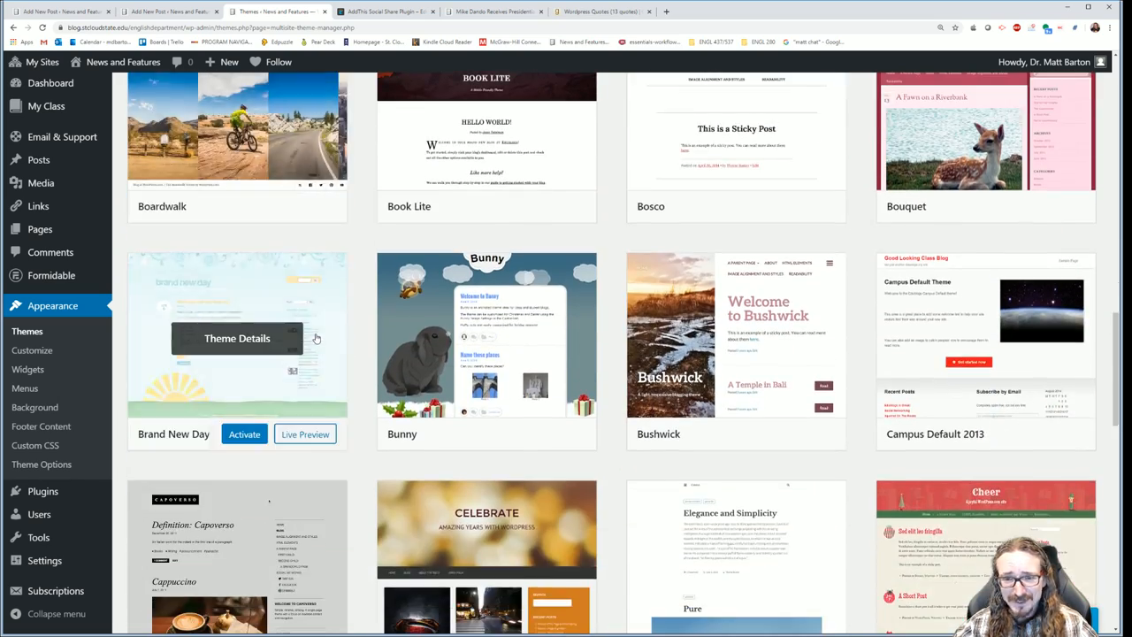
scroll("down", 3)
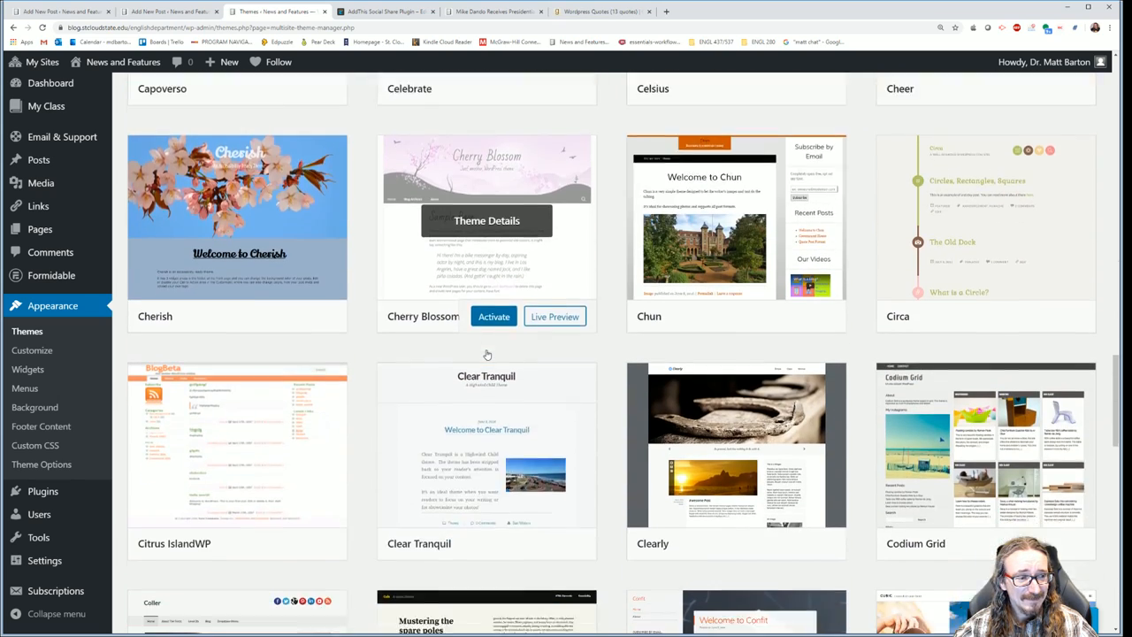
scroll("down", 3)
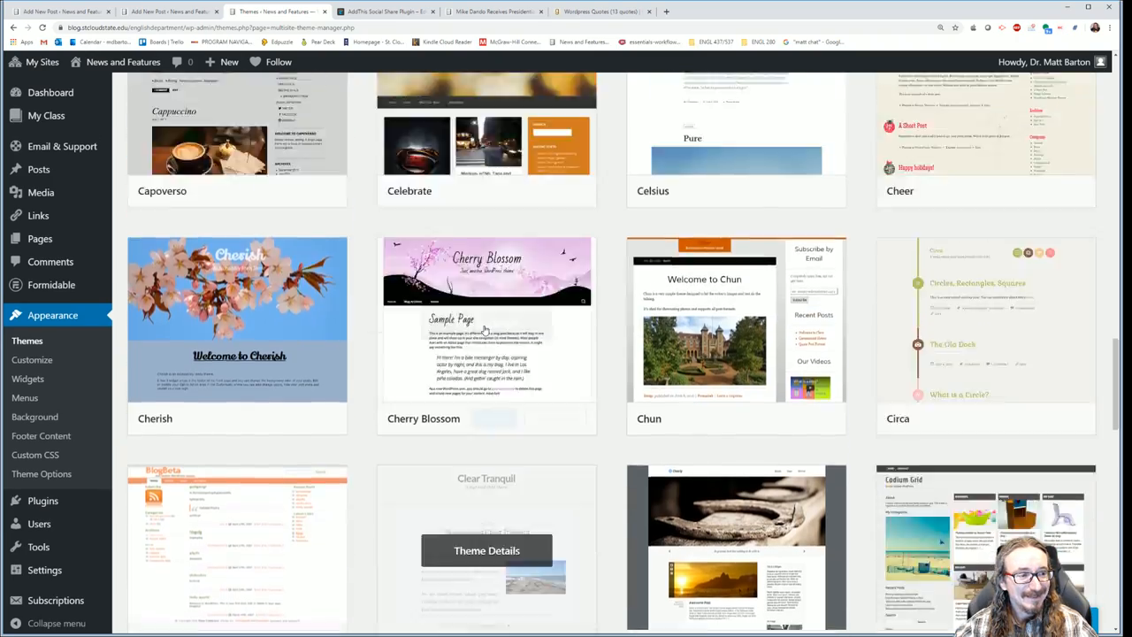
scroll("up", 3)
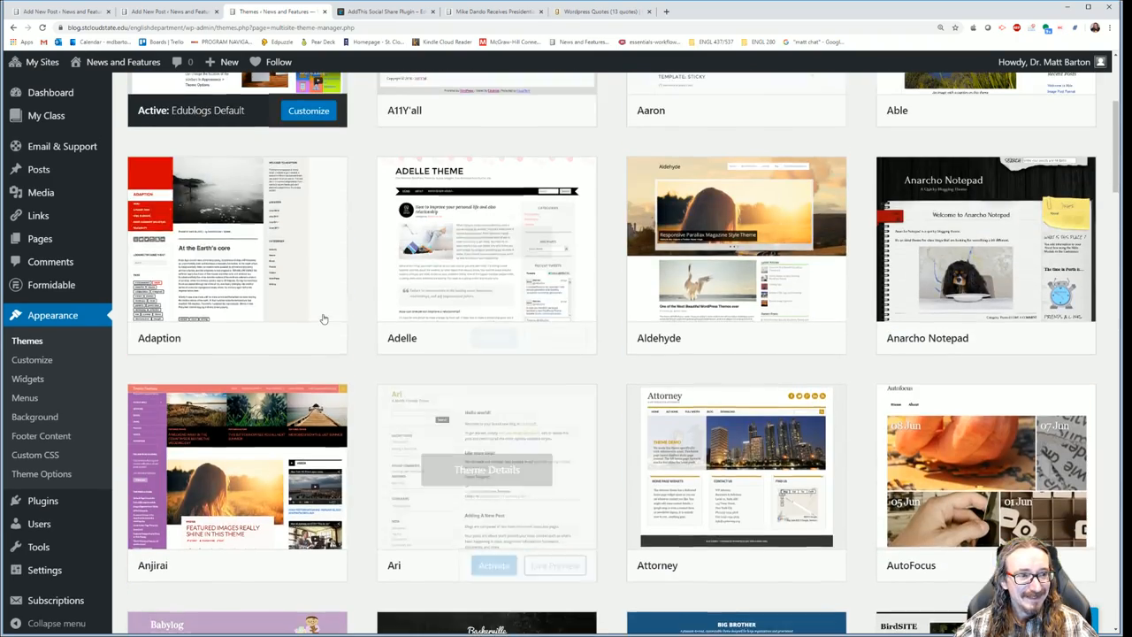
scroll("up", 3)
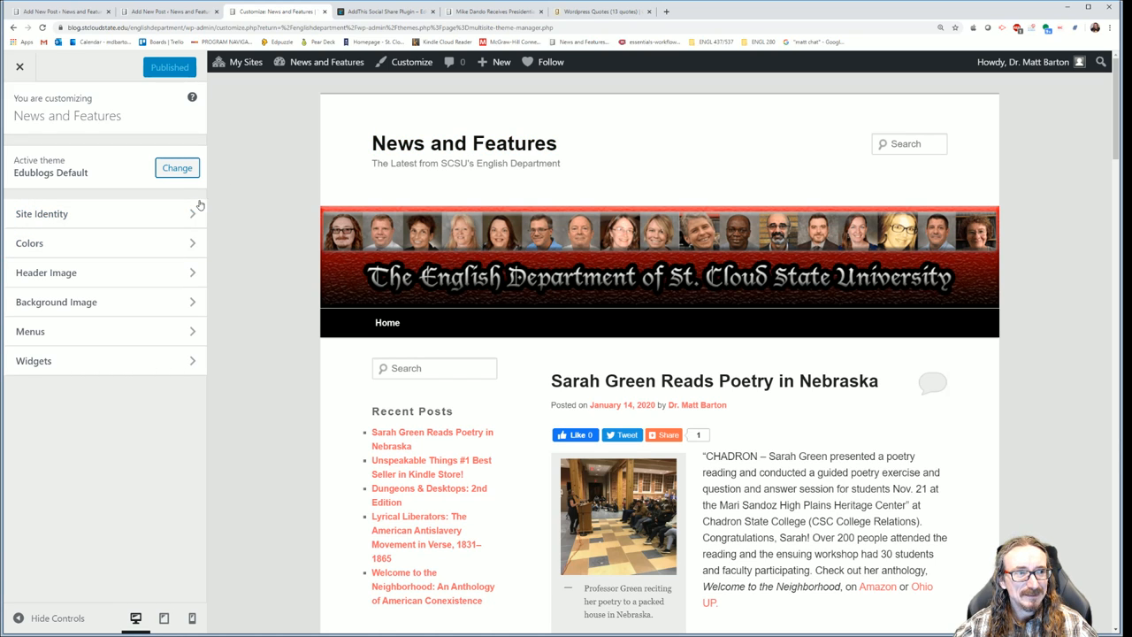
mouse_move(570, 166)
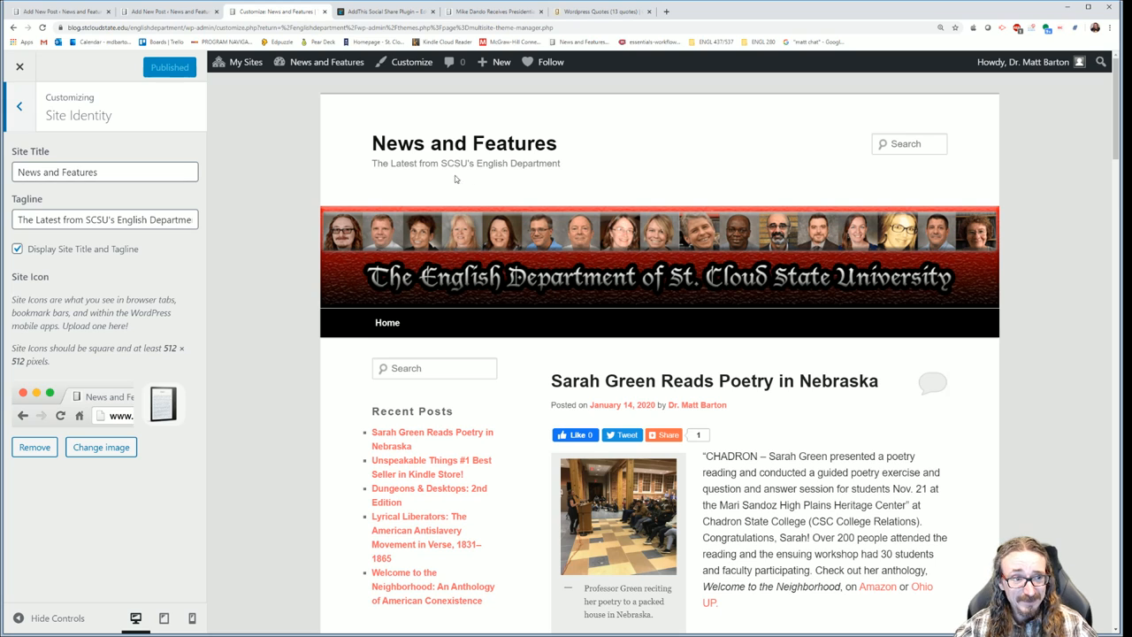
mouse_move(230, 227)
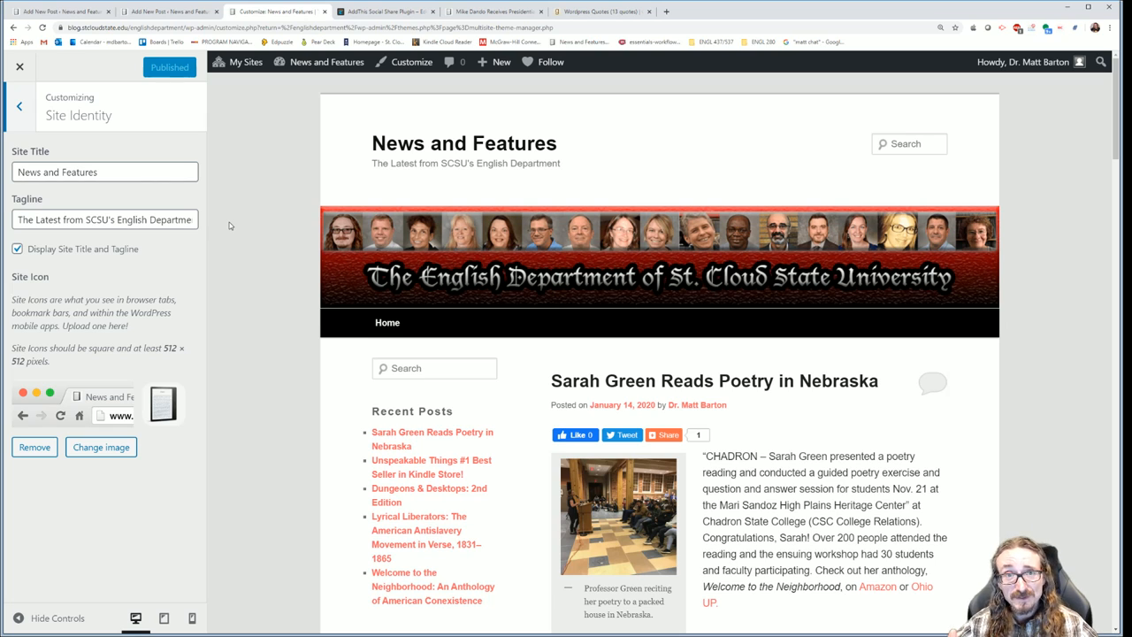
mouse_move(208, 262)
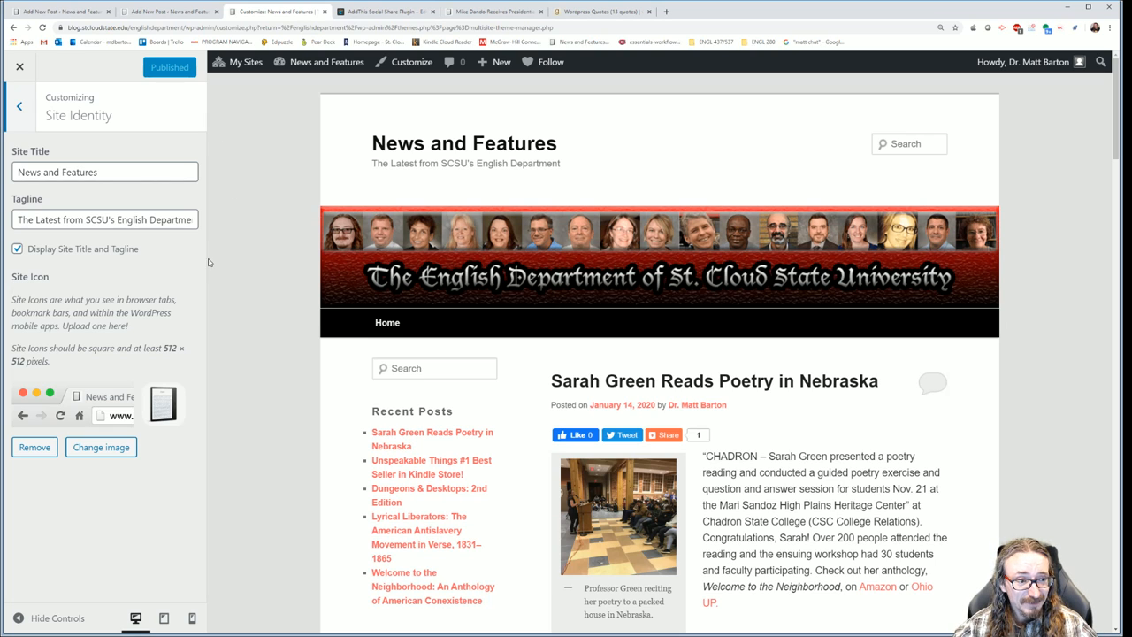
mouse_move(159, 619)
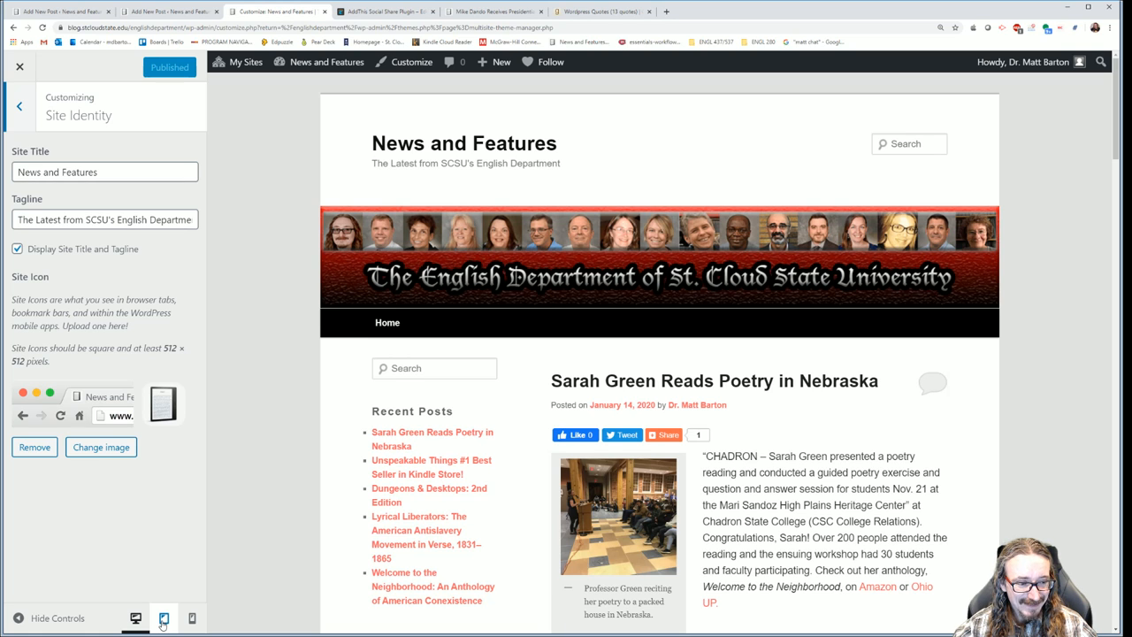
Preview the site at tablet and phone widths, then return to full desktop width
left_click(163, 617)
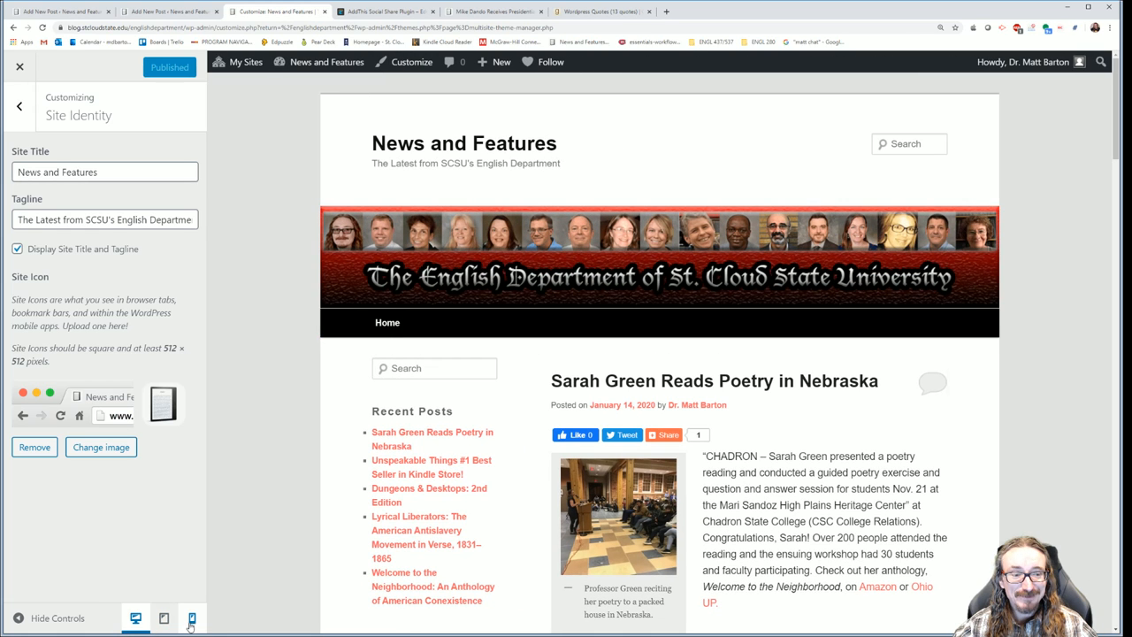
left_click(163, 617)
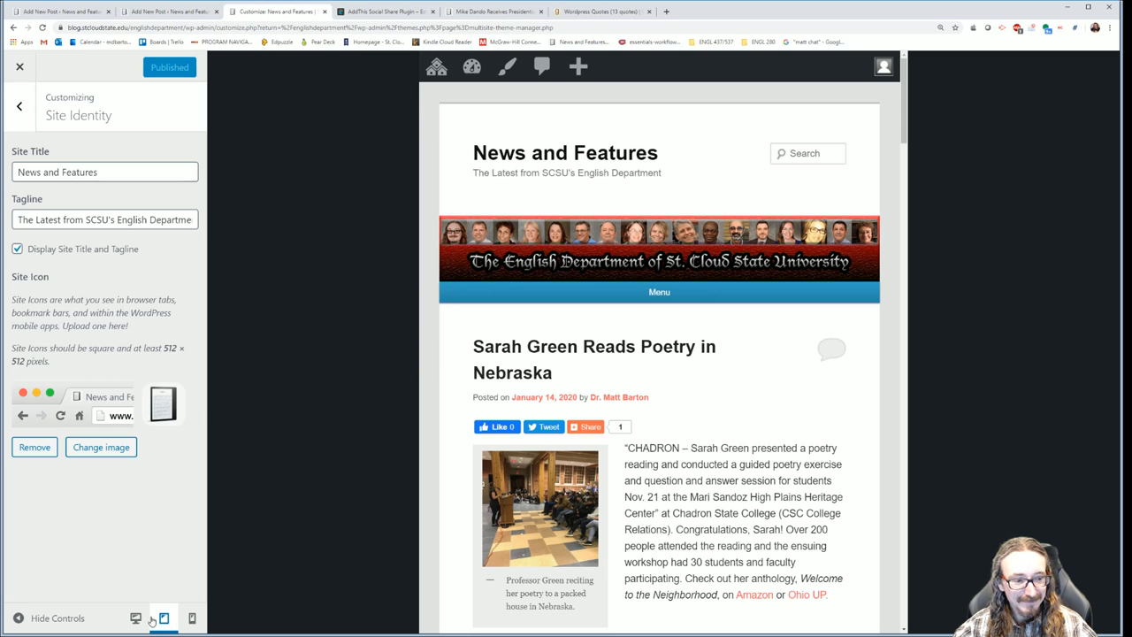
left_click(134, 617)
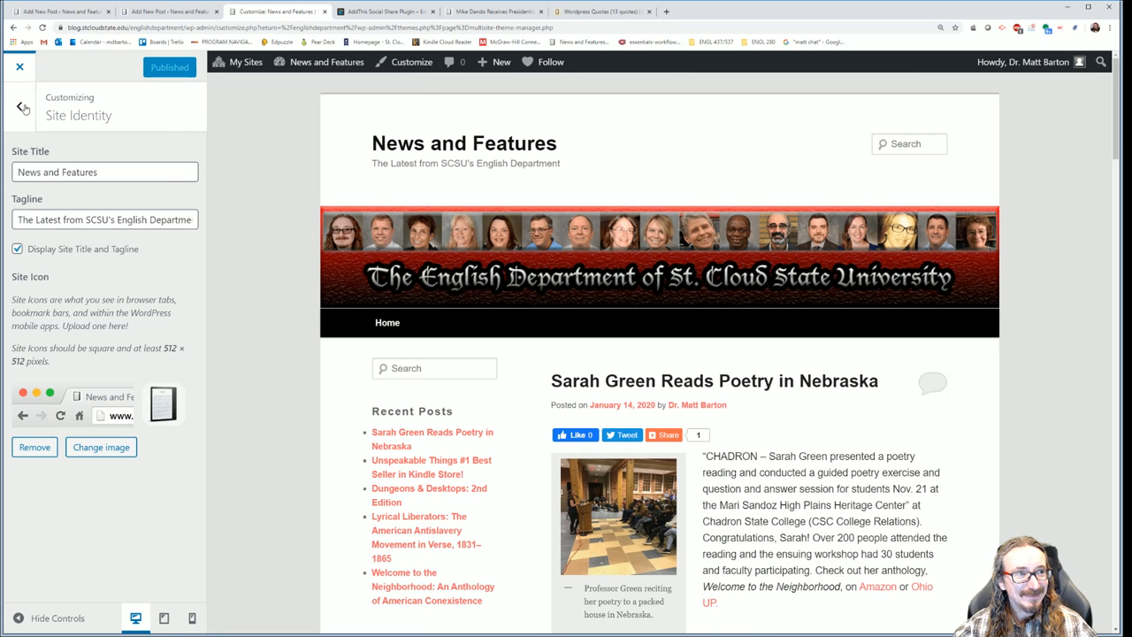
left_click(21, 106)
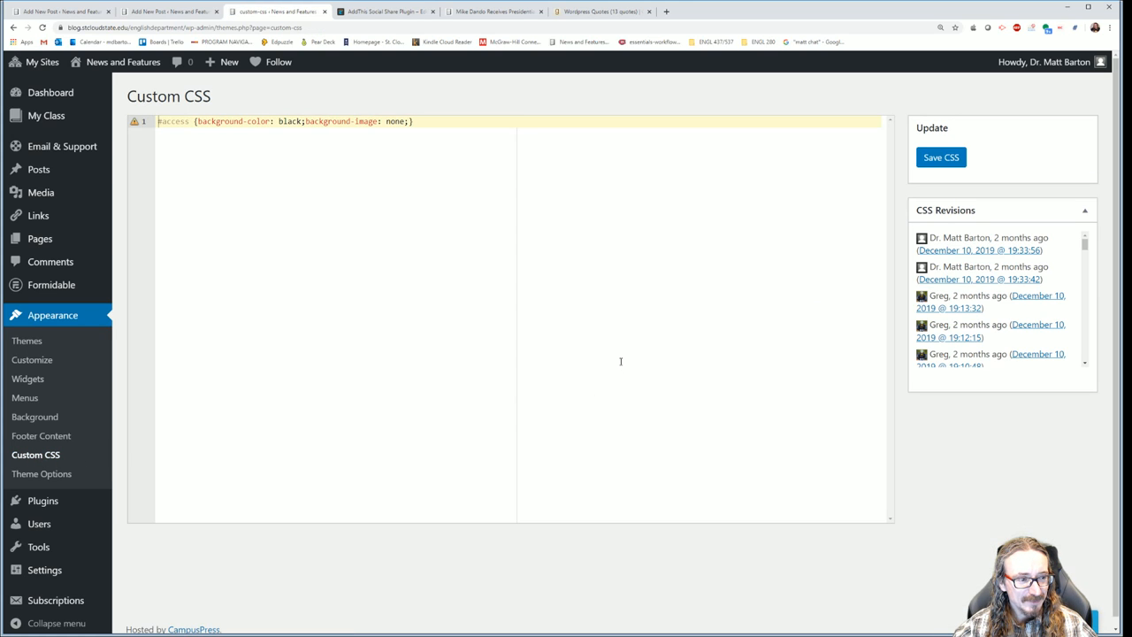
mouse_move(267, 102)
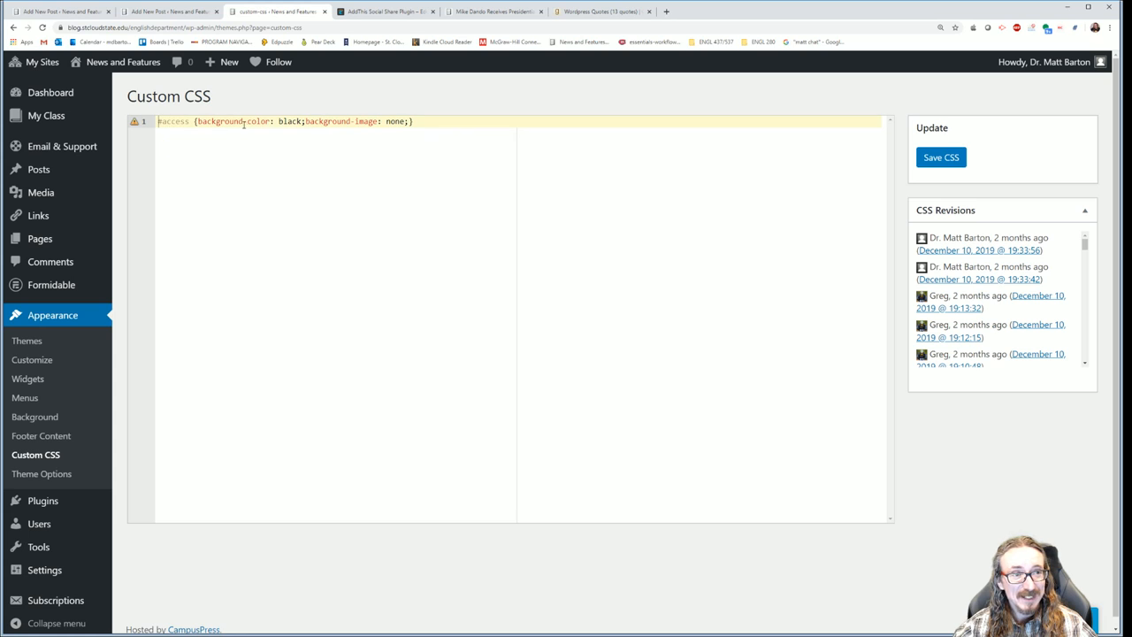
mouse_move(407, 121)
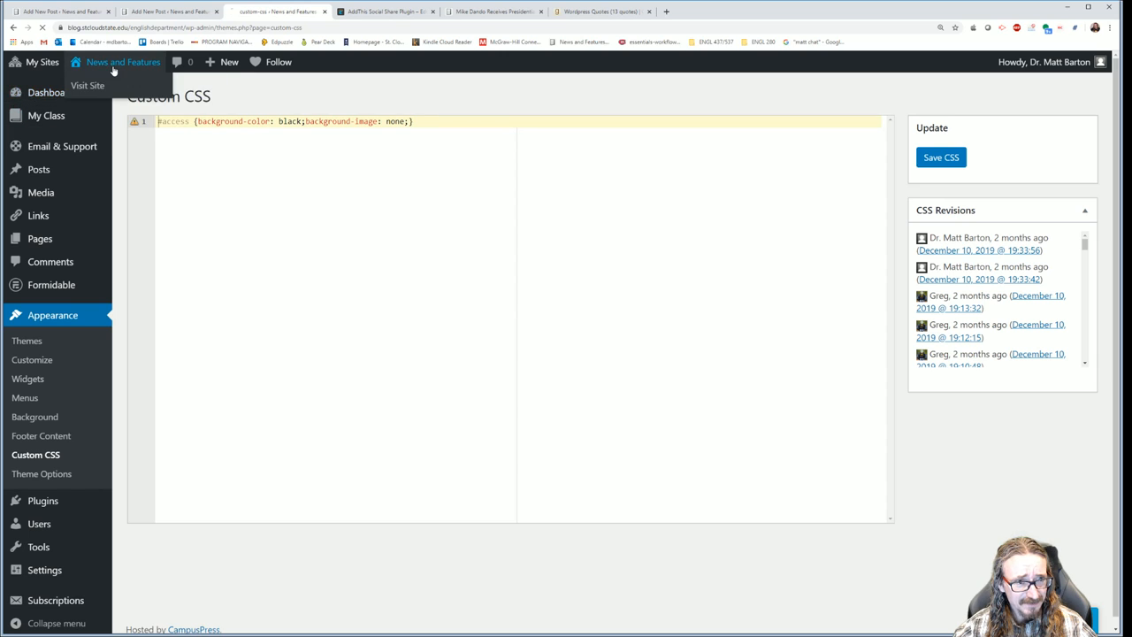
View the live News and Features site and read down through its recent posts
left_click(87, 85)
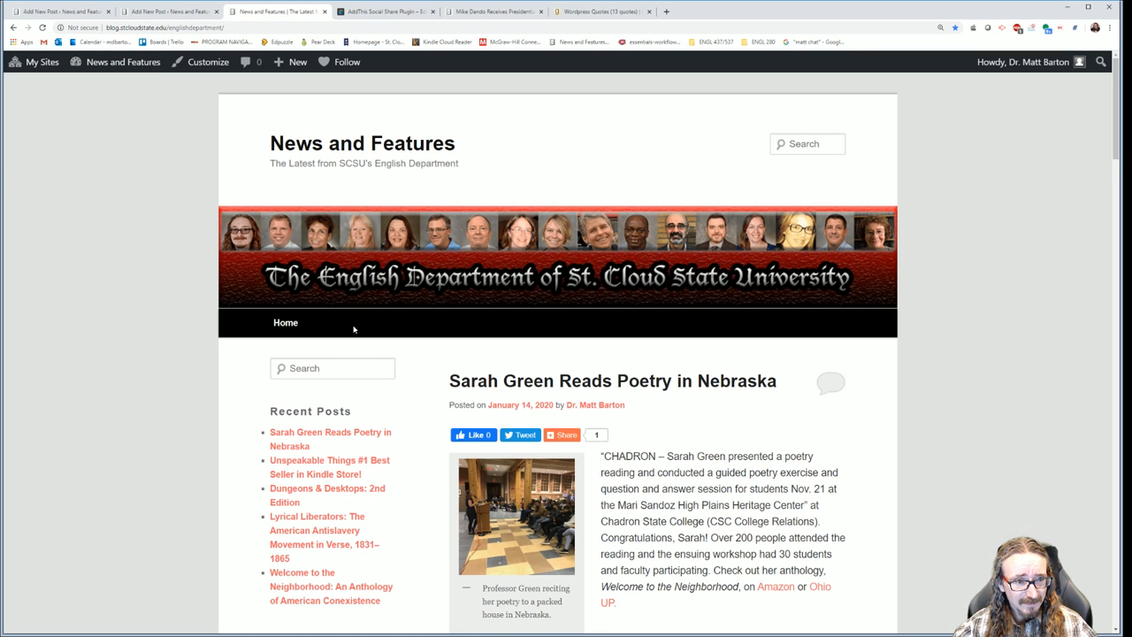
mouse_move(292, 329)
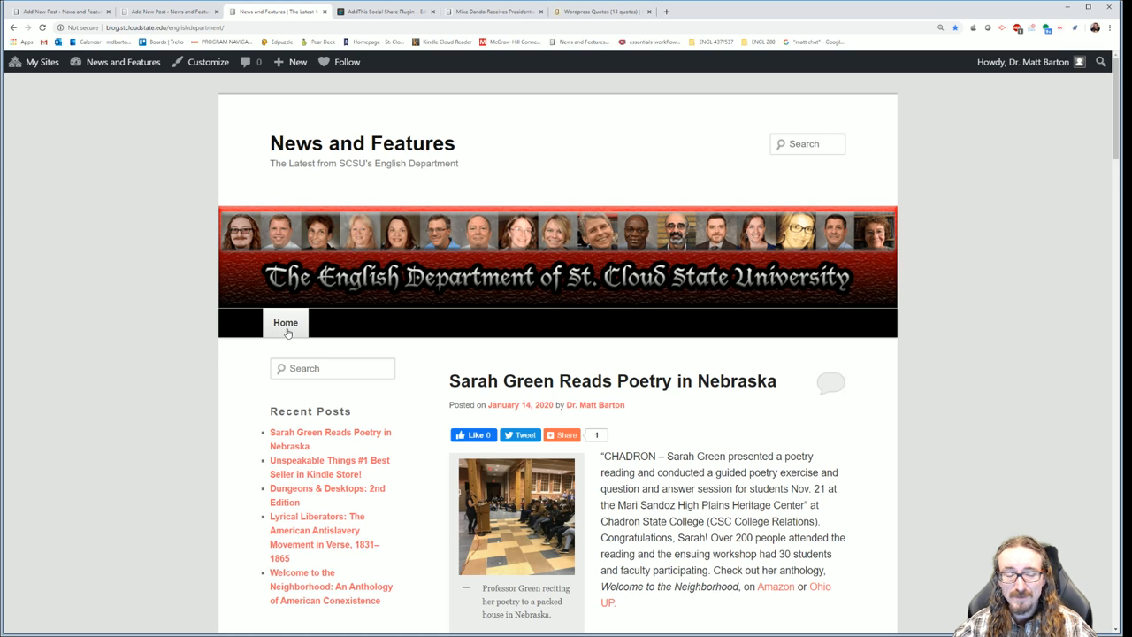
mouse_move(340, 329)
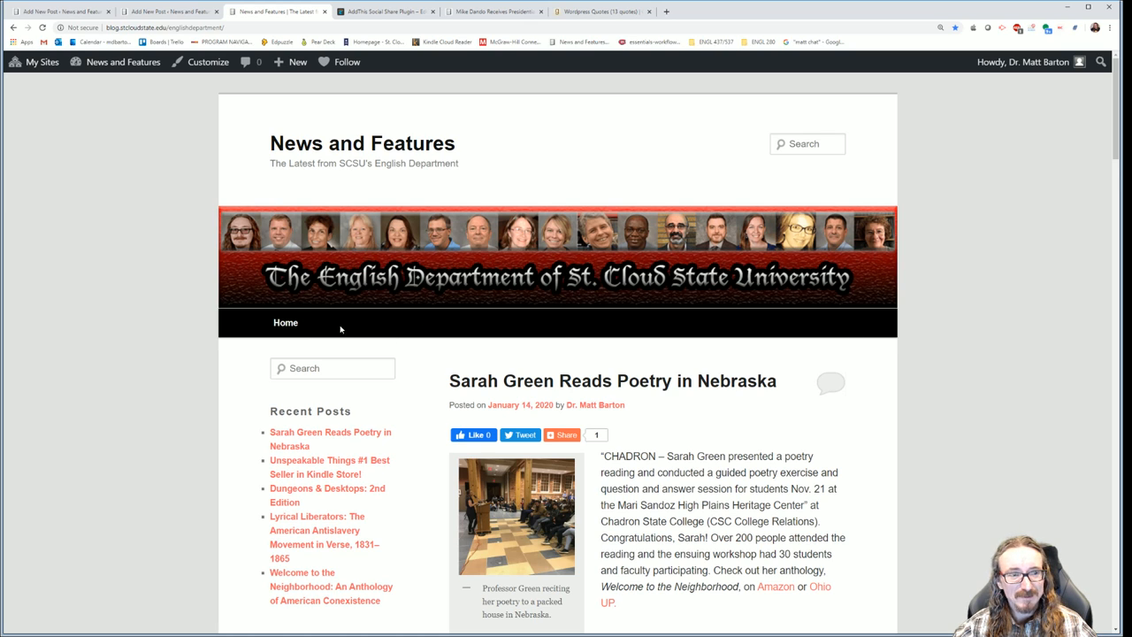
mouse_move(366, 322)
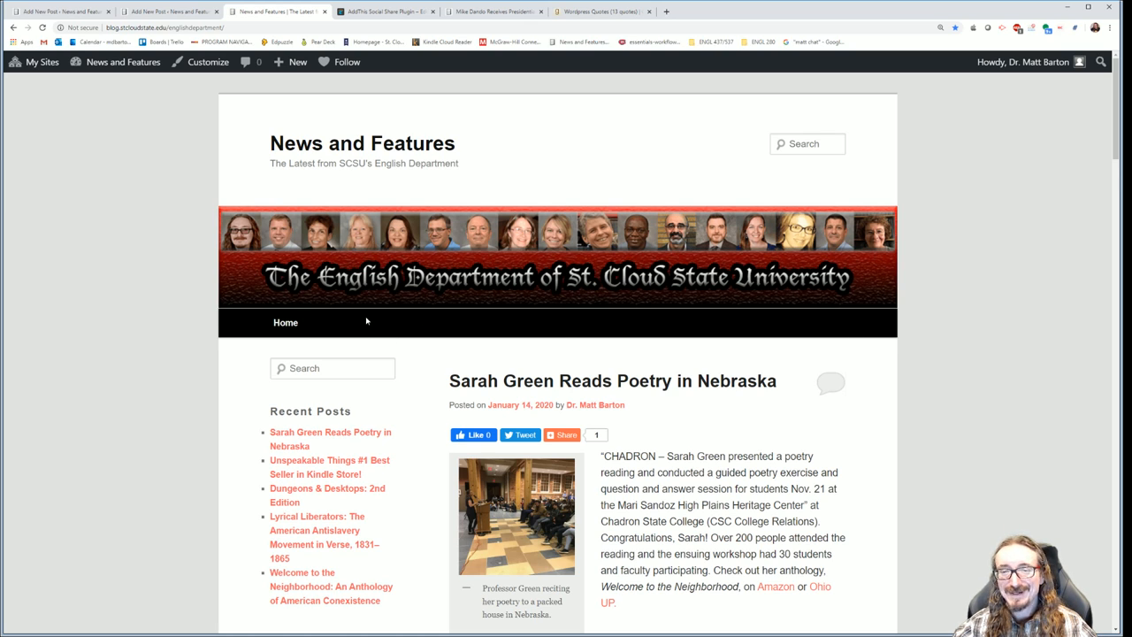
mouse_move(389, 319)
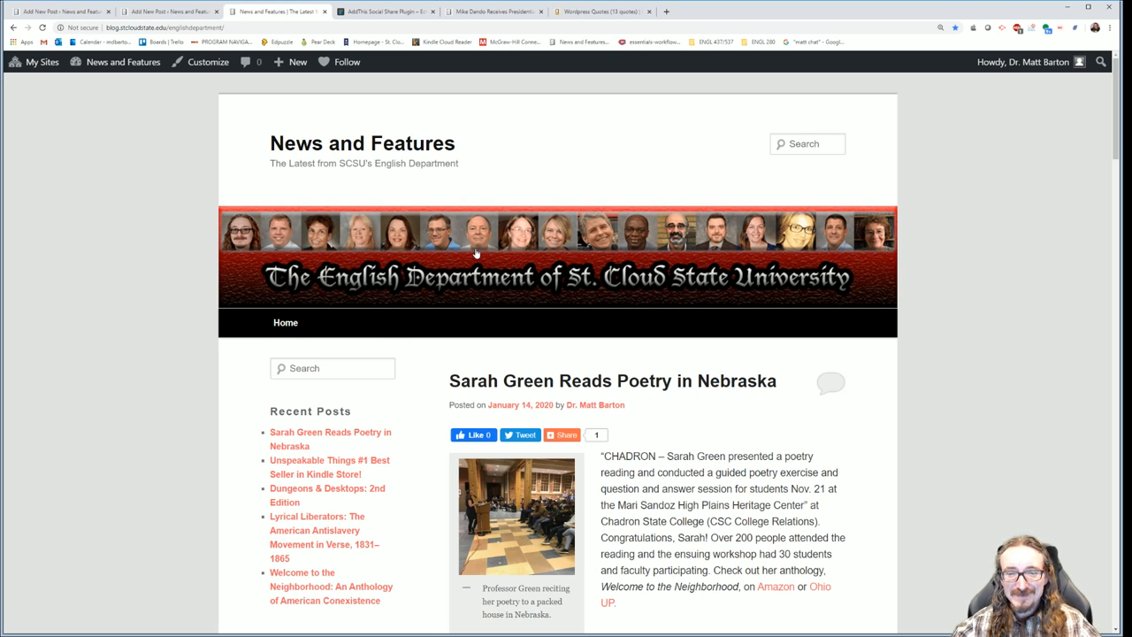
mouse_move(334, 324)
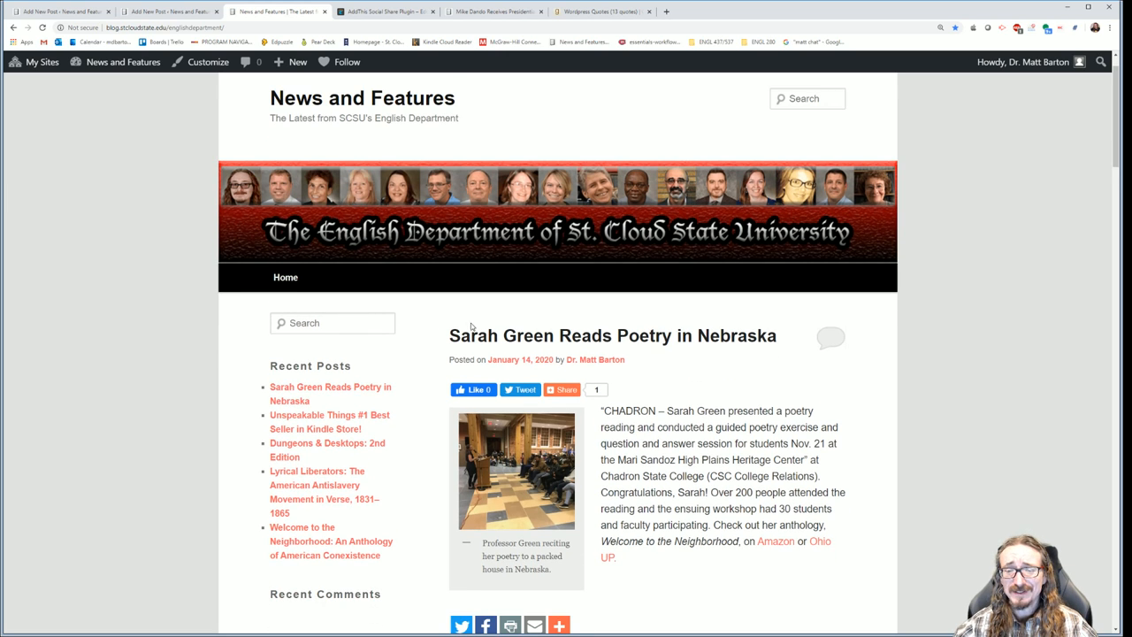
scroll("down", 3)
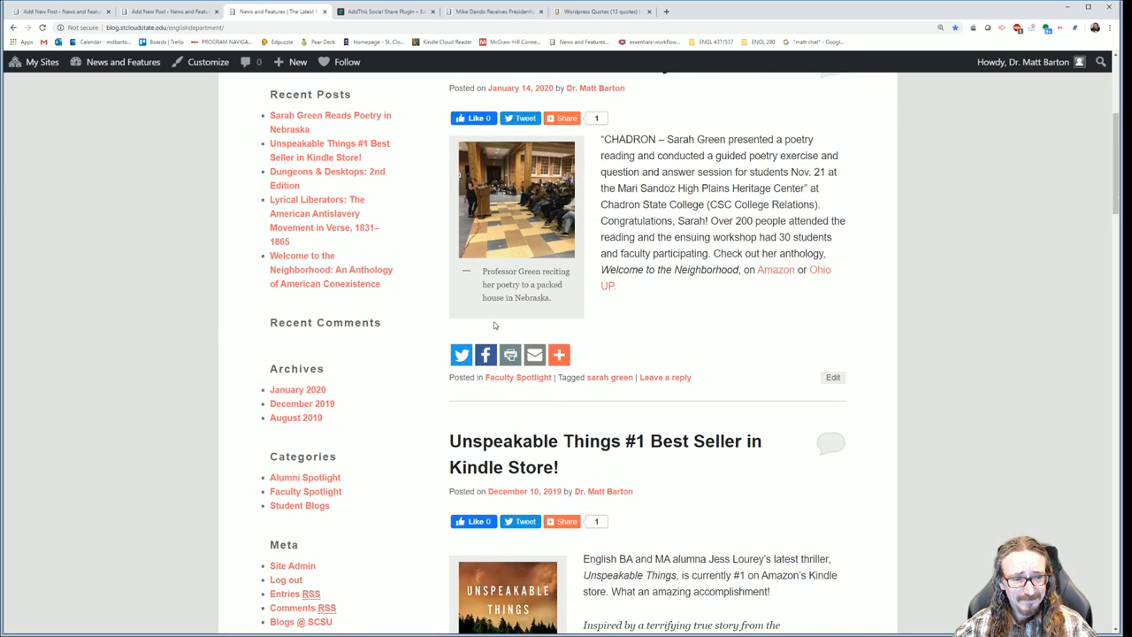
scroll("down", 3)
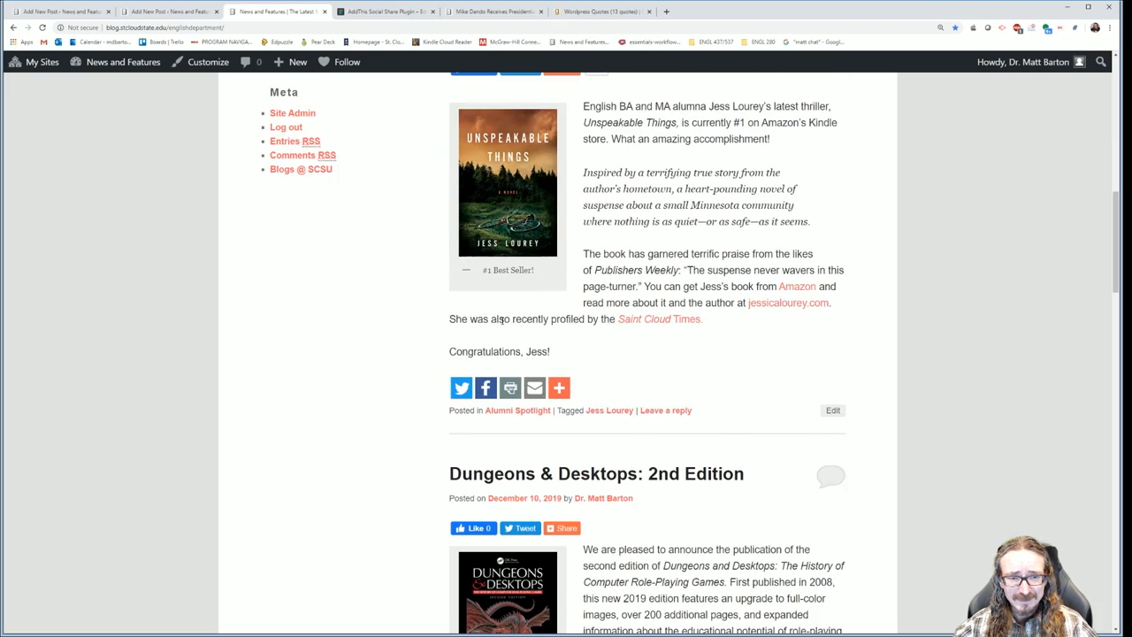
scroll("down", 3)
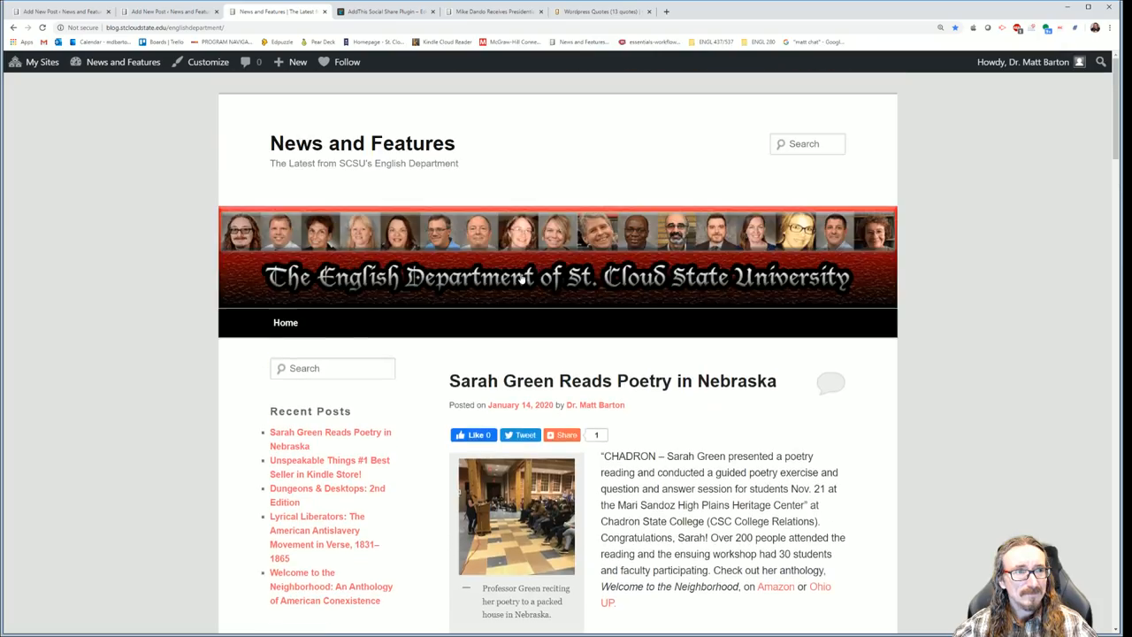
mouse_move(124, 62)
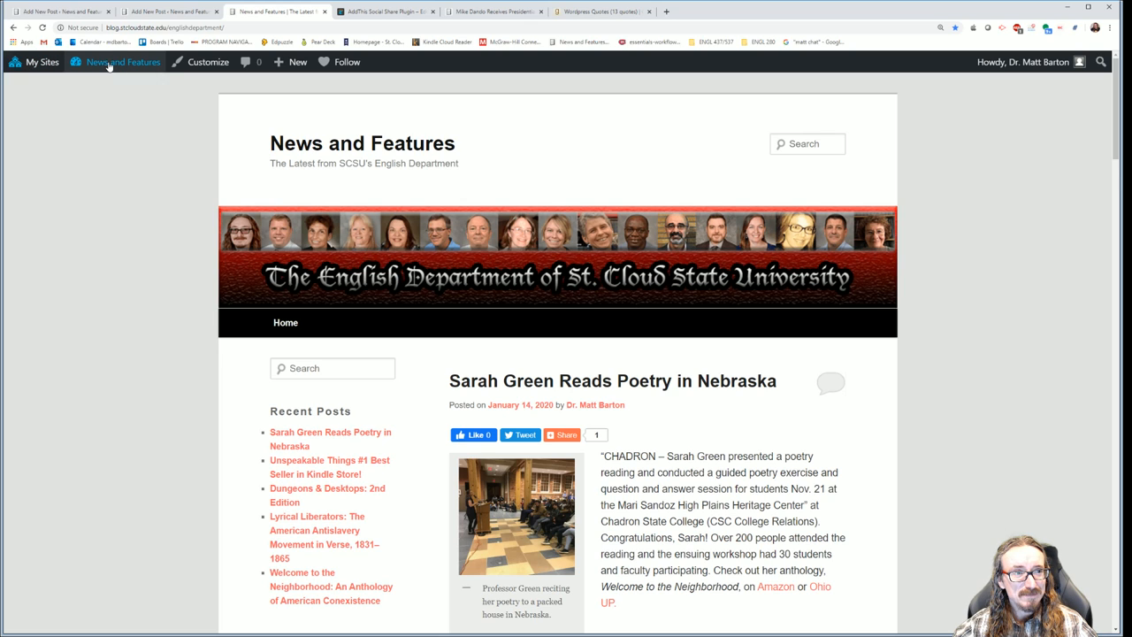
Return to the site's Dashboard via the admin bar site menu
left_click(121, 61)
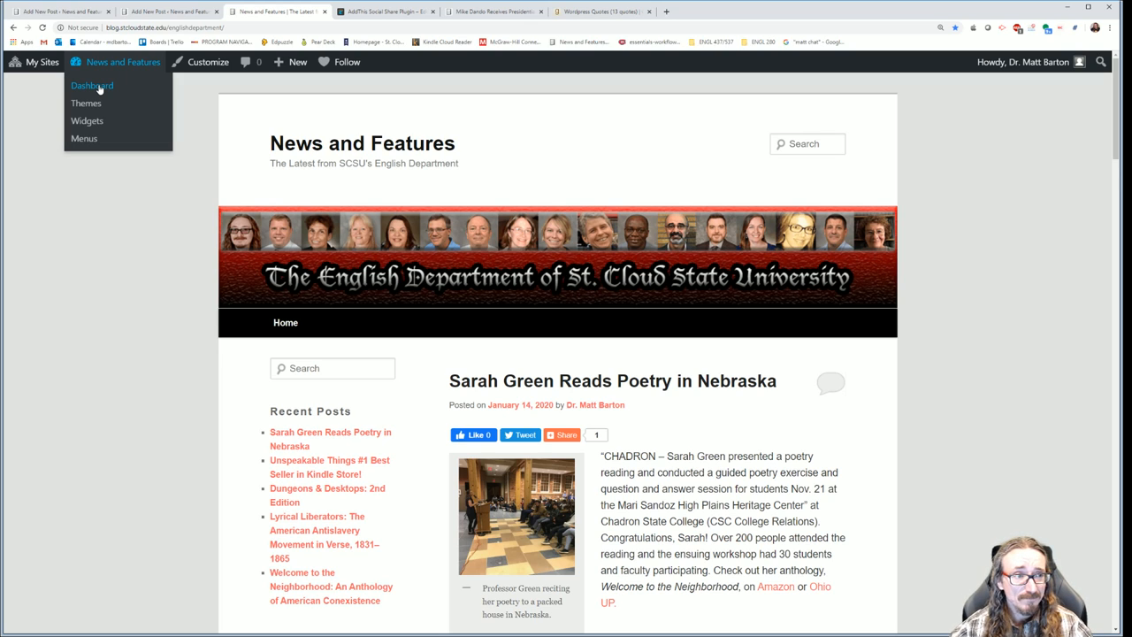
left_click(92, 84)
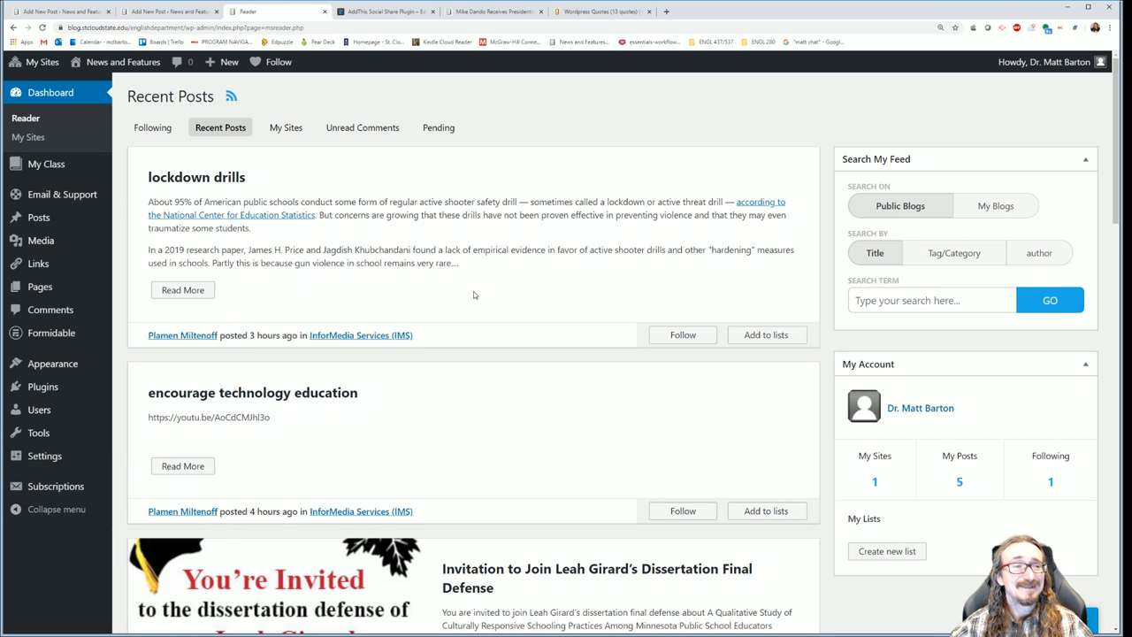
mouse_move(637, 230)
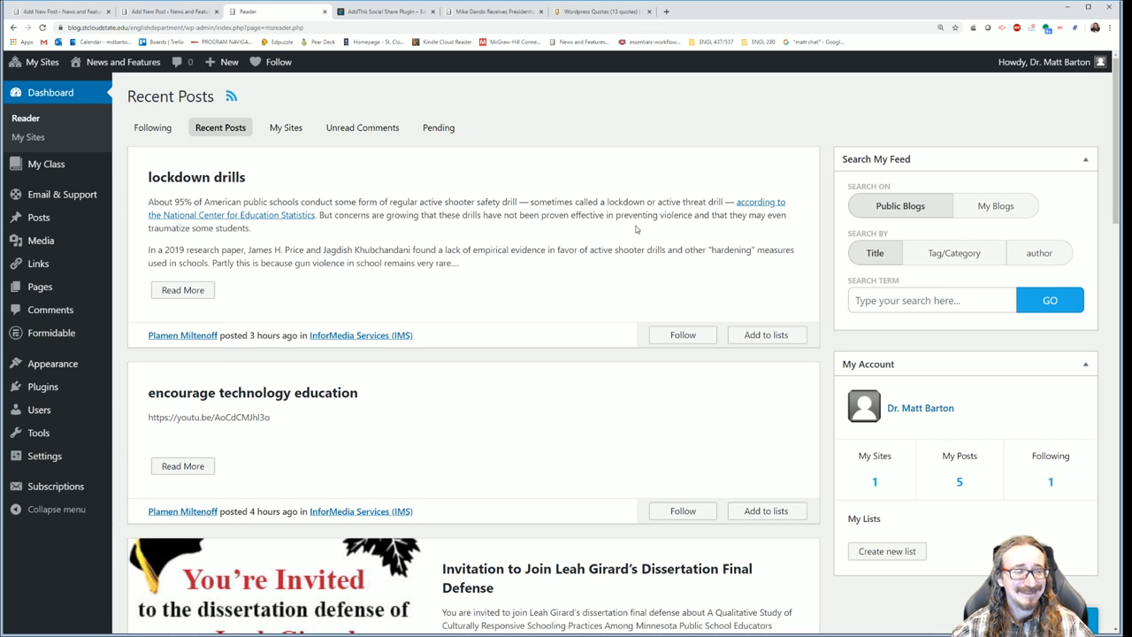